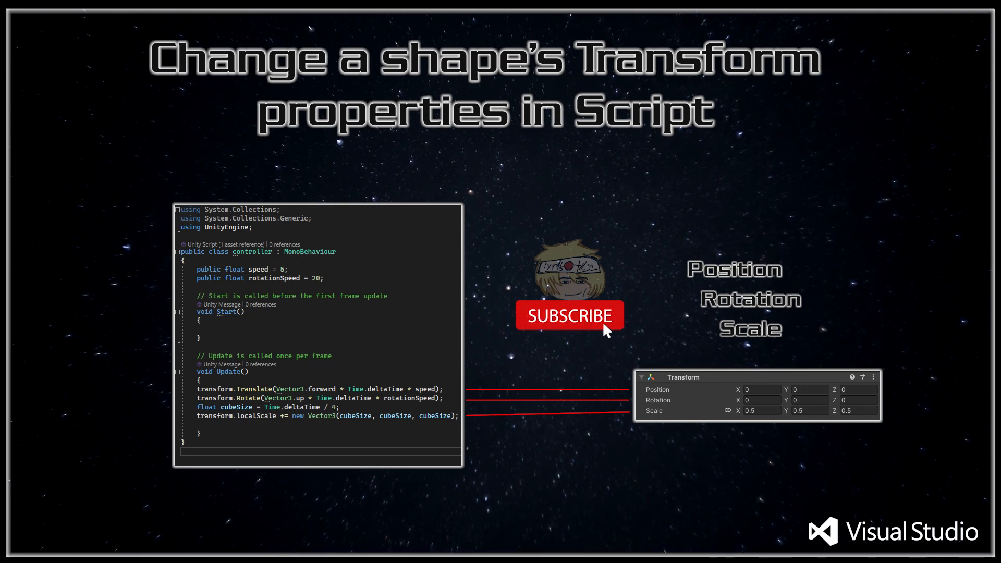
- Add a Cube 3D object to the scene from the Hierarchy
{"action": "left_click", "coordinate": [568, 315]}
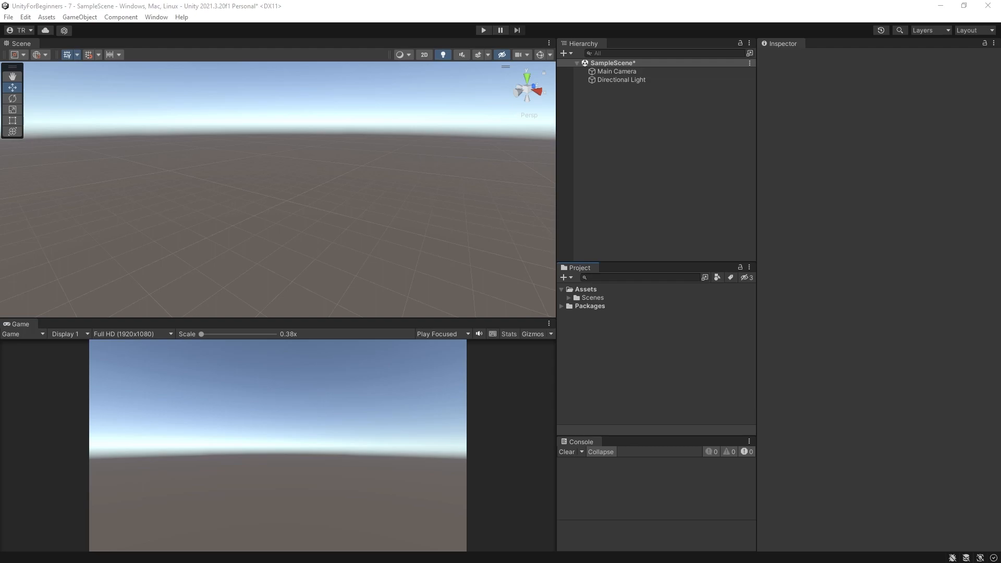
{"action": "mouse_move", "coordinate": [702, 147]}
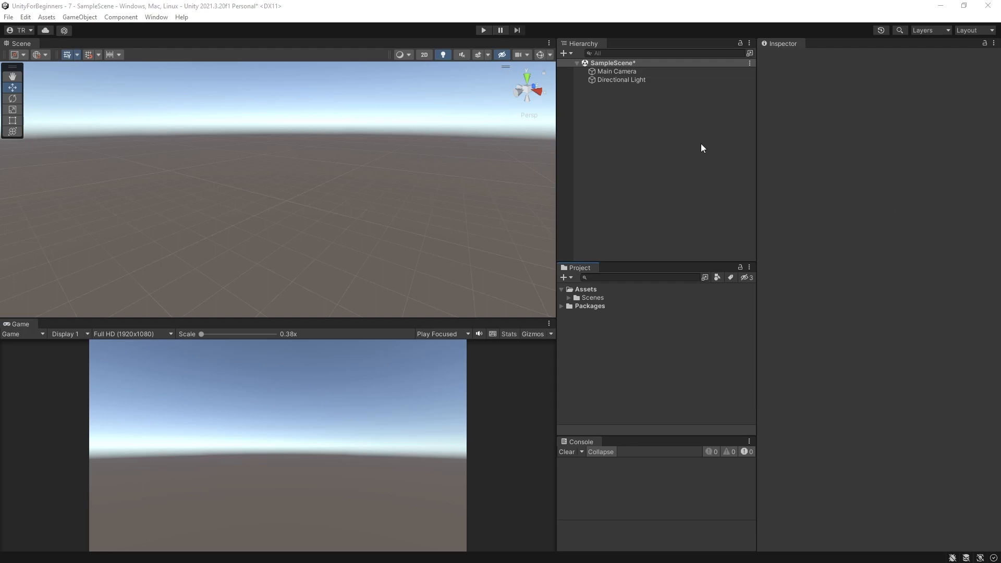
{"action": "mouse_move", "coordinate": [604, 137]}
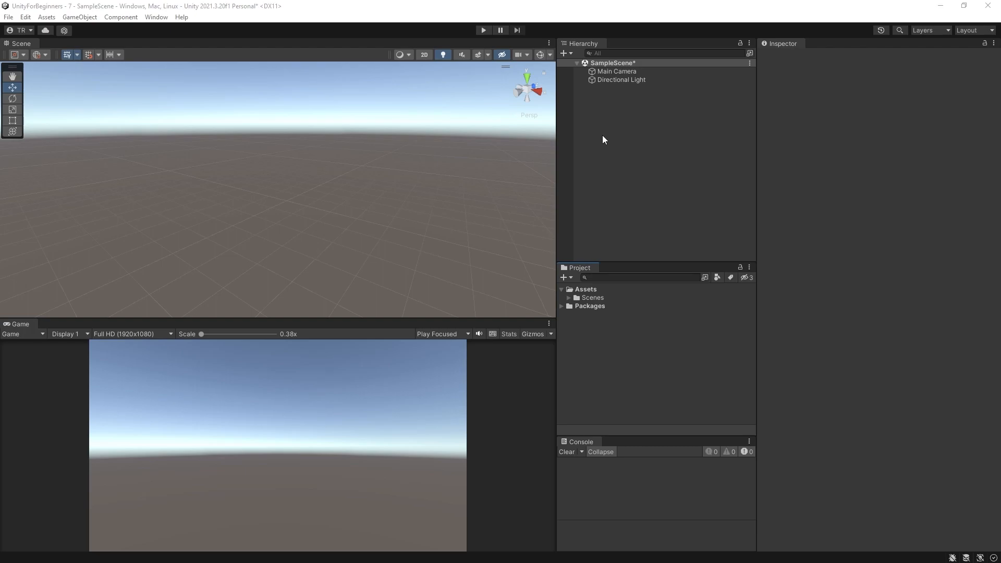
{"action": "right_click", "coordinate": [603, 139]}
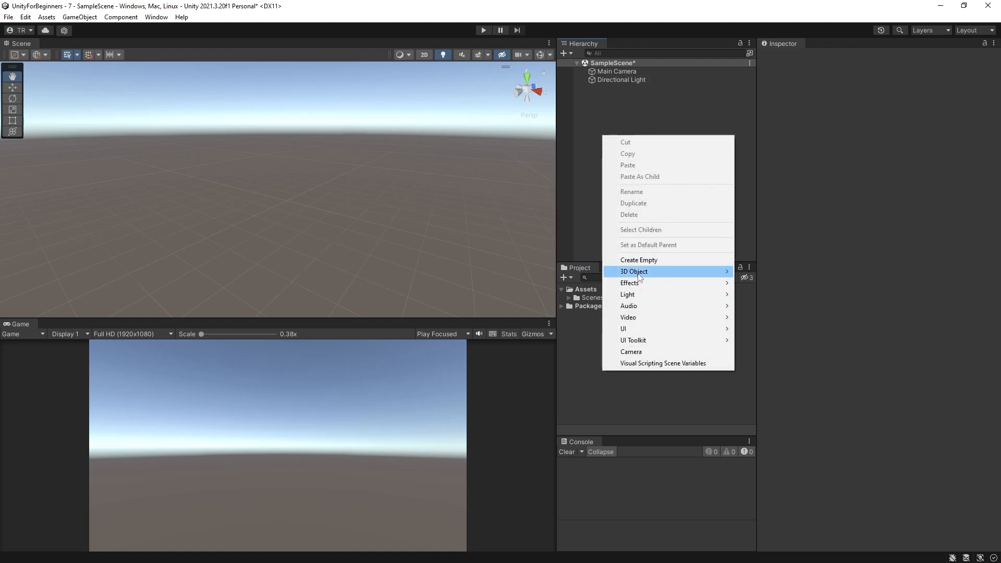
{"action": "left_click", "coordinate": [633, 271]}
{"action": "type", "text": ".5"}
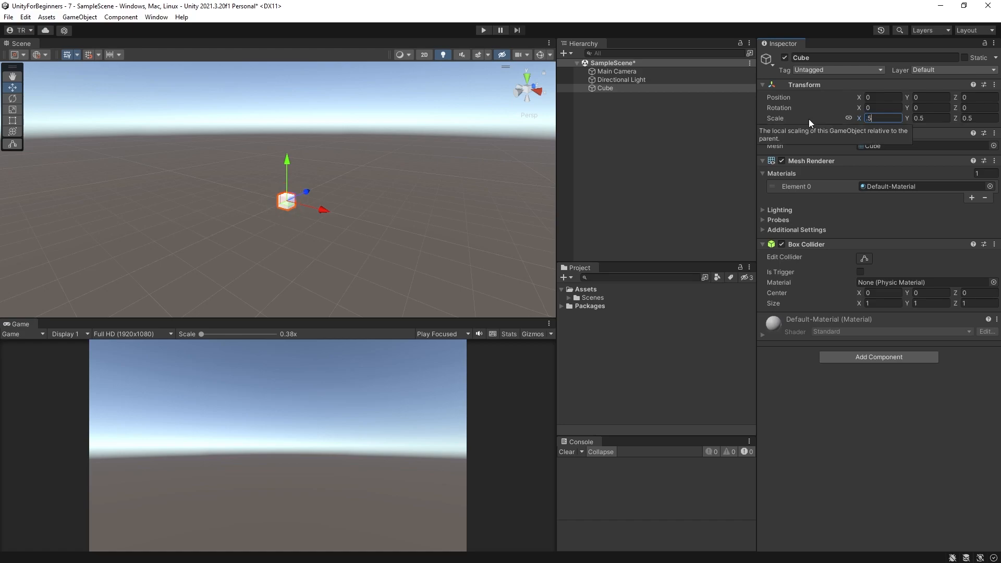
{"action": "mouse_move", "coordinate": [692, 127]}
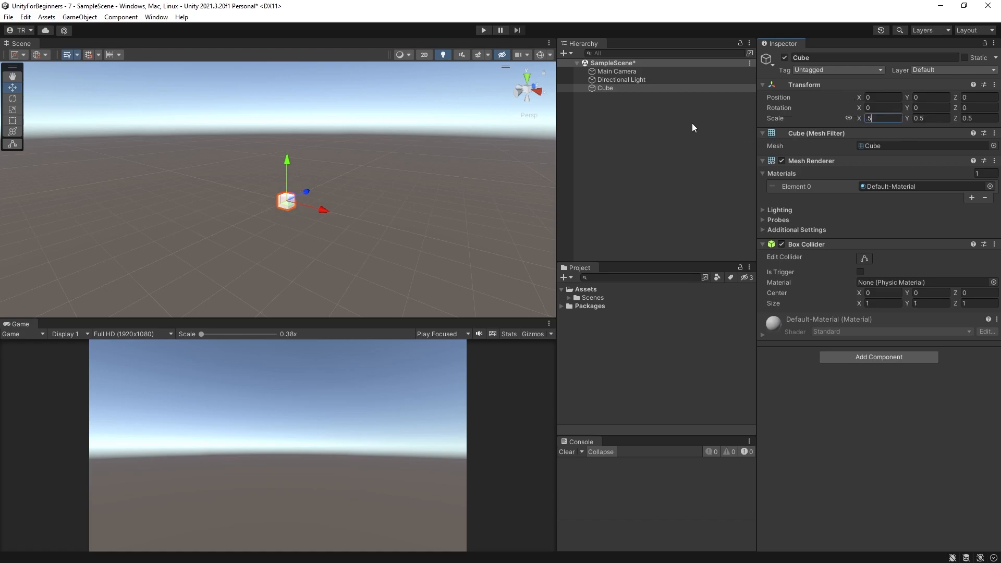
- Move the Main Camera back and check the cube's transform in the Inspector
{"action": "left_click", "coordinate": [616, 71]}
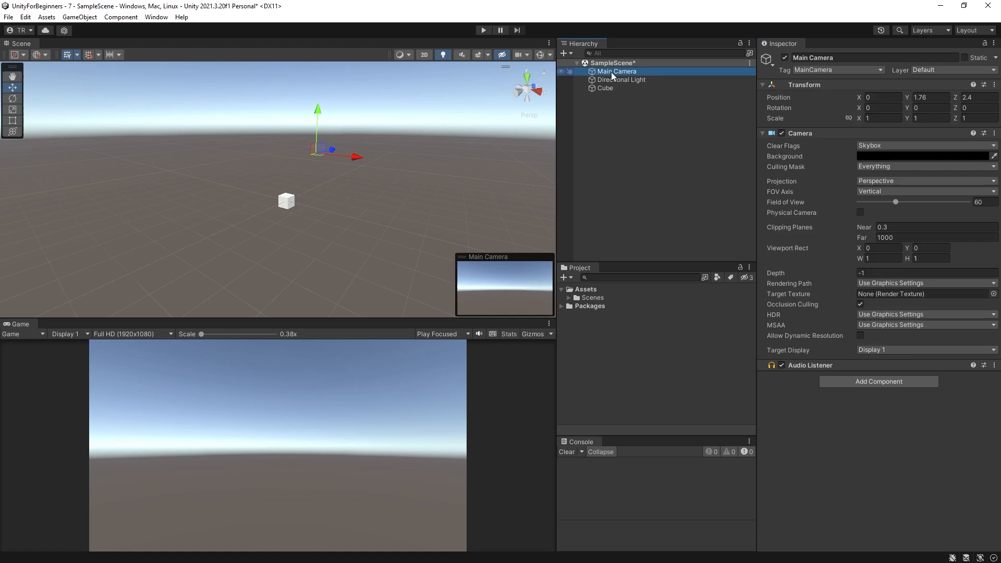
{"action": "mouse_move", "coordinate": [701, 145]}
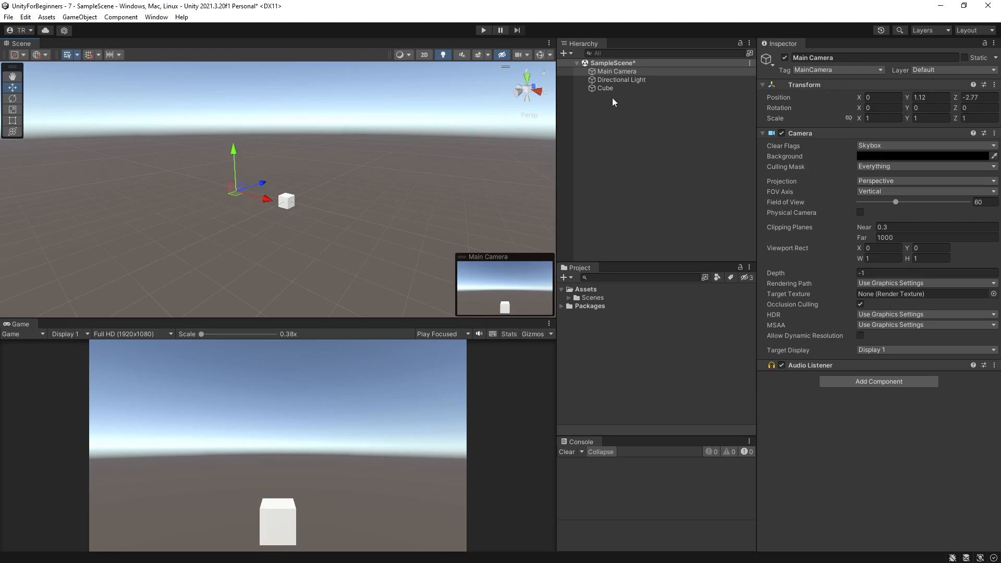
{"action": "left_click", "coordinate": [604, 88]}
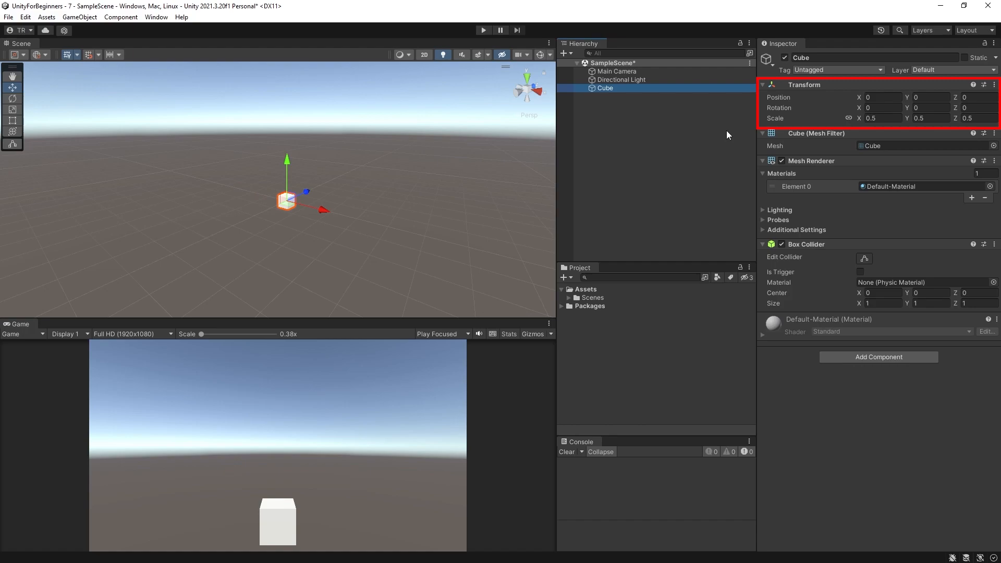
{"action": "mouse_move", "coordinate": [706, 162]}
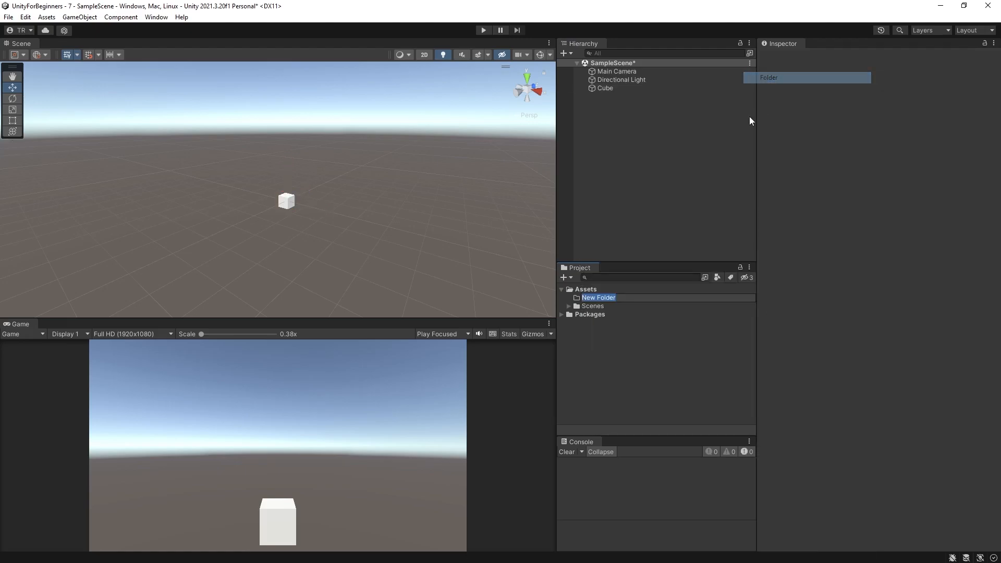
- Name the new folder Scripts and create a C# script inside it
{"action": "type", "text": "Script"}
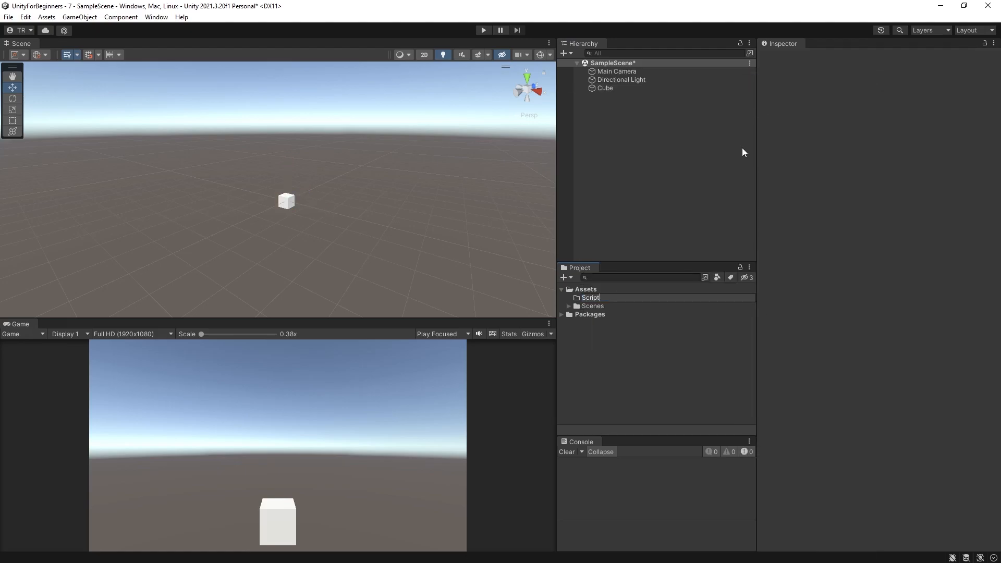
{"action": "left_click", "coordinate": [590, 305]}
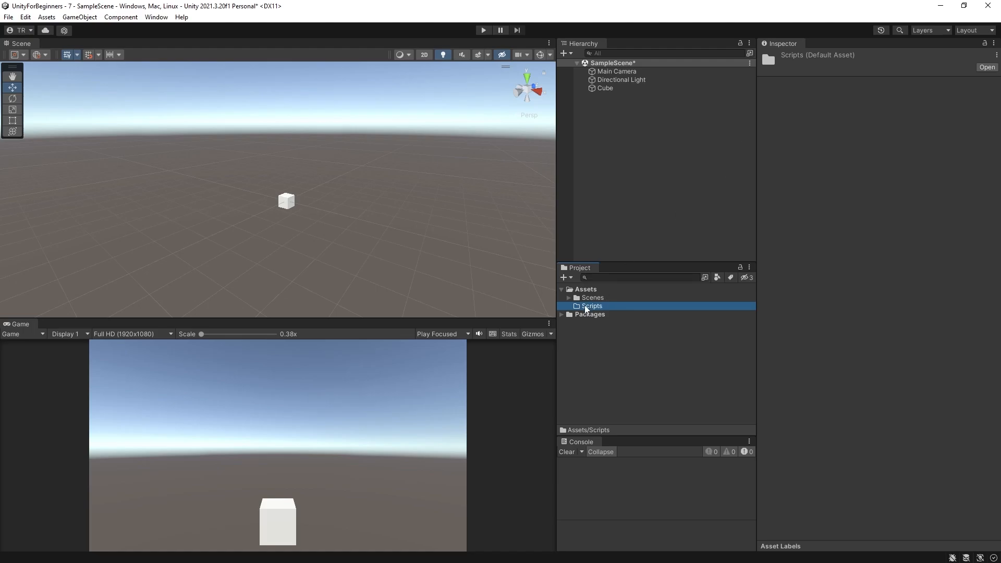
{"action": "right_click", "coordinate": [588, 305]}
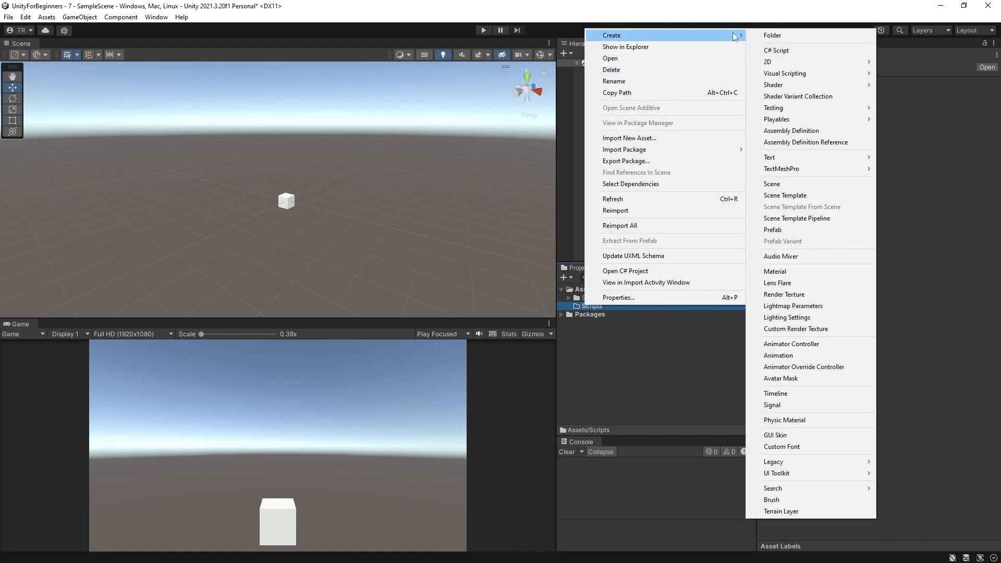
{"action": "left_click", "coordinate": [776, 50]}
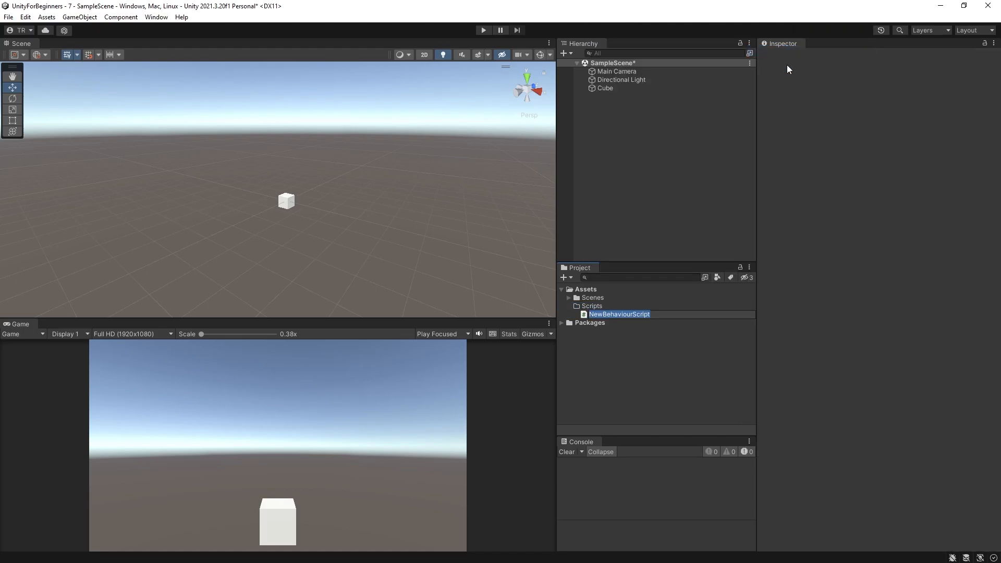
- Name the script controller and confirm it is attached to the cube
{"action": "type", "text": "contro"}
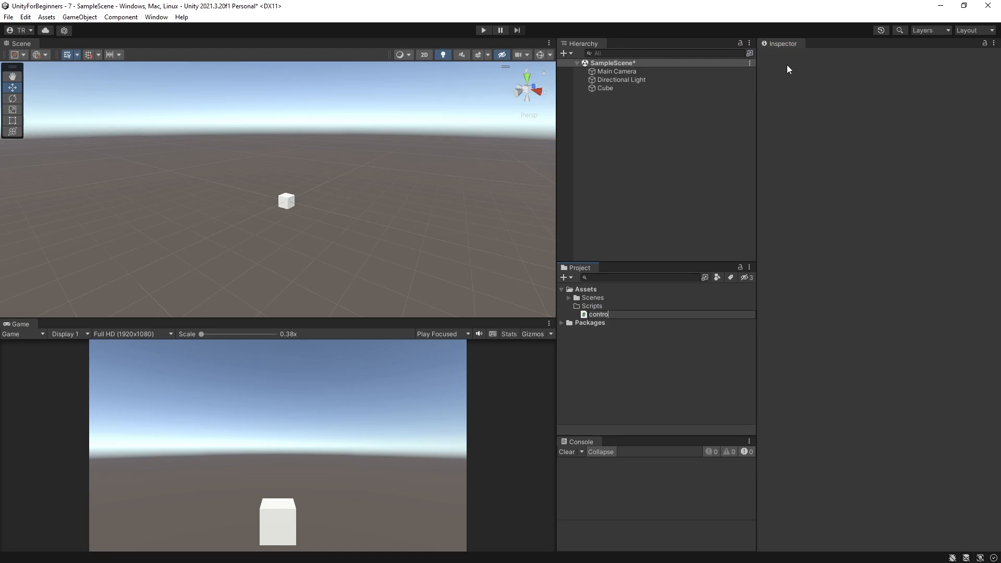
{"action": "left_click", "coordinate": [601, 314]}
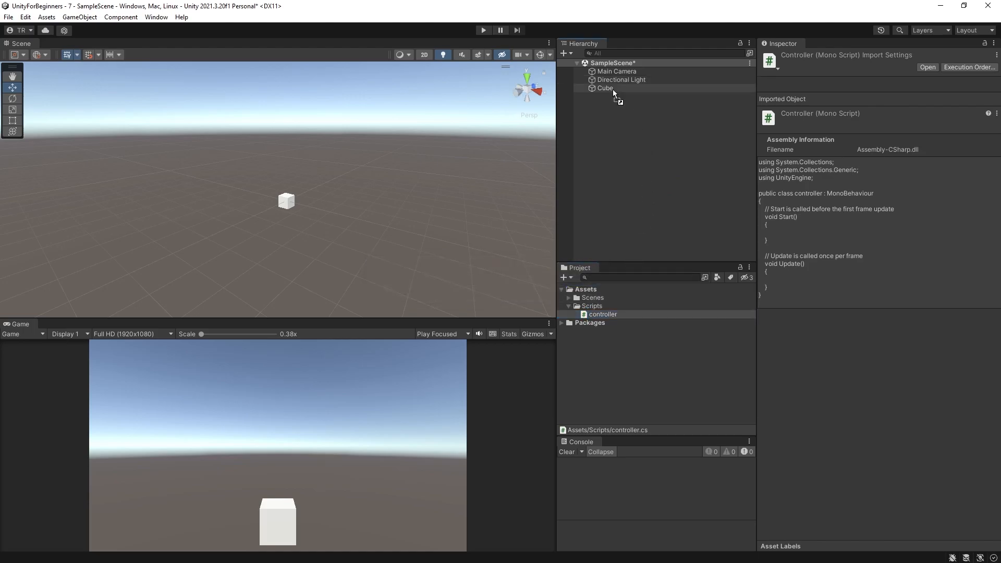
{"action": "mouse_move", "coordinate": [669, 356]}
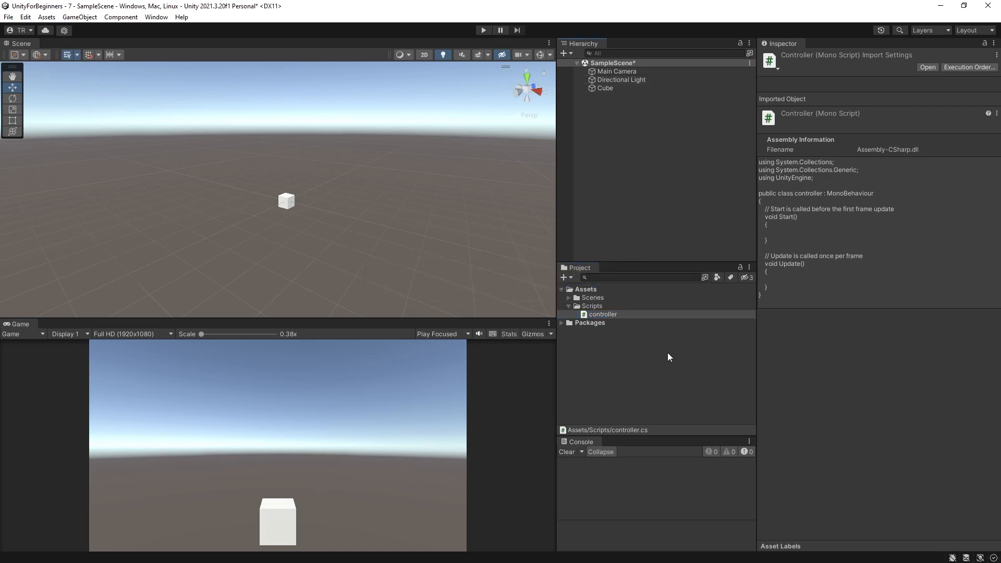
{"action": "left_click", "coordinate": [605, 87]}
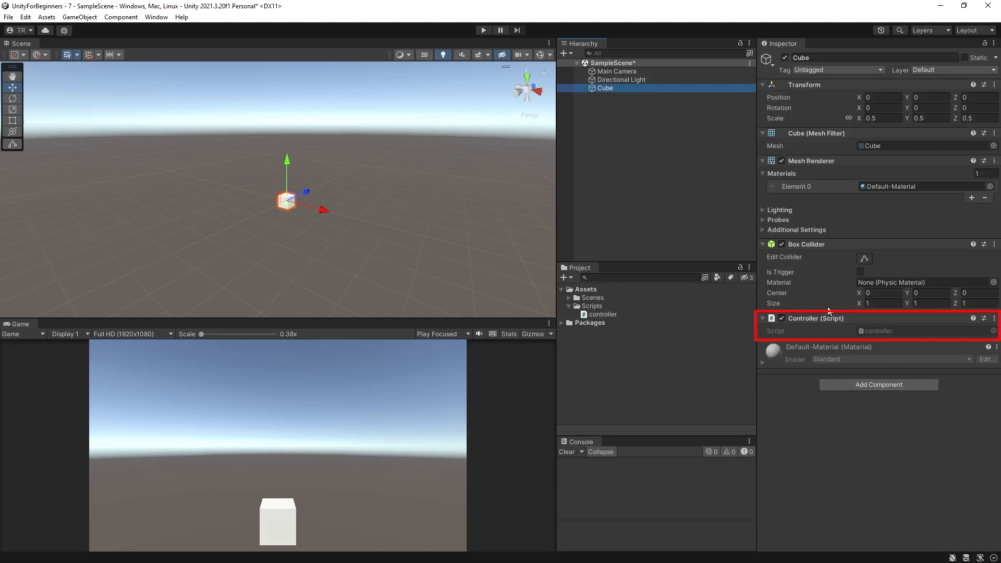
{"action": "mouse_move", "coordinate": [668, 369]}
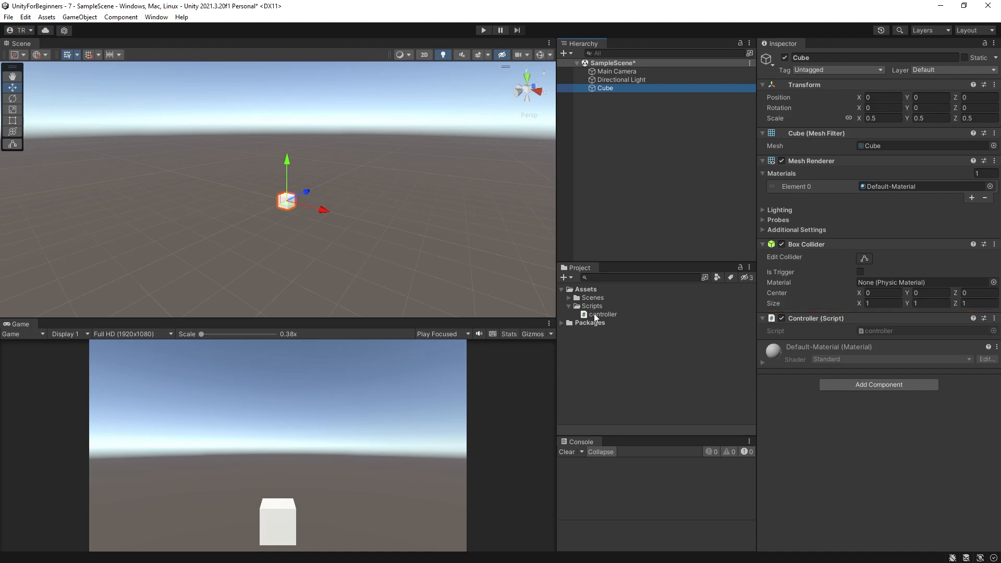
- Write transform.Translate(0, 0, 1); inside Start() of controller.cs
{"action": "double_click", "coordinate": [600, 314]}
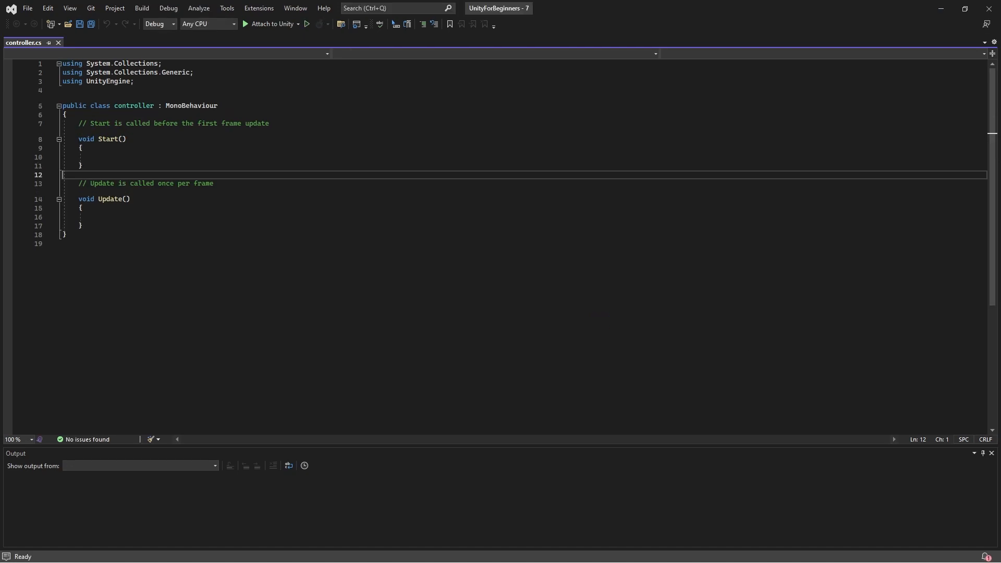
{"action": "left_click", "coordinate": [83, 158]}
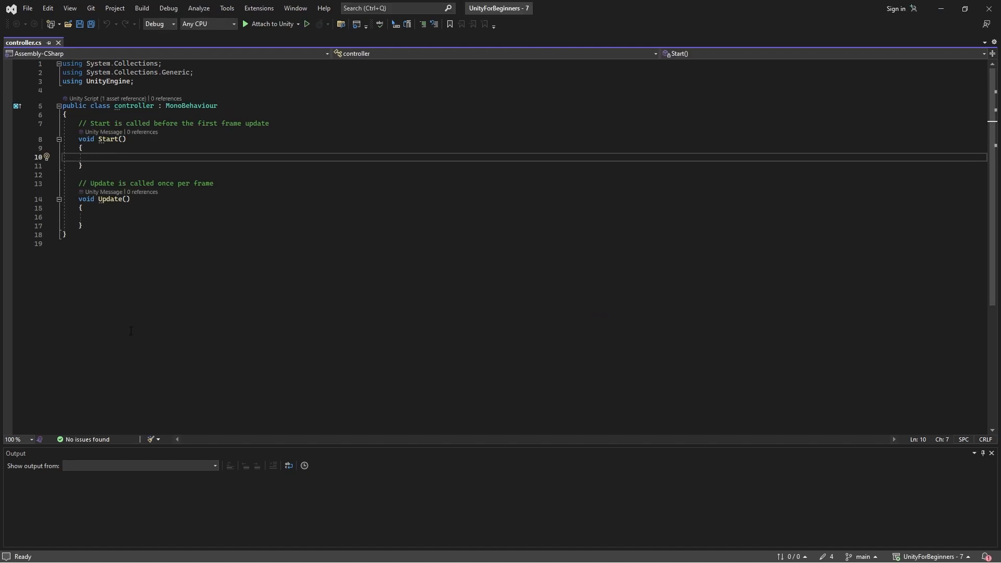
{"action": "type", "text": "transform.Translate"}
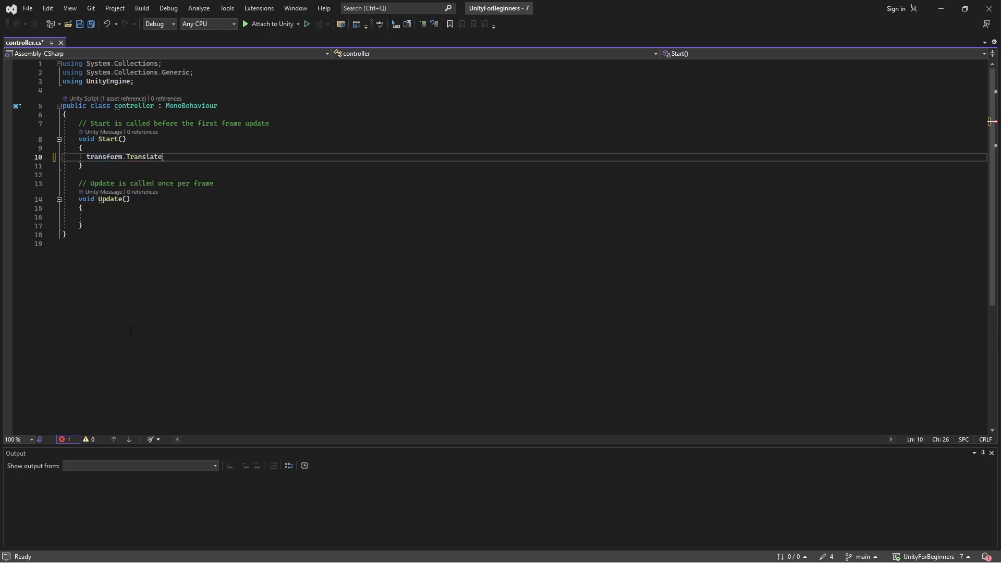
{"action": "type", "text": "(0"}
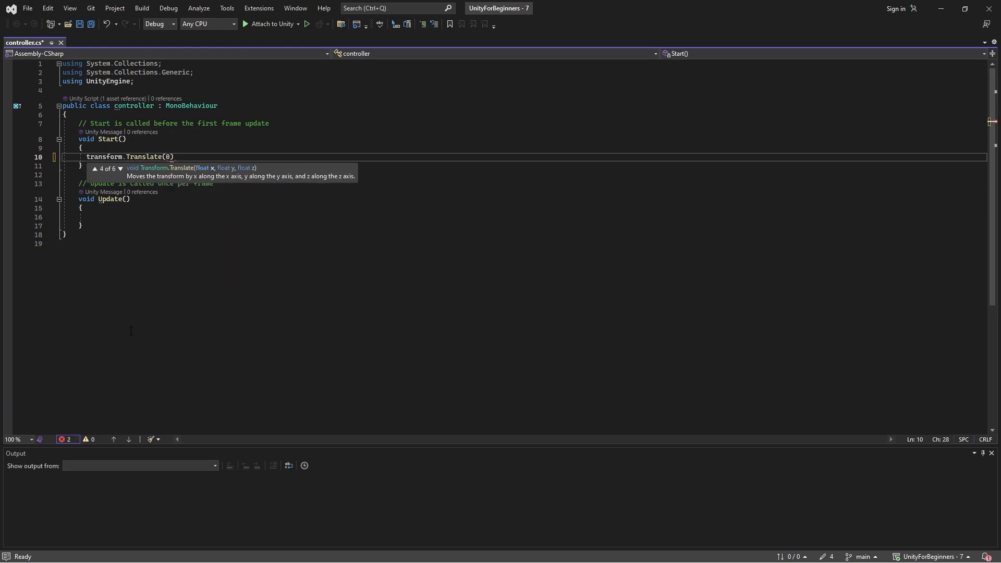
{"action": "type", "text": ",0,1"}
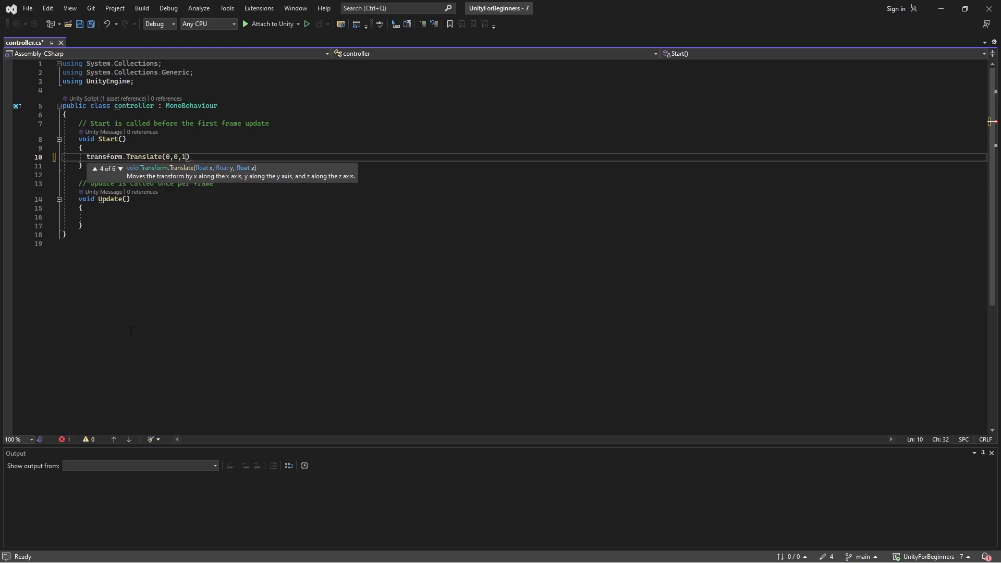
{"action": "type", "text": ";"}
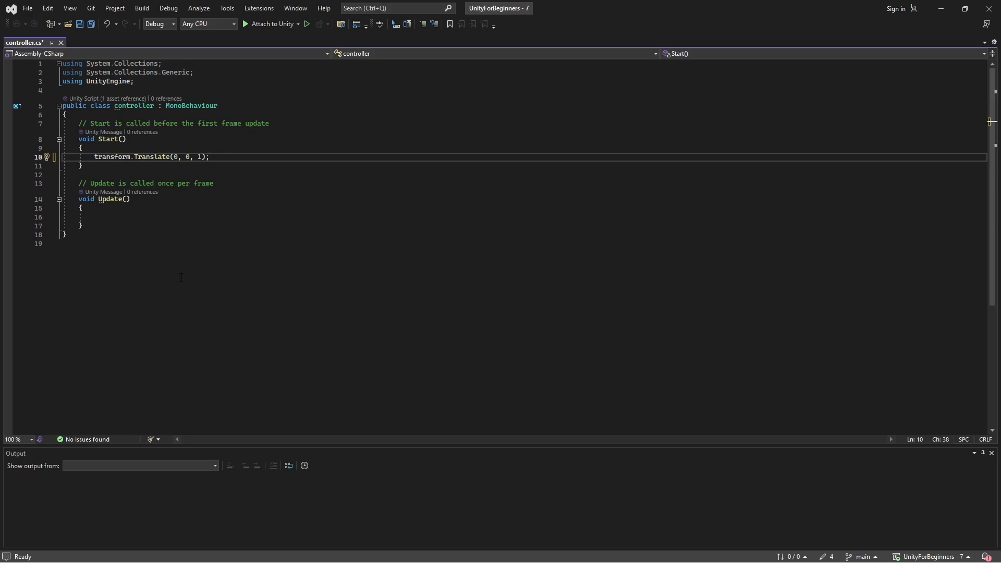
{"action": "left_click", "coordinate": [82, 225]}
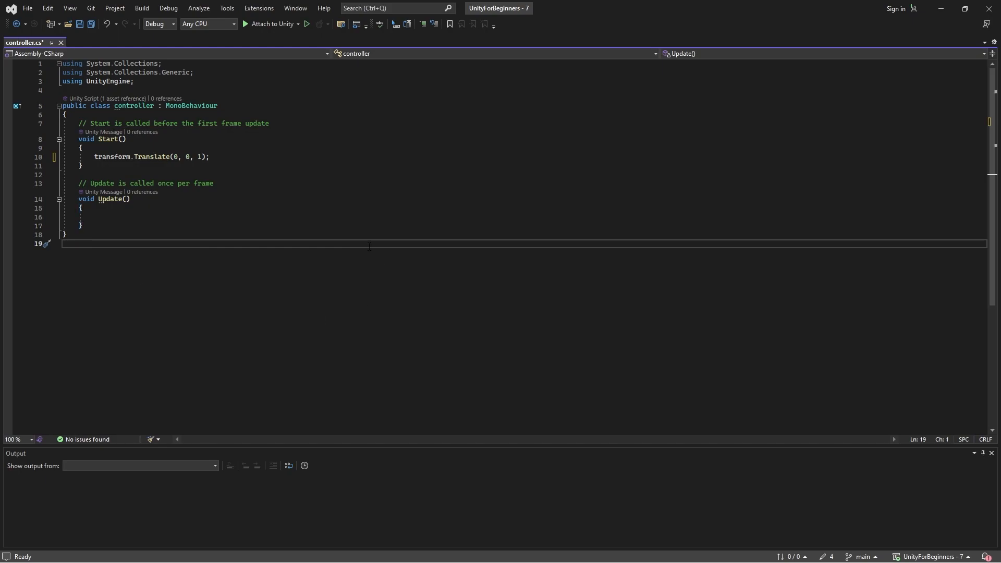
{"action": "mouse_move", "coordinate": [384, 232]}
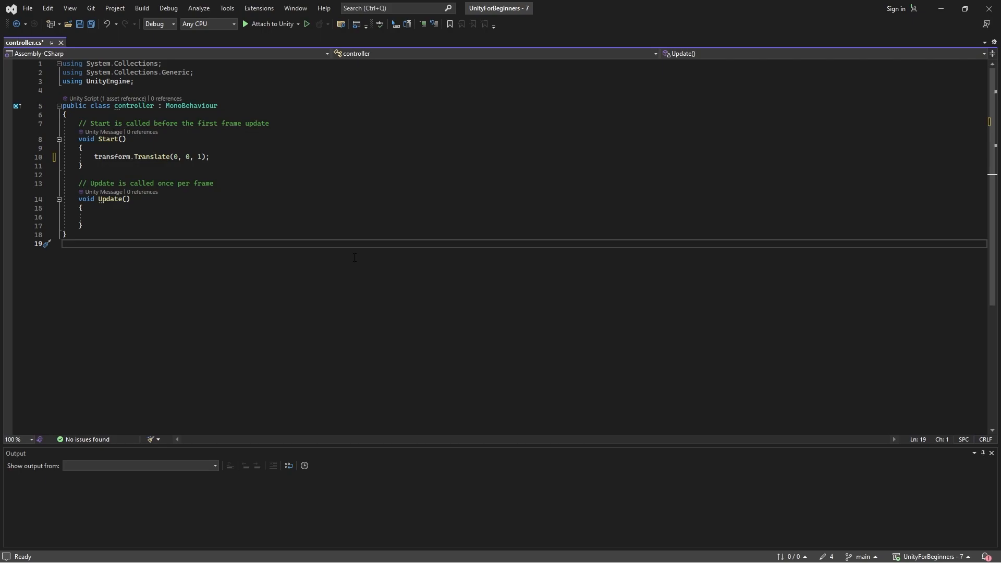
- Save controller.cs with the new Translate line
{"action": "key", "text": "ctrl+s"}
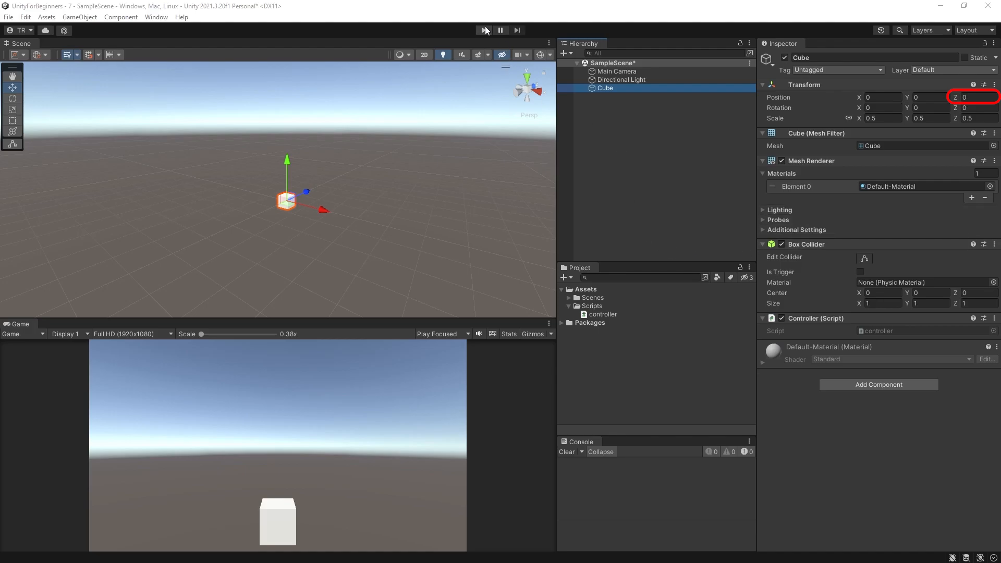
{"action": "left_click", "coordinate": [484, 31]}
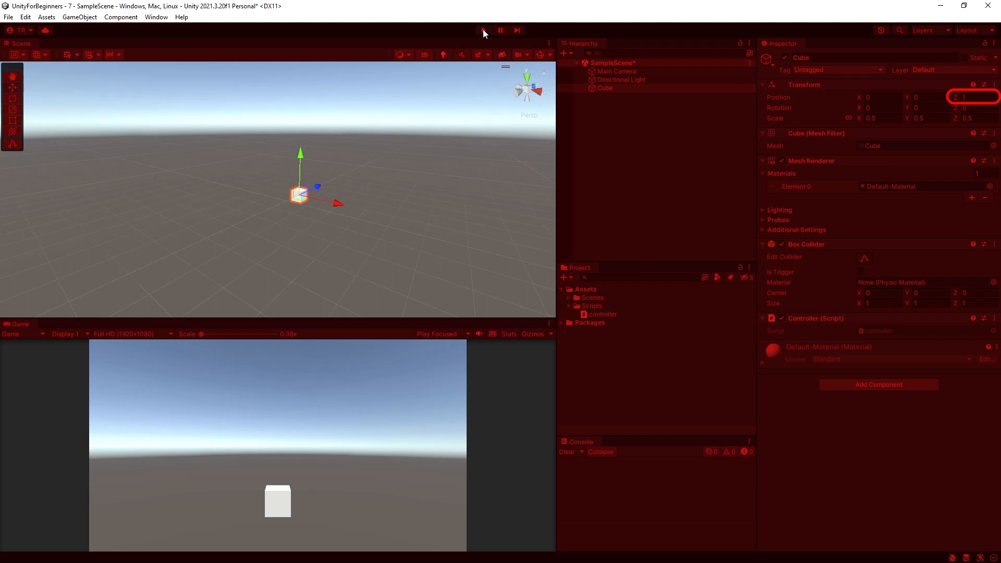
{"action": "mouse_move", "coordinate": [642, 190]}
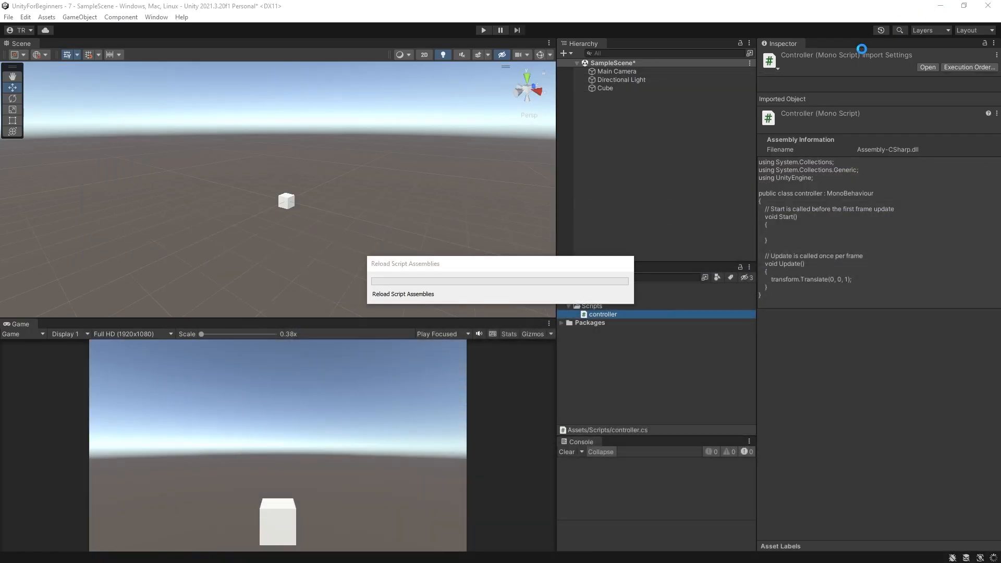
{"action": "left_click", "coordinate": [483, 30]}
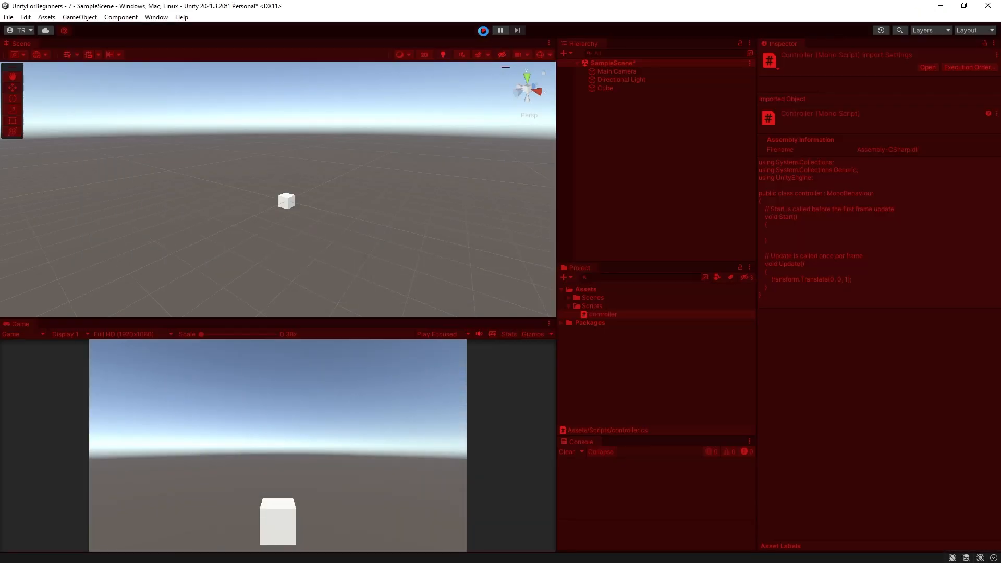
{"action": "left_click", "coordinate": [483, 30]}
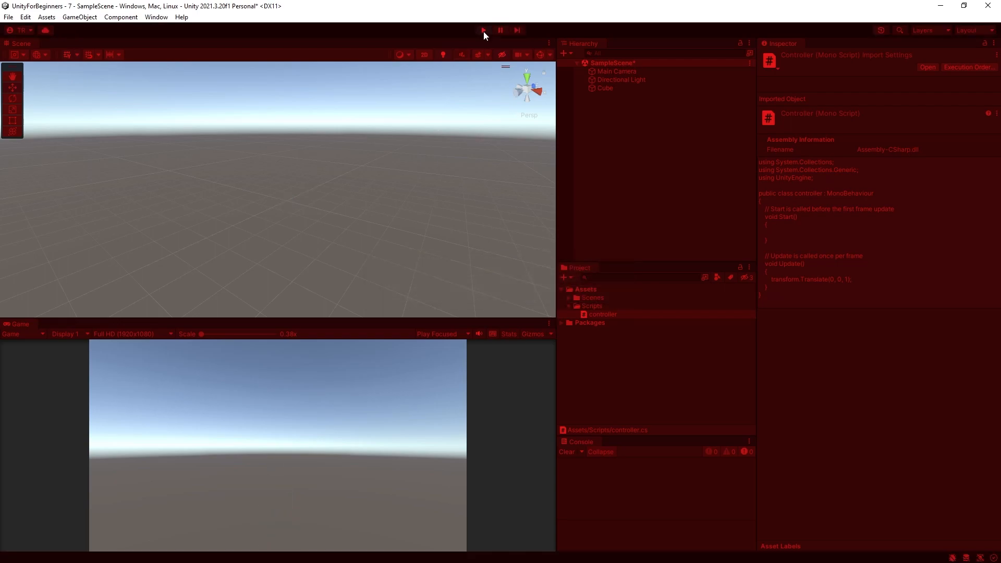
{"action": "left_click", "coordinate": [603, 88]}
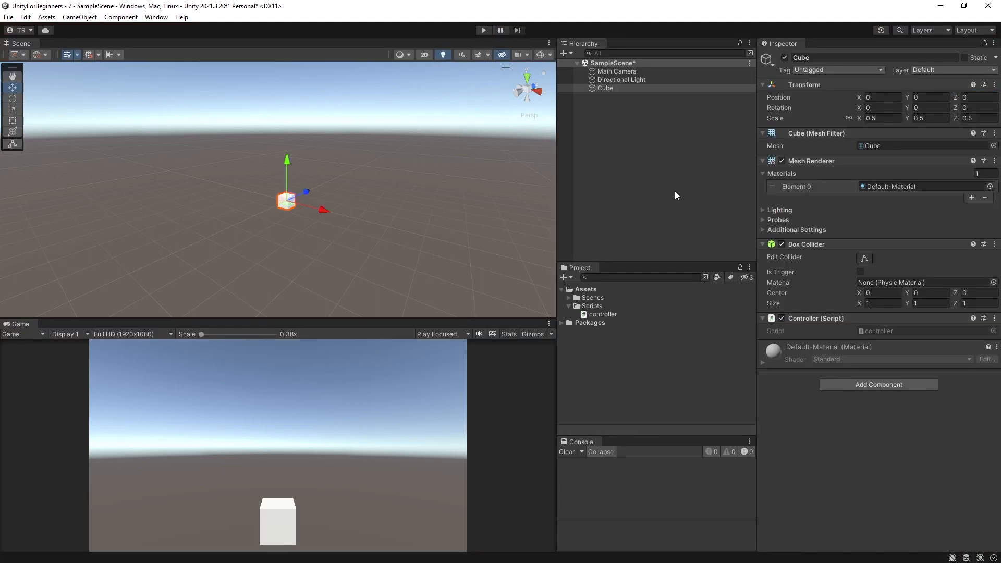
{"action": "mouse_move", "coordinate": [681, 206]}
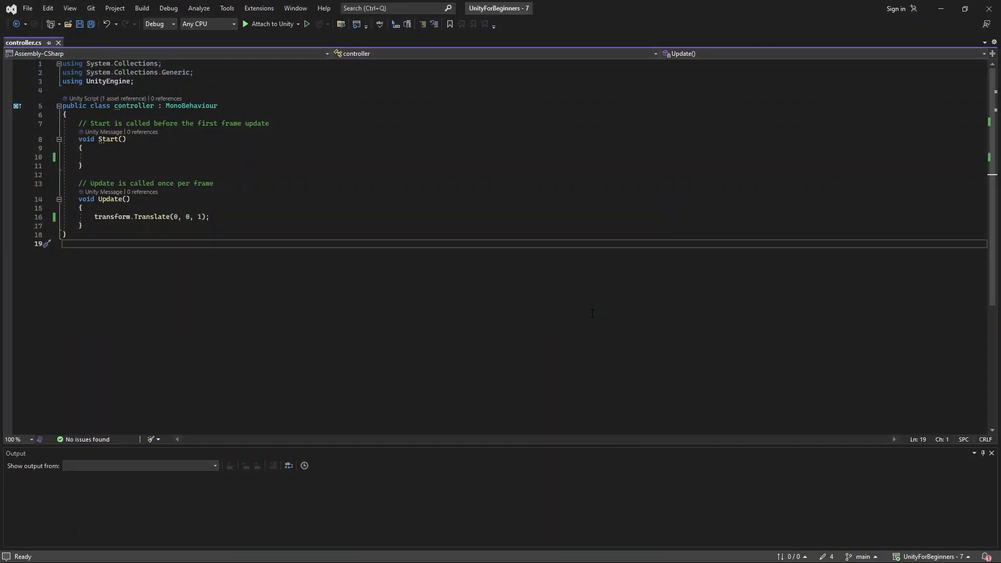
{"action": "mouse_move", "coordinate": [456, 170]}
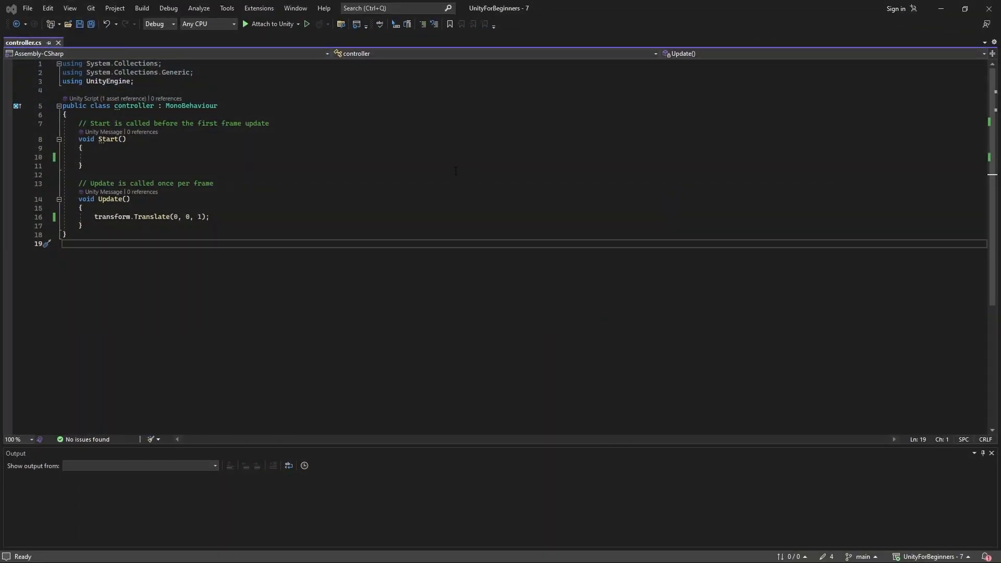
{"action": "mouse_move", "coordinate": [203, 217]}
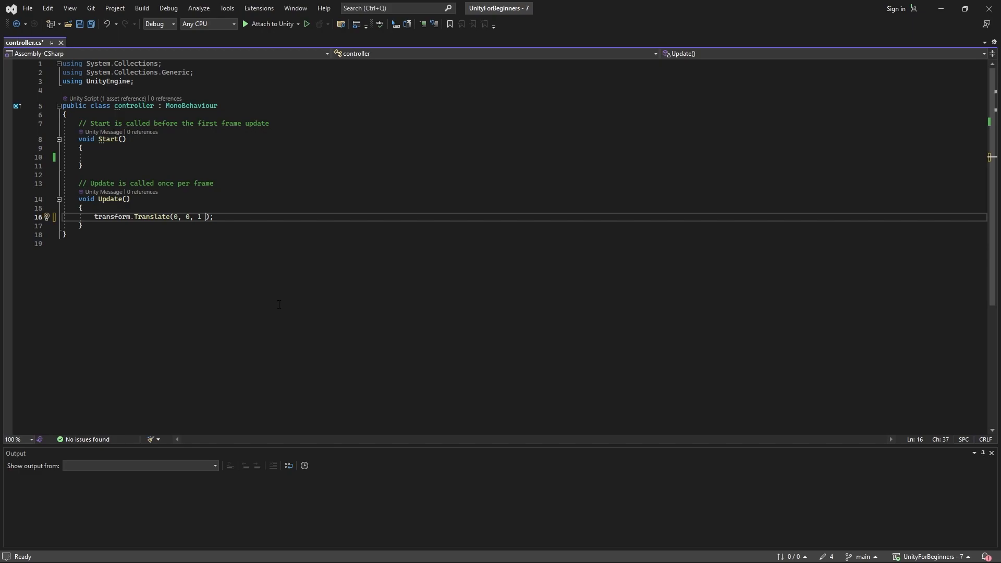
- Change the Translate Z value to 1 * Time.deltaTime and save the script
{"action": "type", "text": "*"}
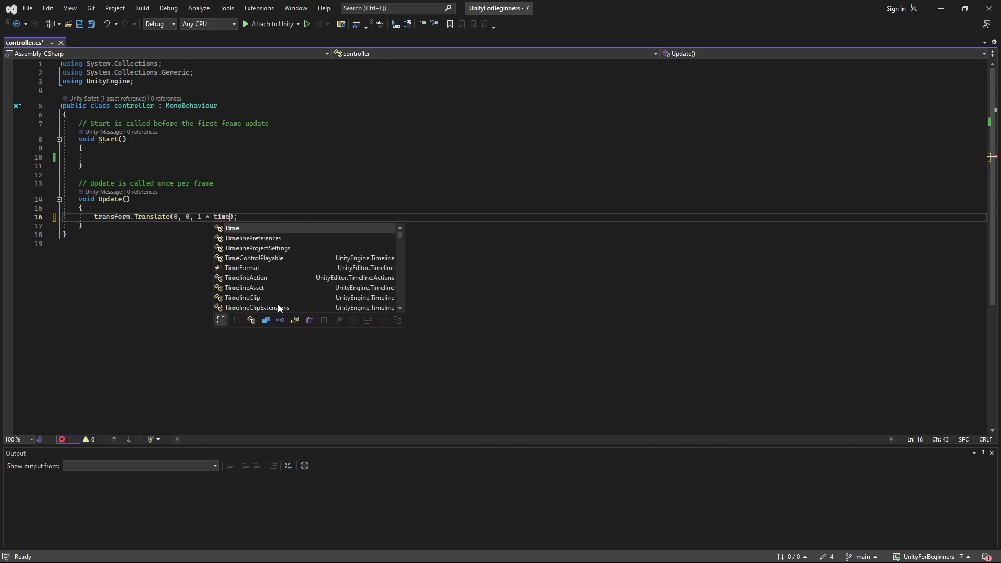
{"action": "type", "text": ".deltaT"}
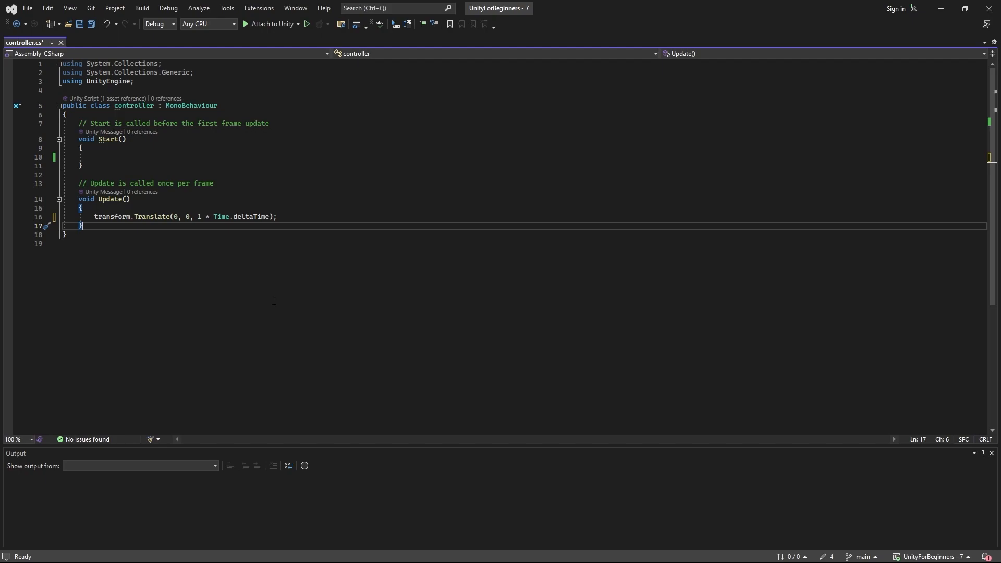
{"action": "key", "text": "ctrl+s"}
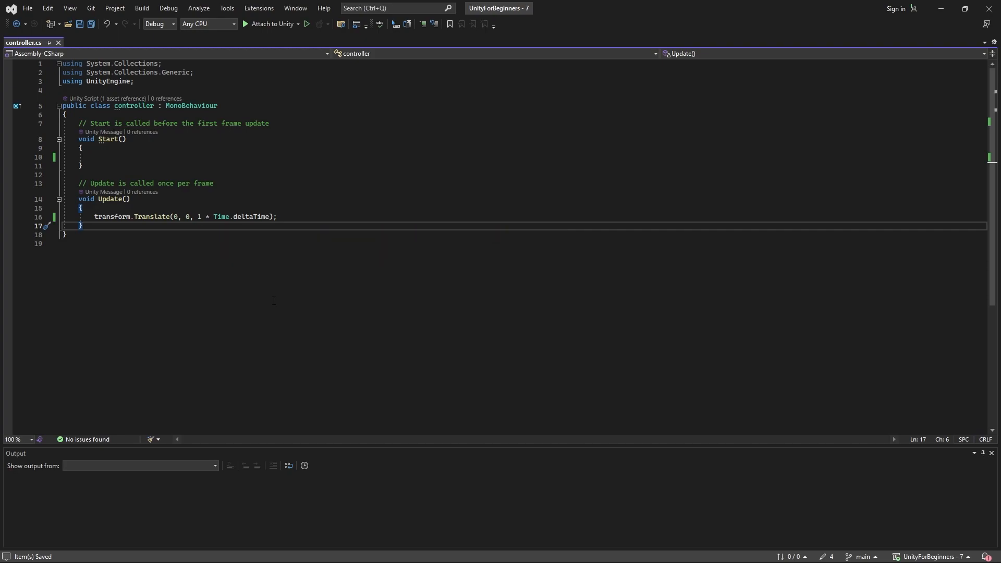
{"action": "mouse_move", "coordinate": [221, 217]}
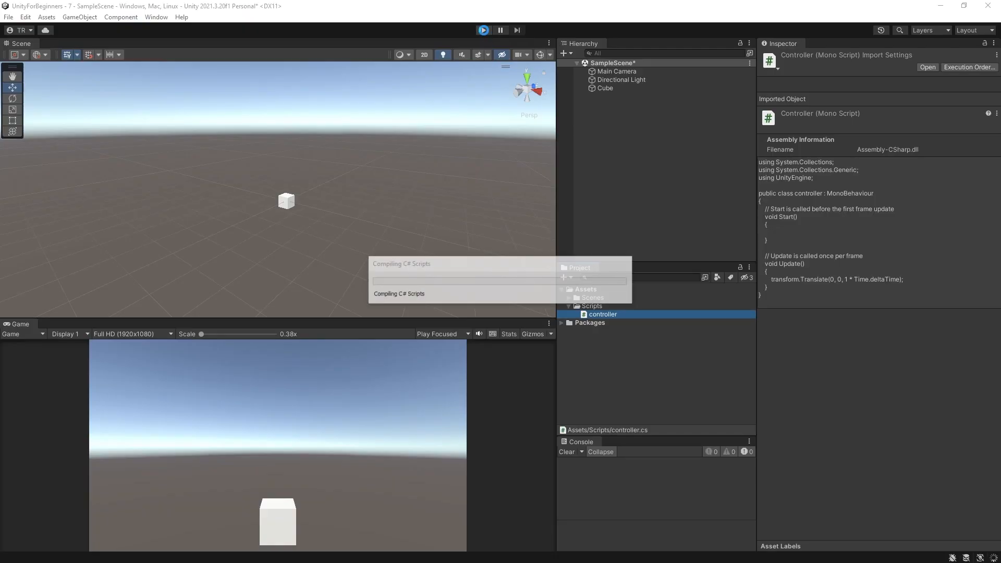
{"action": "left_click", "coordinate": [483, 30]}
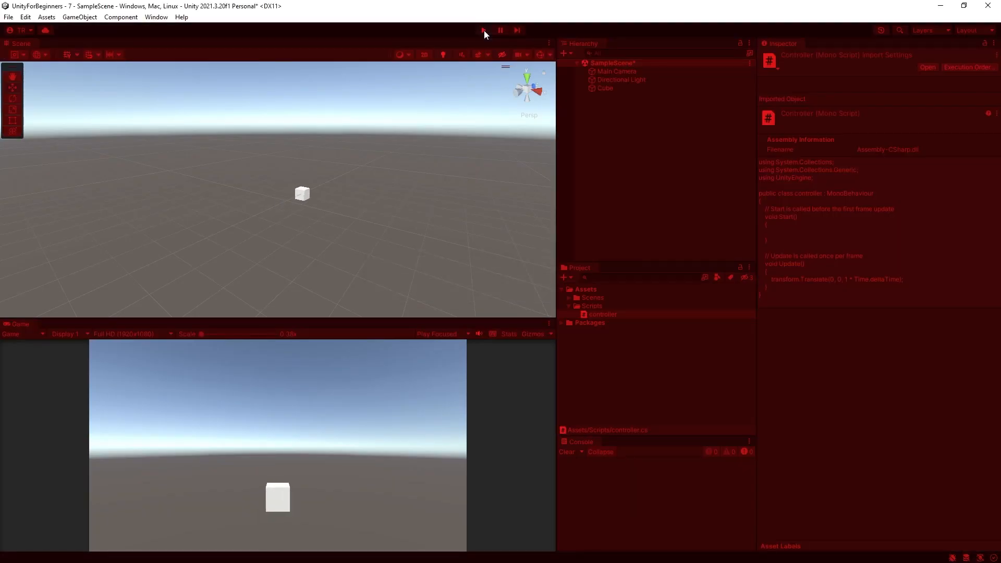
{"action": "left_click", "coordinate": [483, 30]}
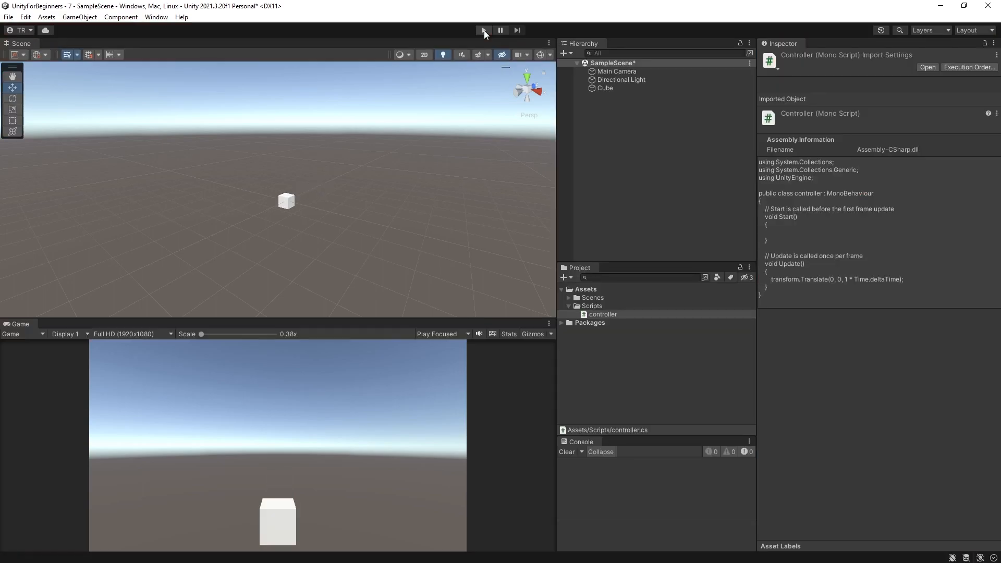
- Append * 5 to the Time.deltaTime movement in Translate and save controller.cs
{"action": "left_click", "coordinate": [602, 314]}
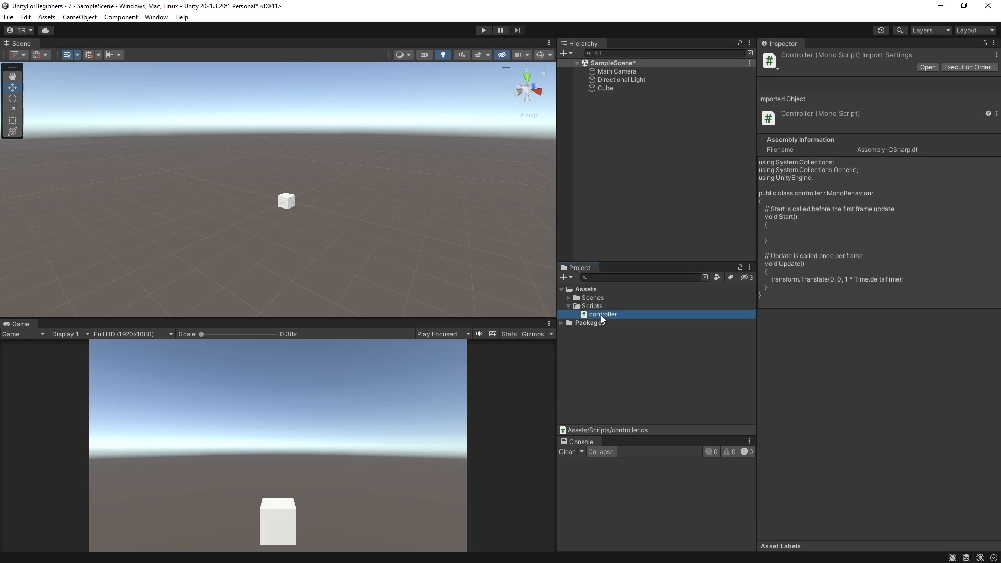
{"action": "double_click", "coordinate": [602, 314]}
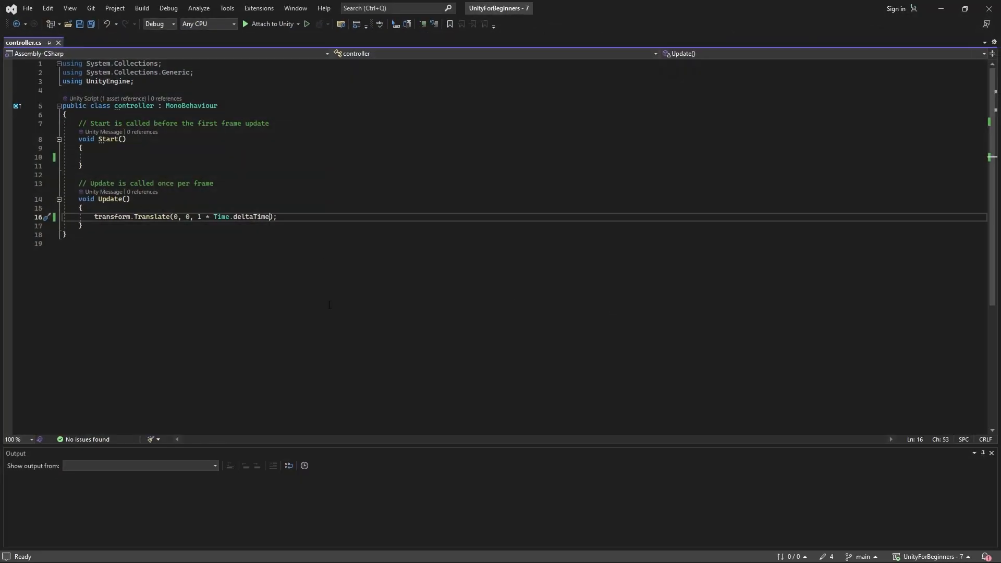
{"action": "type", "text": "*"}
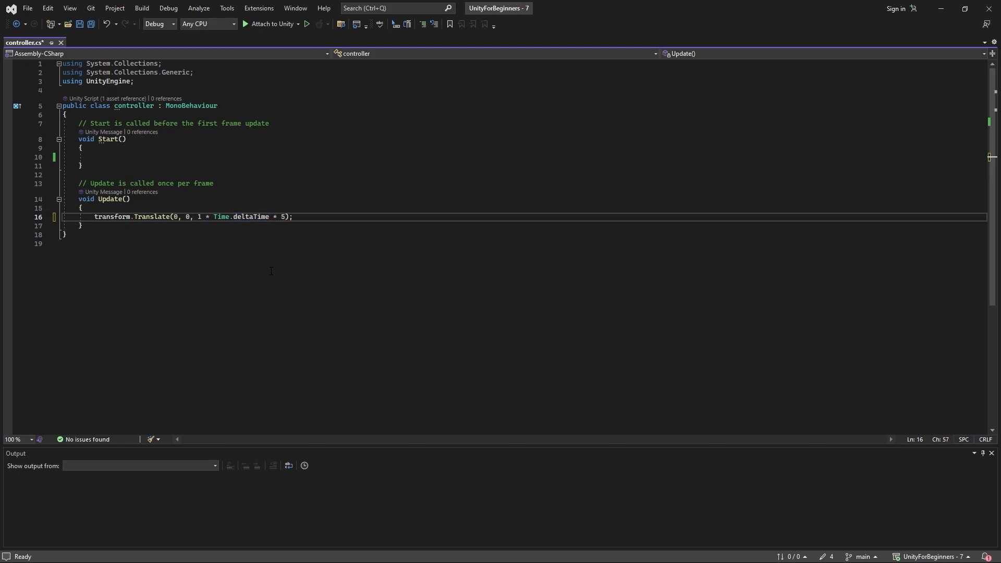
{"action": "left_click", "coordinate": [237, 243]}
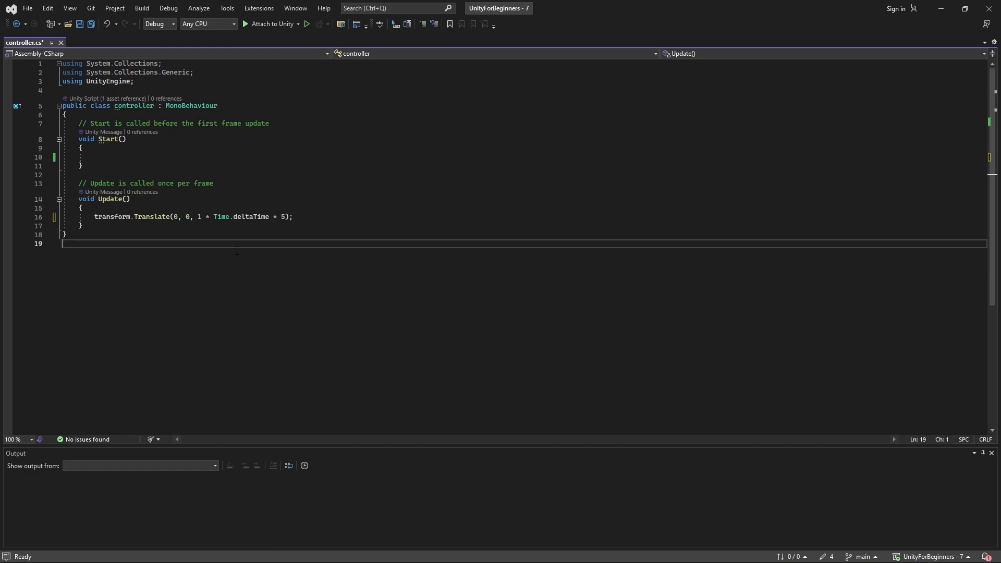
{"action": "key", "text": "ctrl+s"}
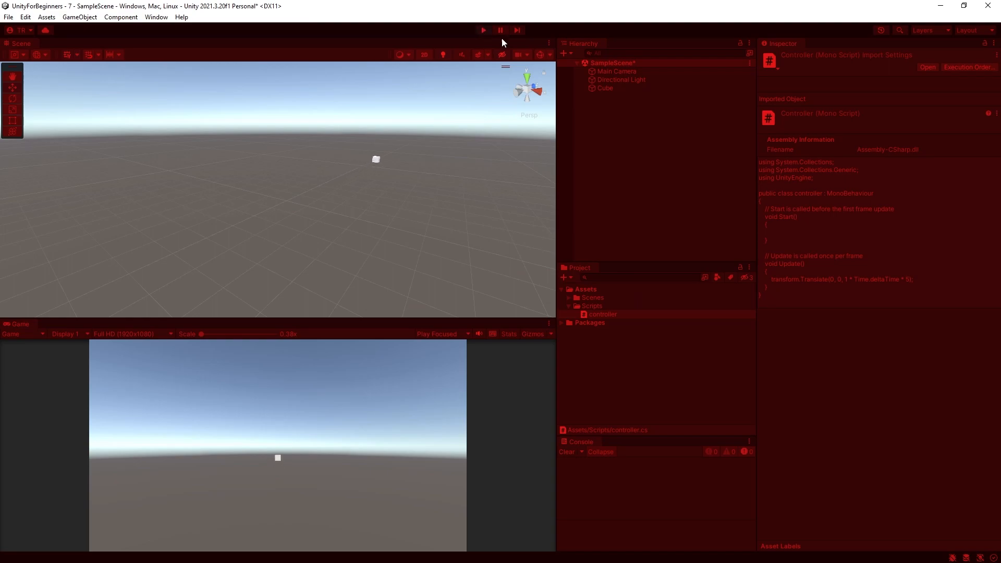
{"action": "left_click", "coordinate": [604, 88]}
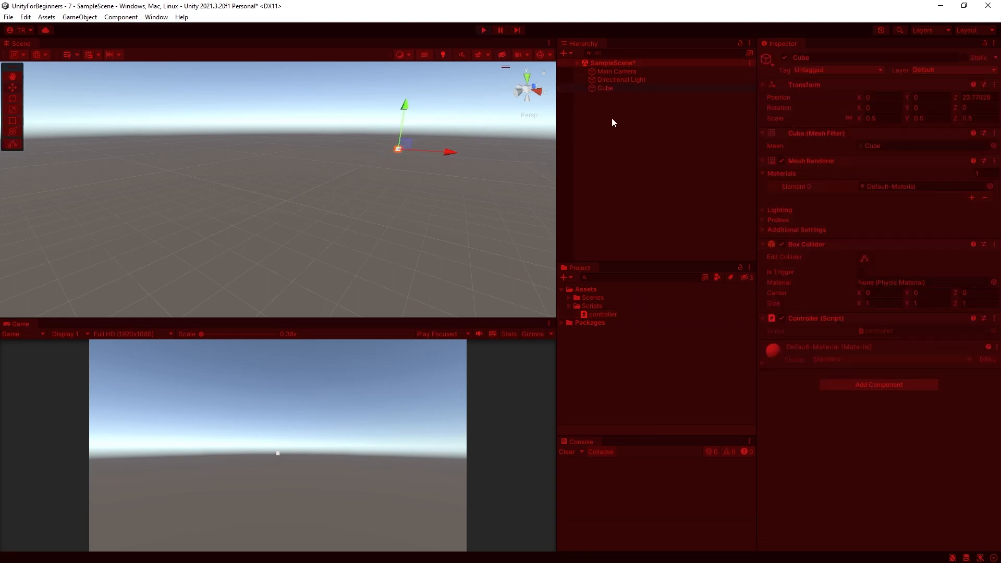
{"action": "left_click", "coordinate": [483, 30]}
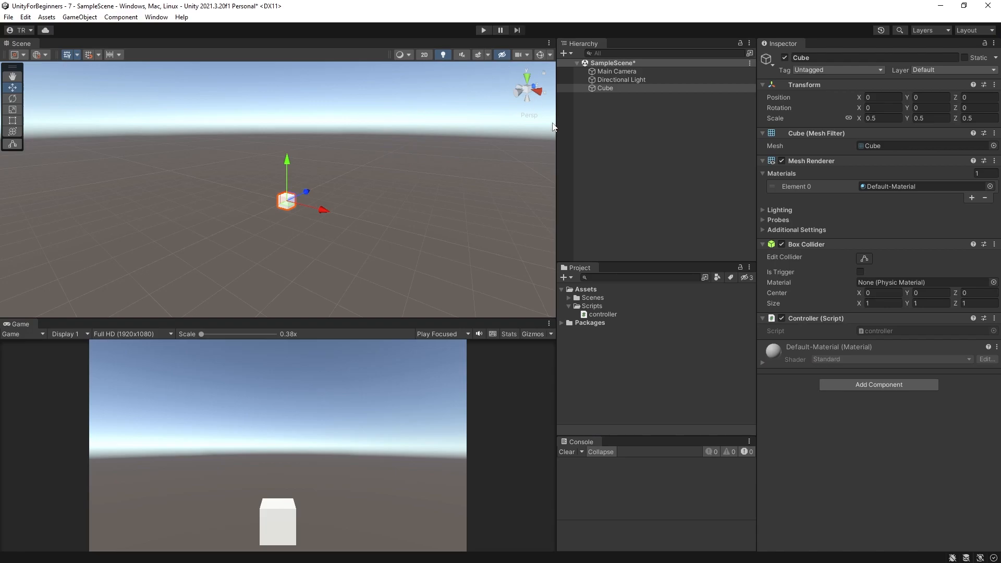
{"action": "mouse_move", "coordinate": [612, 397]}
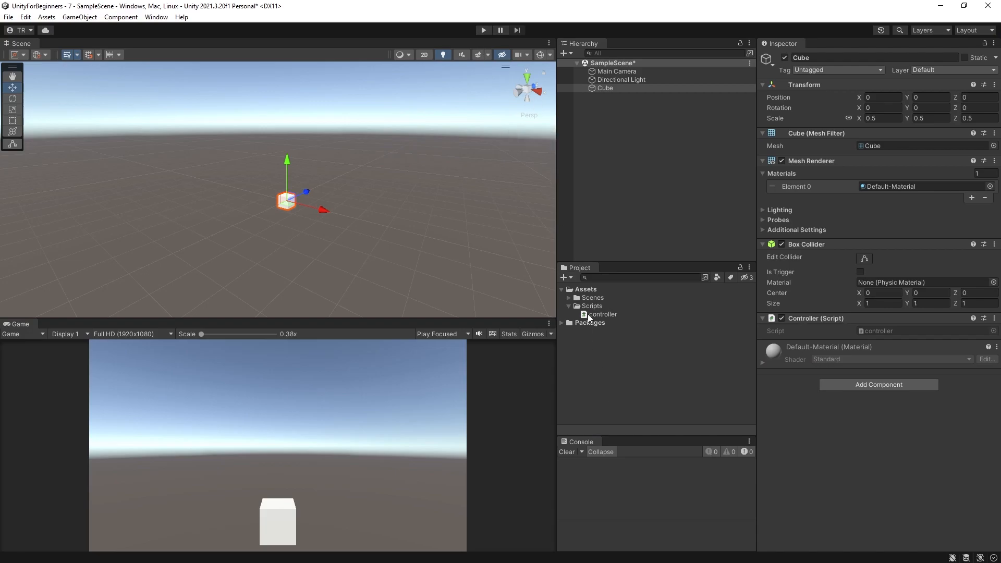
{"action": "left_click", "coordinate": [601, 314]}
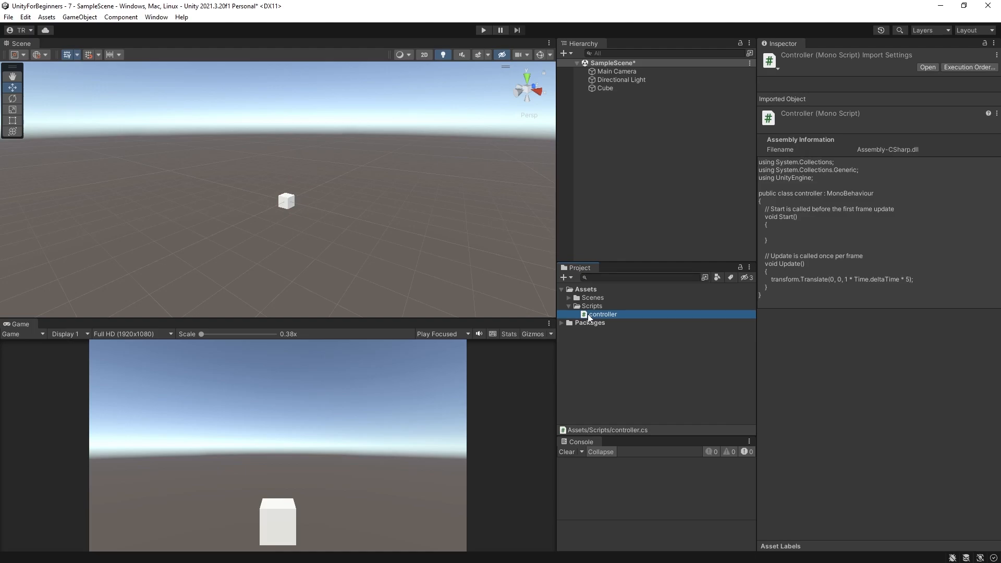
- Declare a [SerializeField] public float speed = 5 in the controller class
{"action": "double_click", "coordinate": [600, 314]}
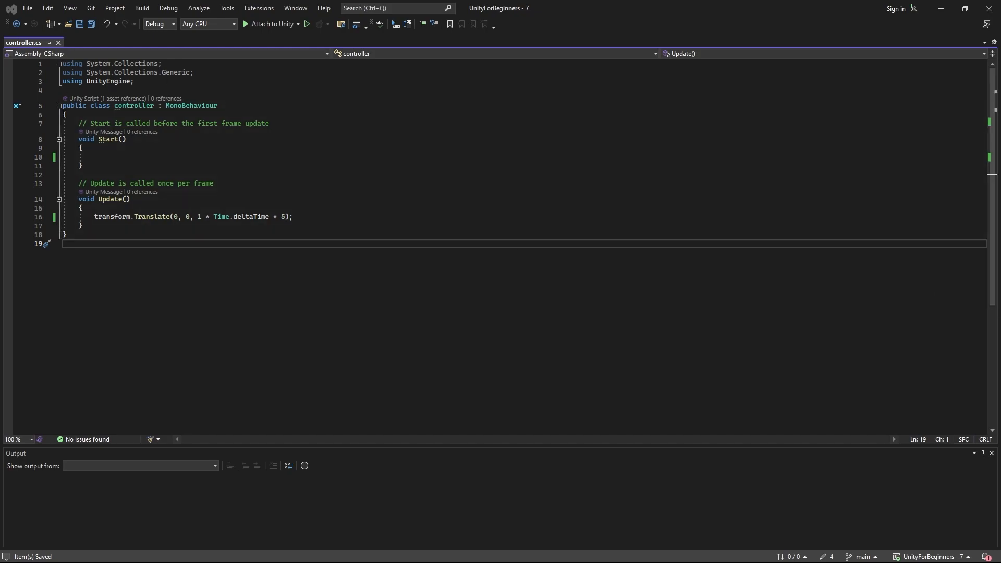
{"action": "left_click", "coordinate": [70, 115]}
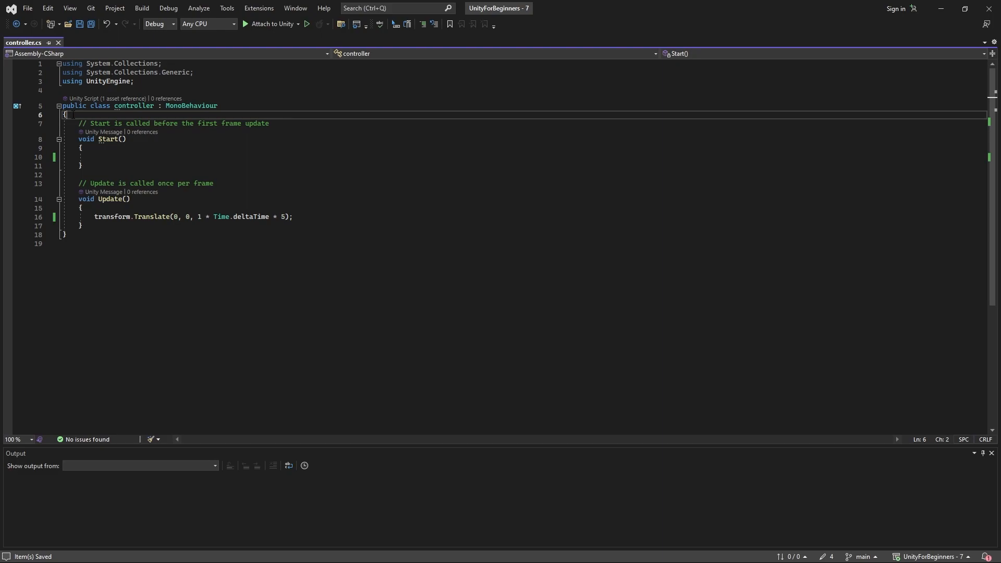
{"action": "type", "text": "[SerializeField]"}
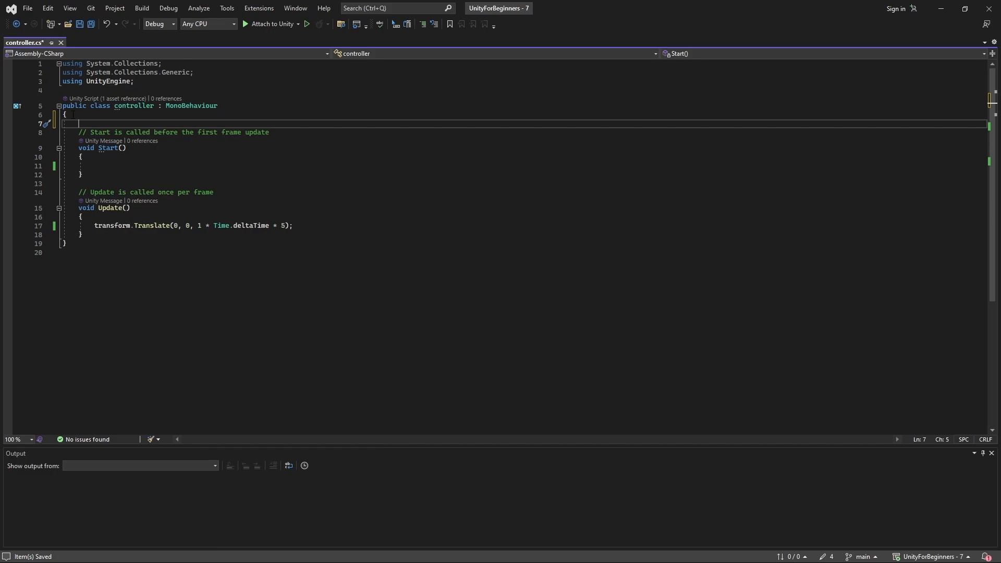
{"action": "type", "text": "public flo"}
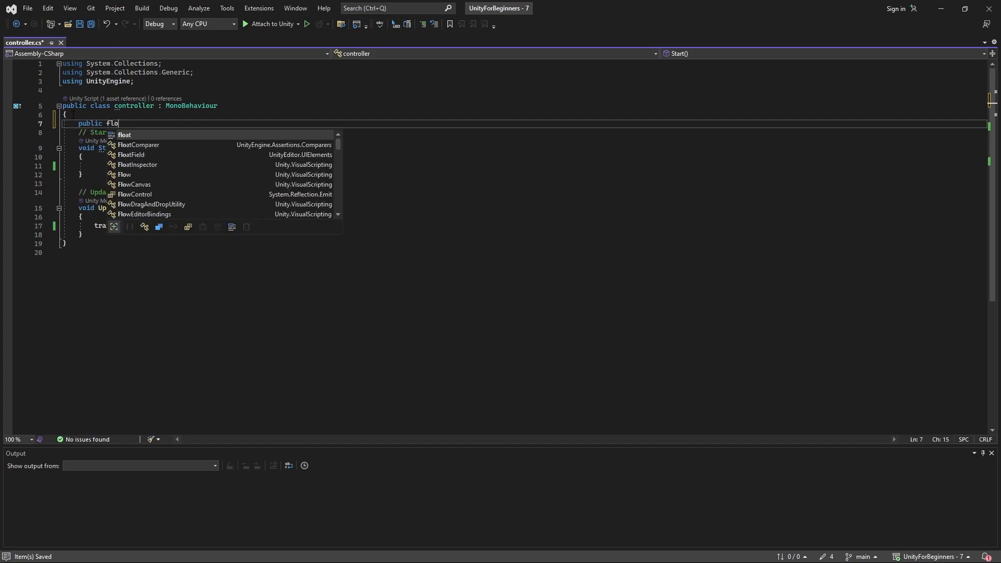
{"action": "type", "text": "speed = 1.0f;"}
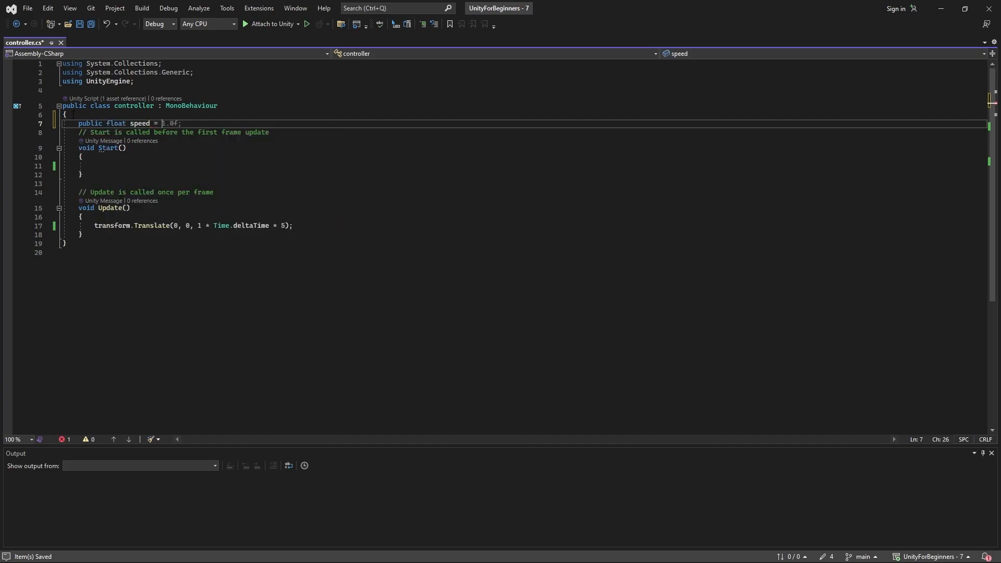
{"action": "type", "text": "5"}
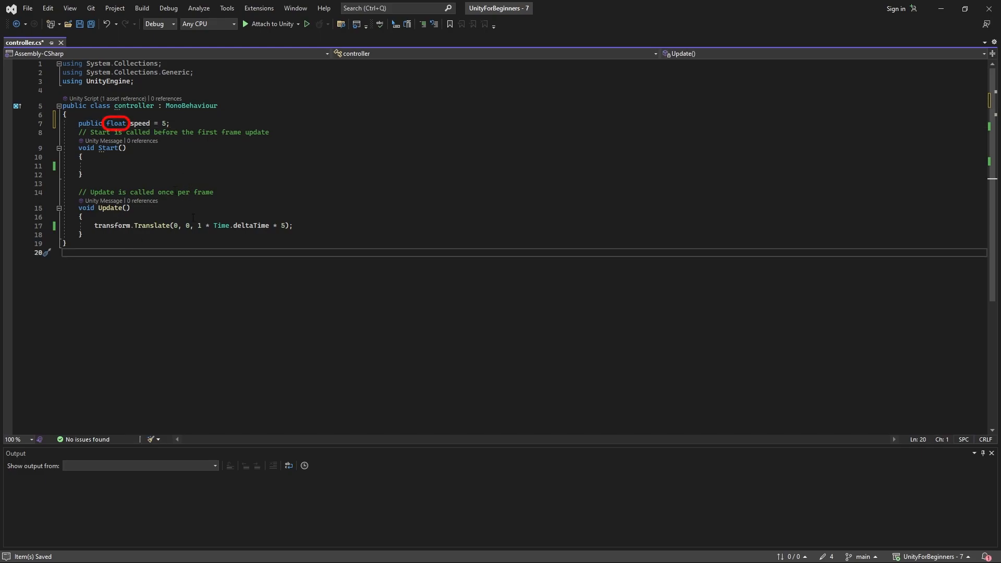
- Replace the hard-coded 5 in the Translate call with speed
{"action": "left_click", "coordinate": [283, 225]}
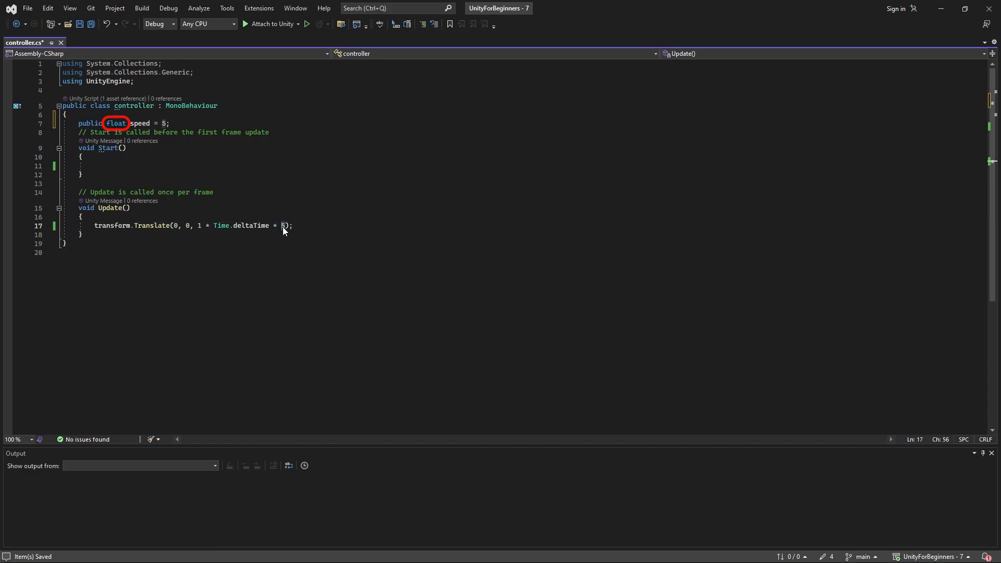
{"action": "type", "text": "speed"}
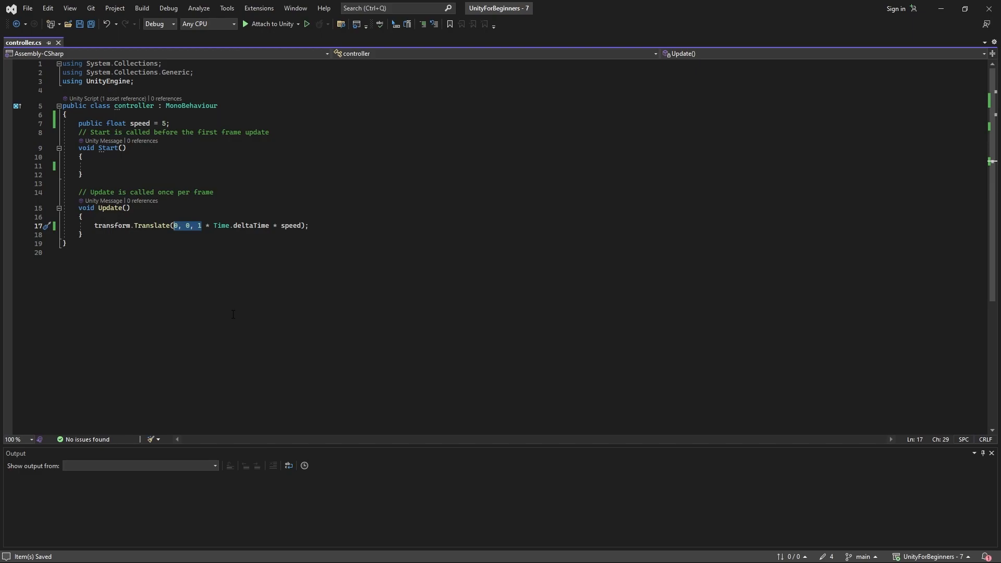
- Rewrite the Translate argument as Vector3.forward * Time.deltaTime * speed
{"action": "type", "text": "vect"}
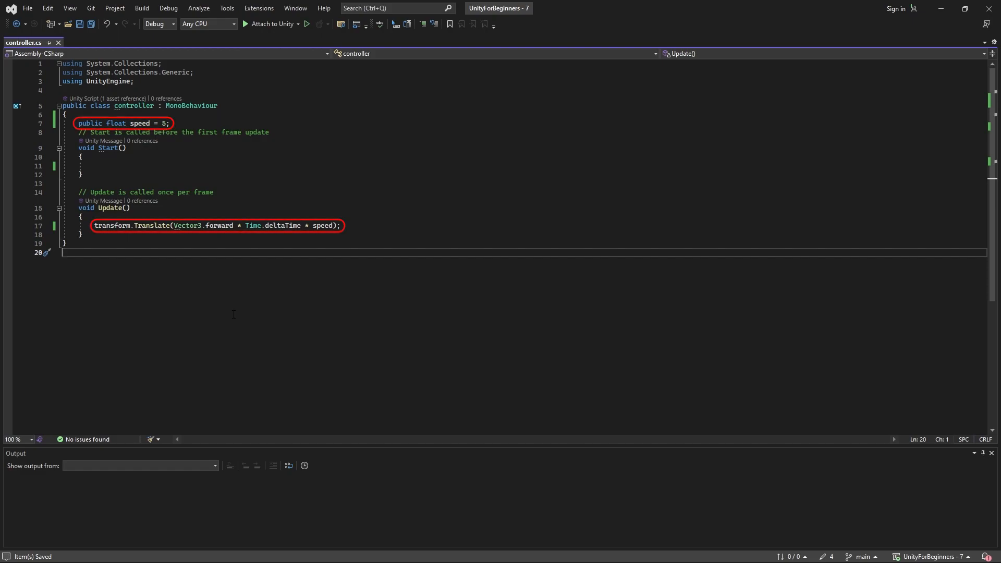
{"action": "mouse_move", "coordinate": [202, 225]}
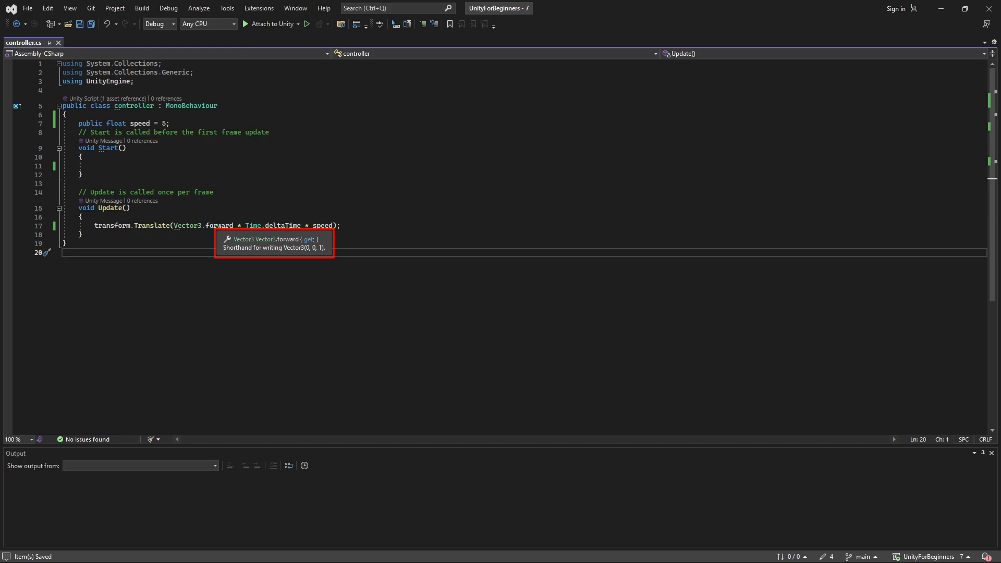
{"action": "mouse_move", "coordinate": [220, 288]}
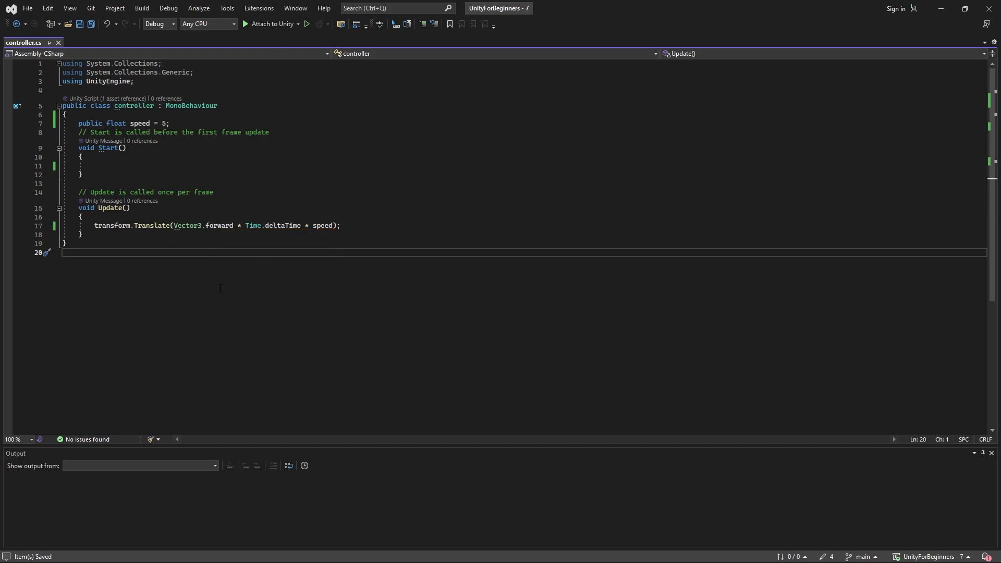
{"action": "mouse_move", "coordinate": [242, 309]}
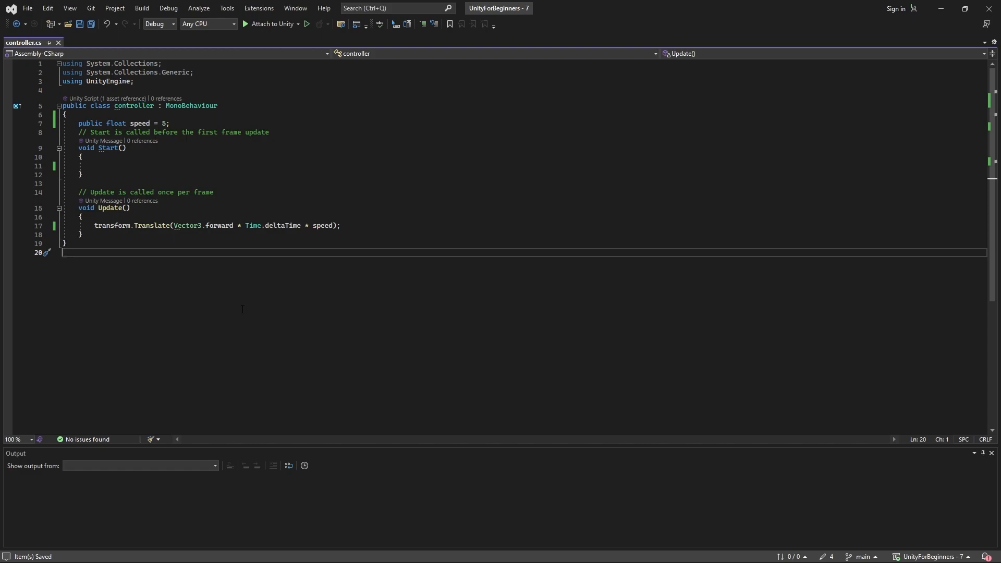
{"action": "mouse_move", "coordinate": [932, 16]}
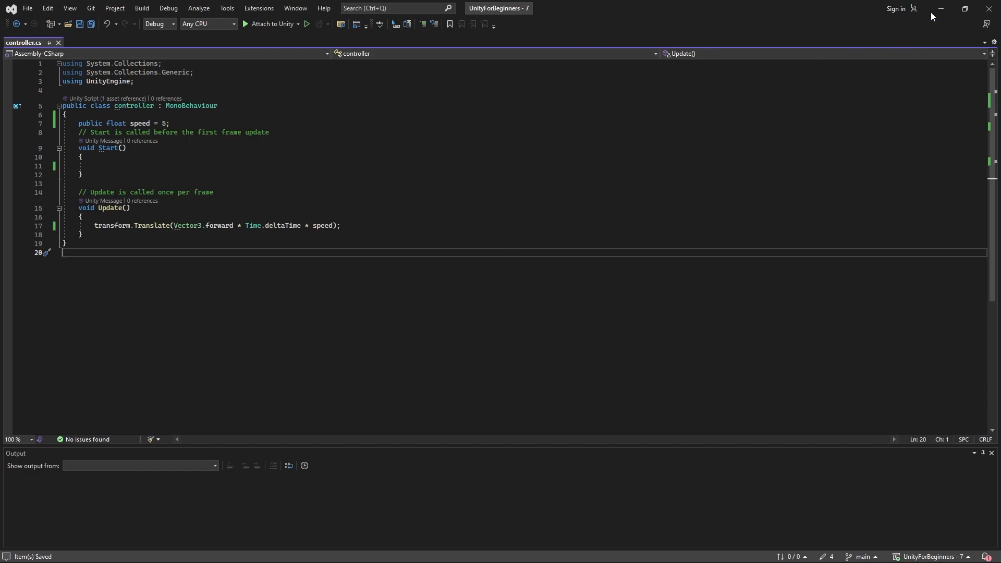
{"action": "mouse_move", "coordinate": [941, 9]}
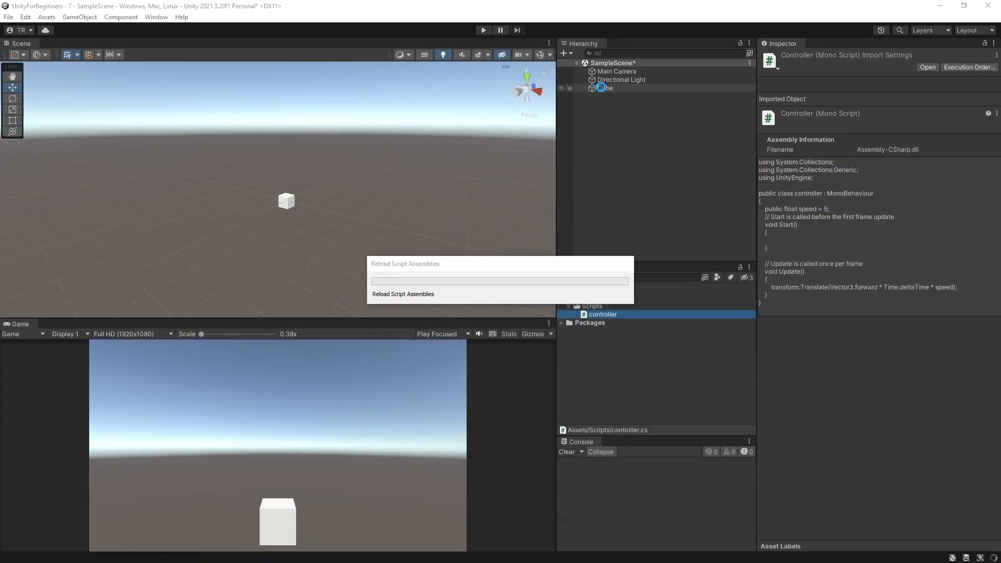
- Play the scene, adjust the cube's Speed in the Inspector, stop, and reopen controller.cs
{"action": "left_click", "coordinate": [605, 88]}
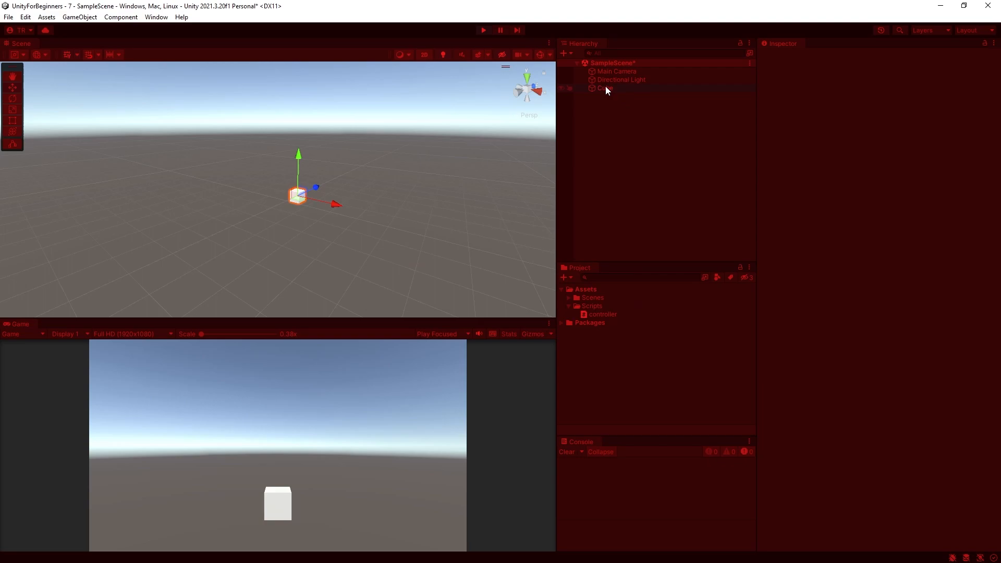
{"action": "left_click", "coordinate": [605, 88]}
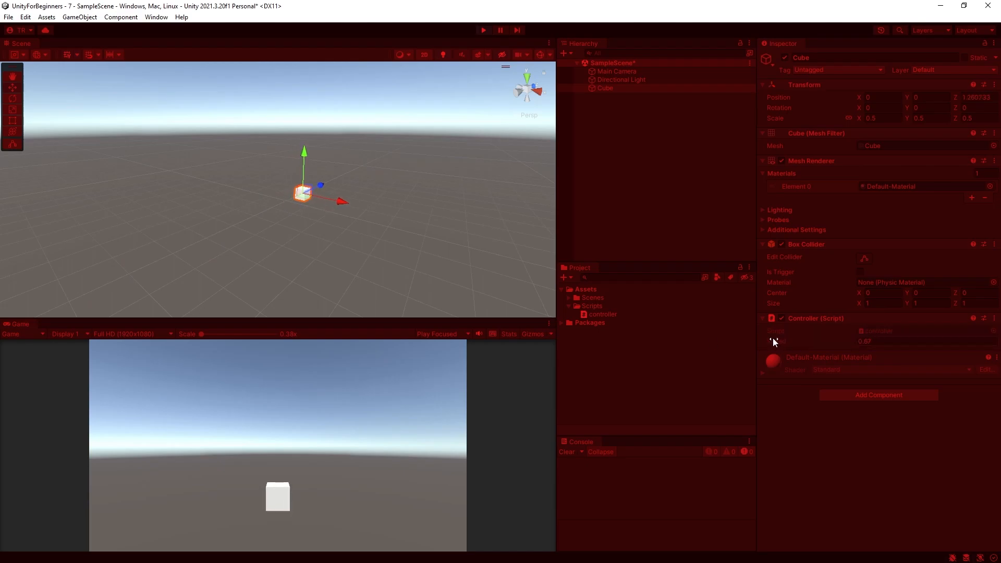
{"action": "left_click_drag", "start_coordinate": [303, 195], "coordinate": [316, 185]}
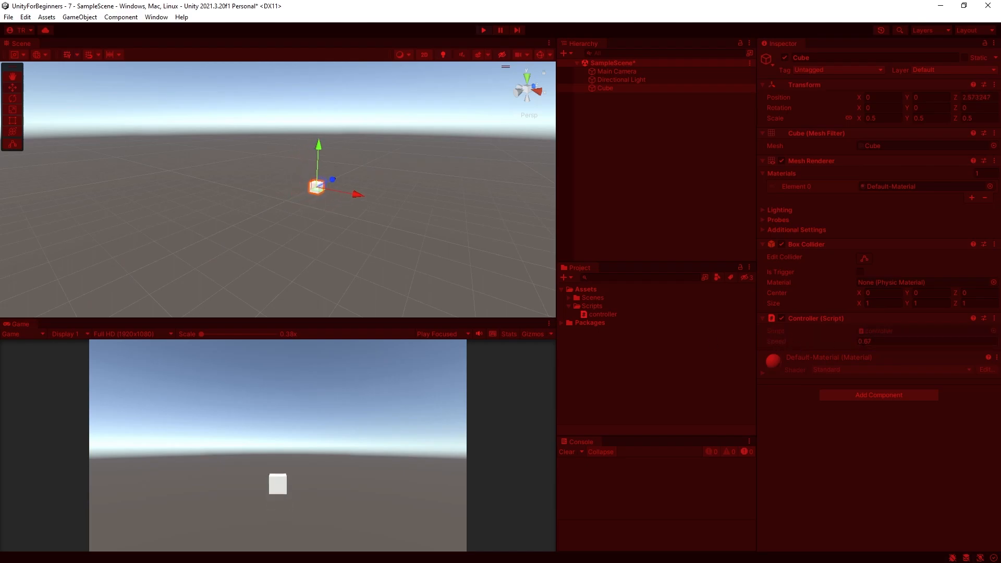
{"action": "left_click", "coordinate": [483, 31]}
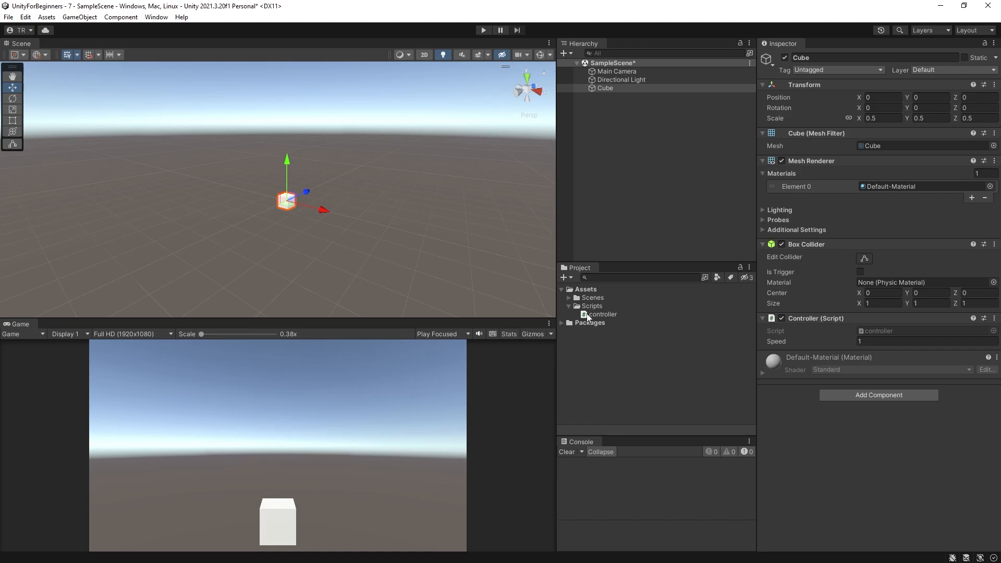
{"action": "double_click", "coordinate": [602, 314]}
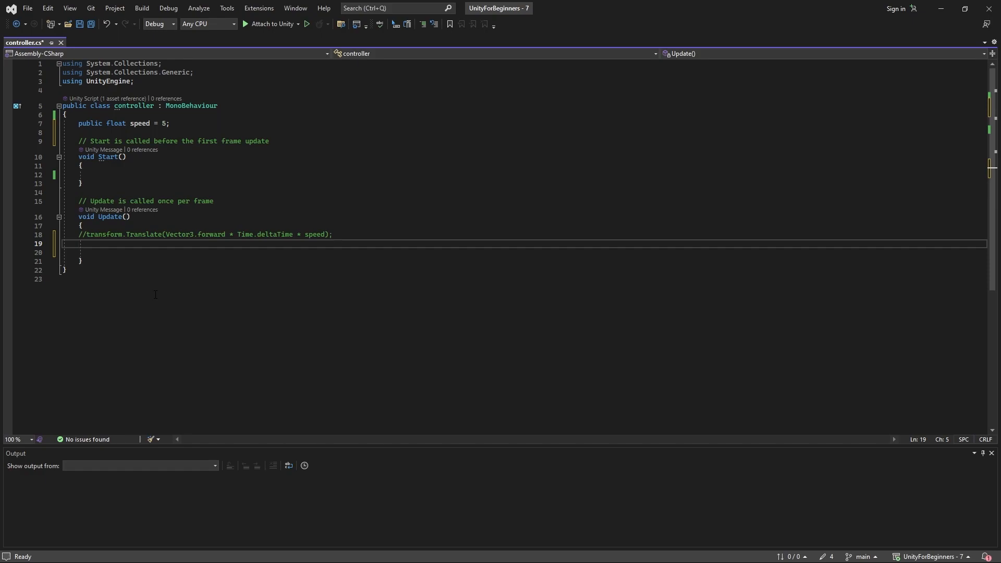
- Add transform.Rotate(Vector3.up * Time.deltaTime * speed); in Update
{"action": "type", "text": "transform"}
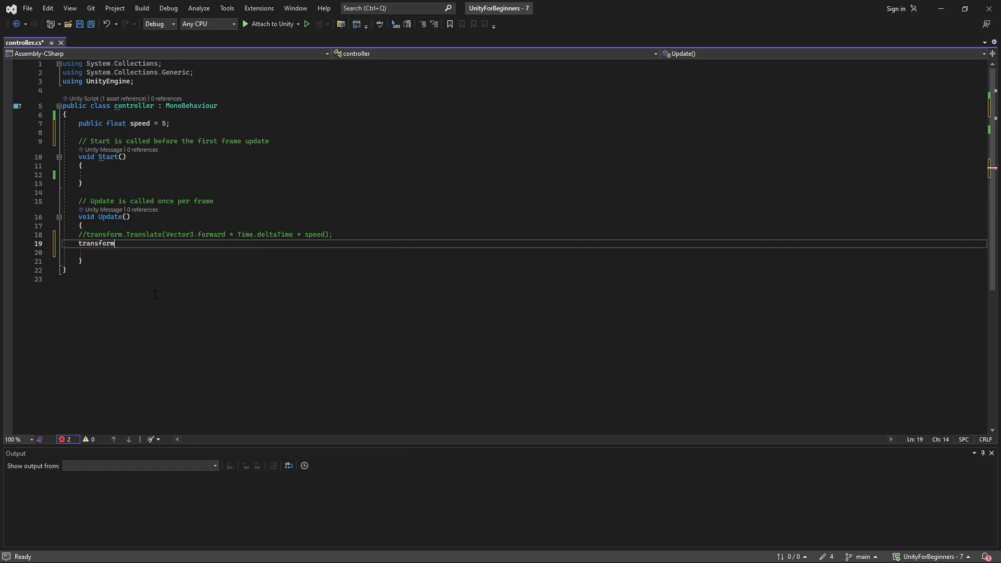
{"action": "type", "text": ".rot"}
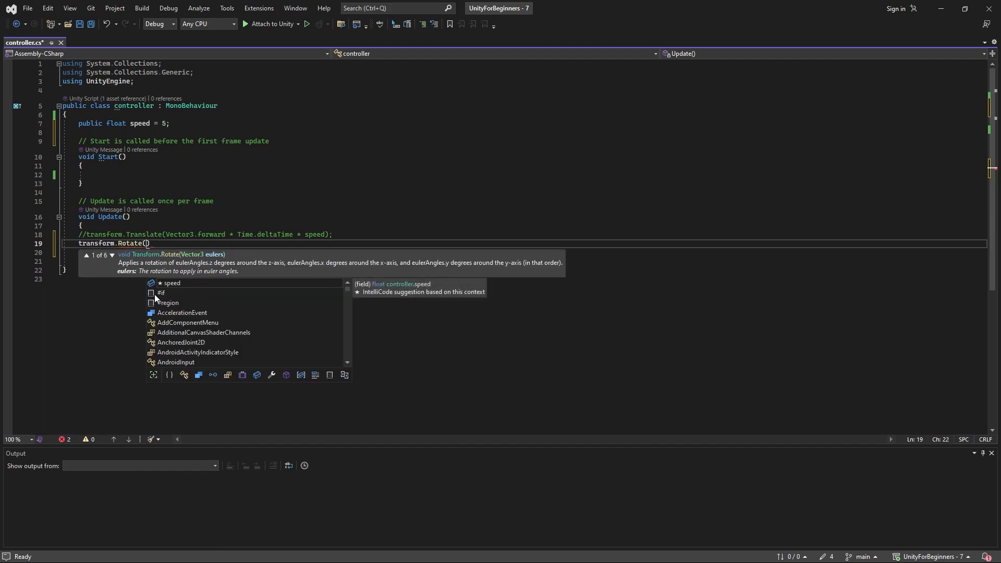
{"action": "type", "text": "Vector3f.up);"}
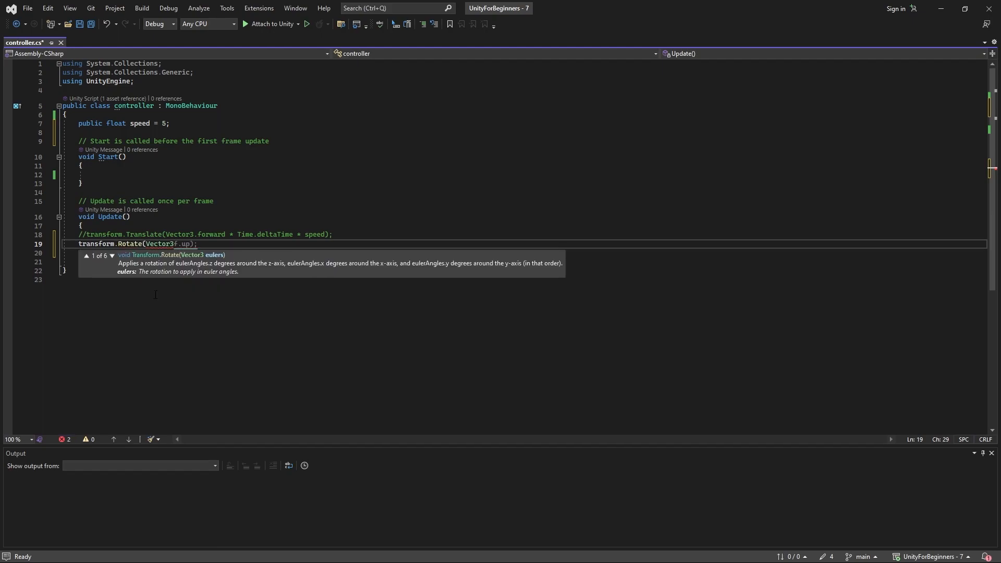
{"action": "type", "text": "up"}
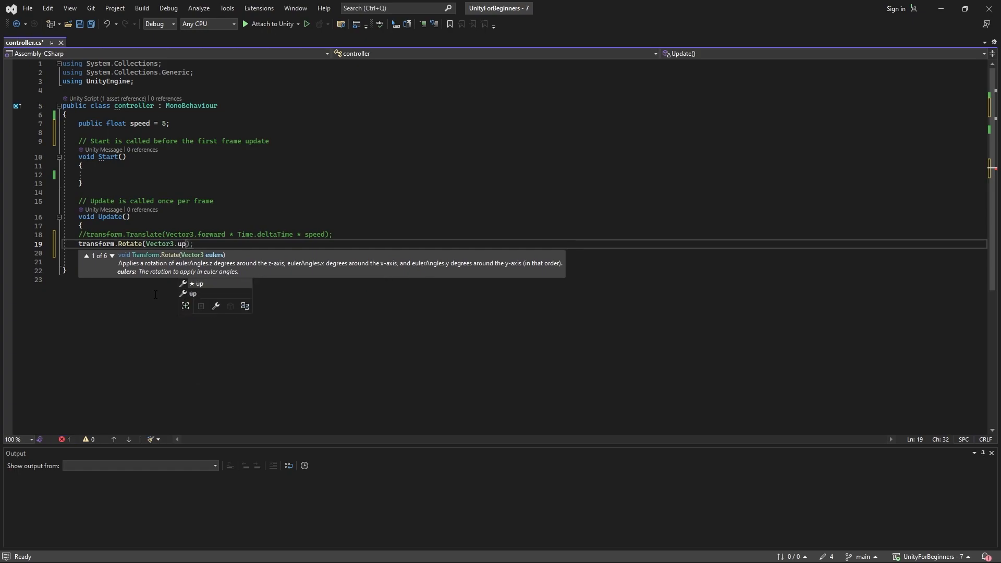
{"action": "type", "text": "* Time.deltaTime * speed"}
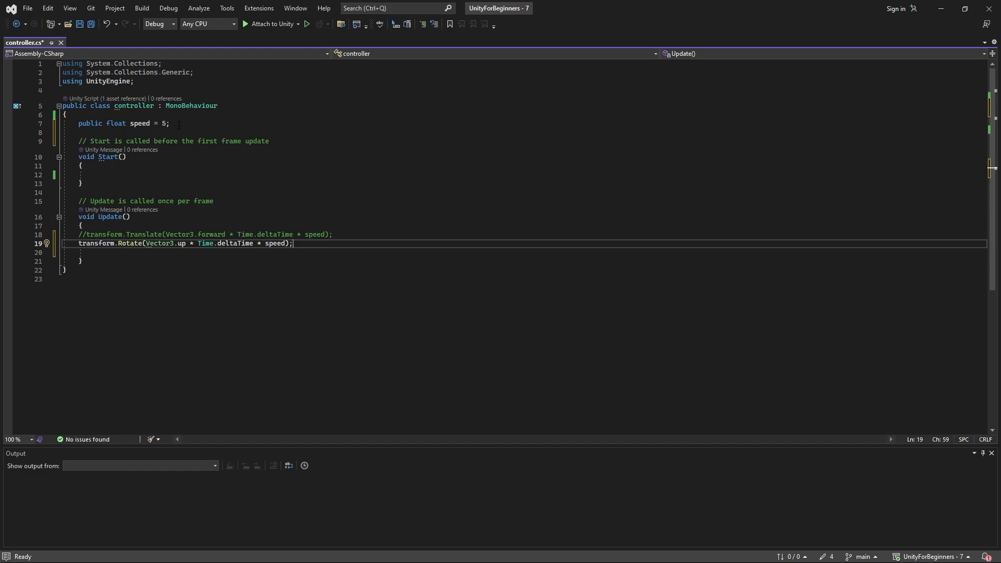
- Declare public float rotationSpeed and use it in the Rotate call
{"action": "type", "text": "public"}
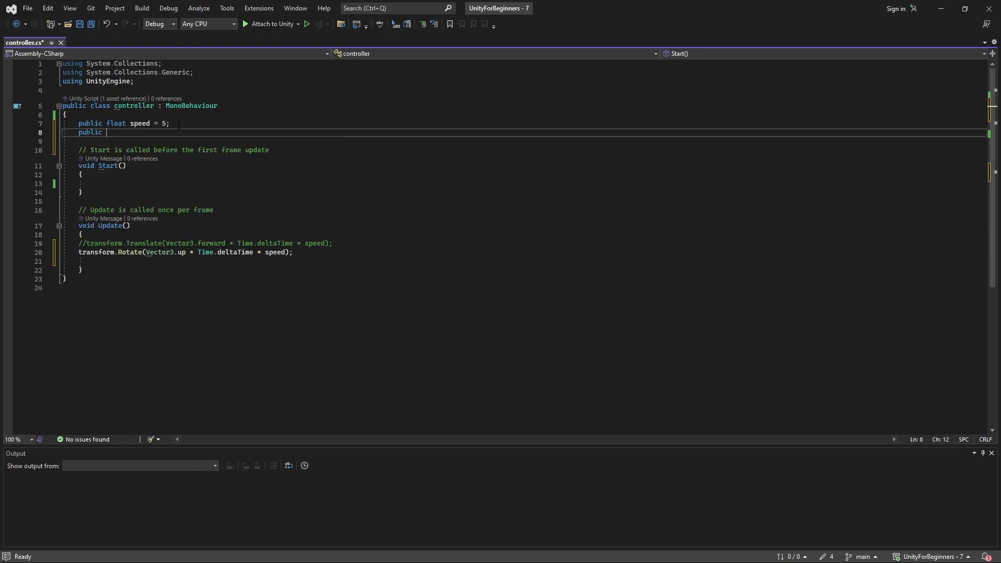
{"action": "type", "text": "float rotati"}
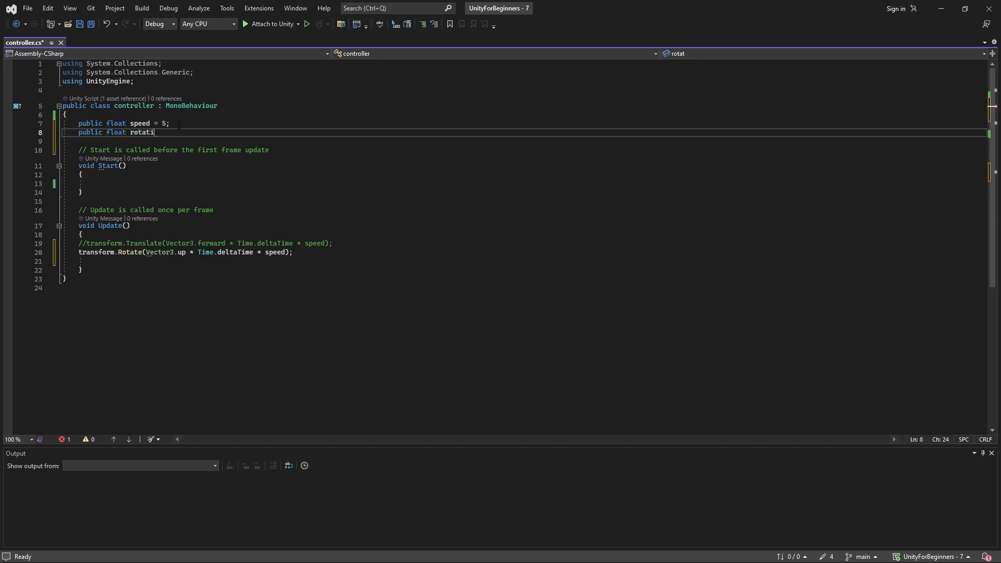
{"action": "type", "text": "onSpeed = 20"}
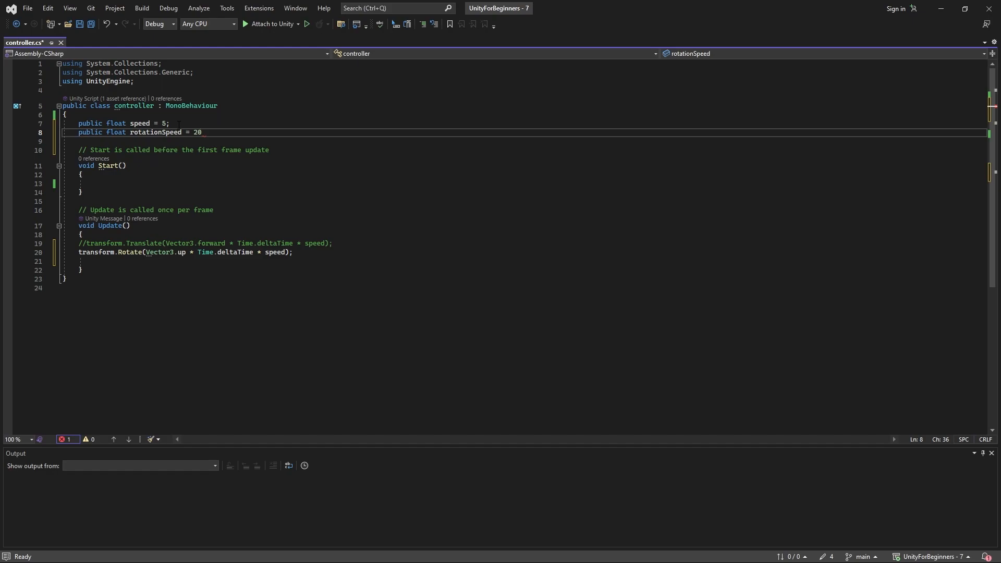
{"action": "type", "text": ";"}
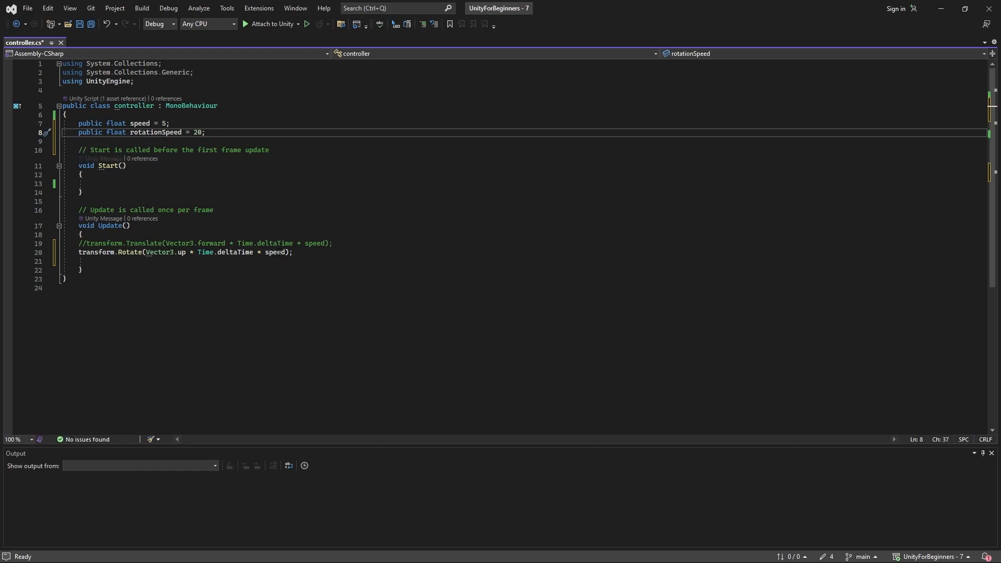
{"action": "double_click", "coordinate": [274, 253]}
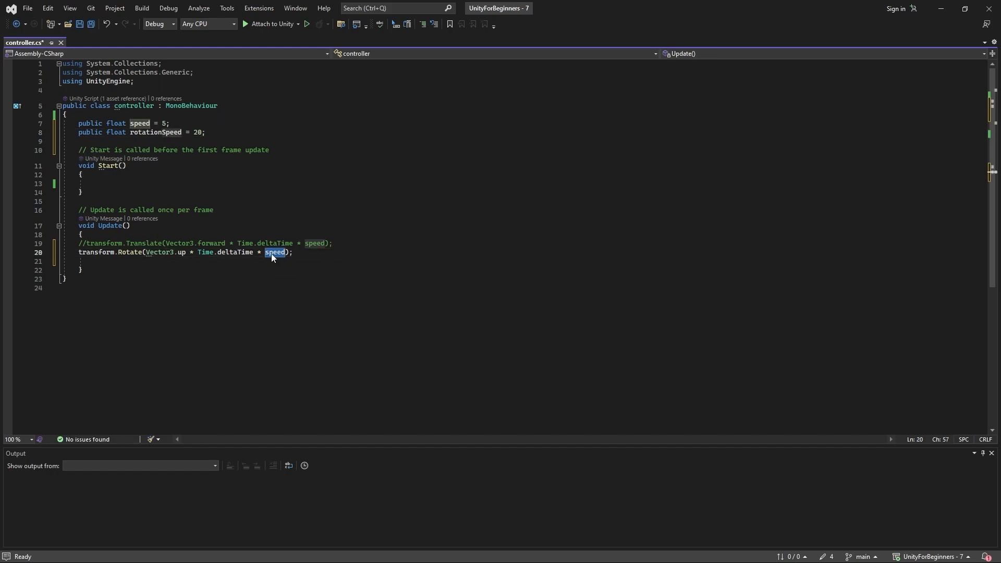
{"action": "type", "text": "rotationS"}
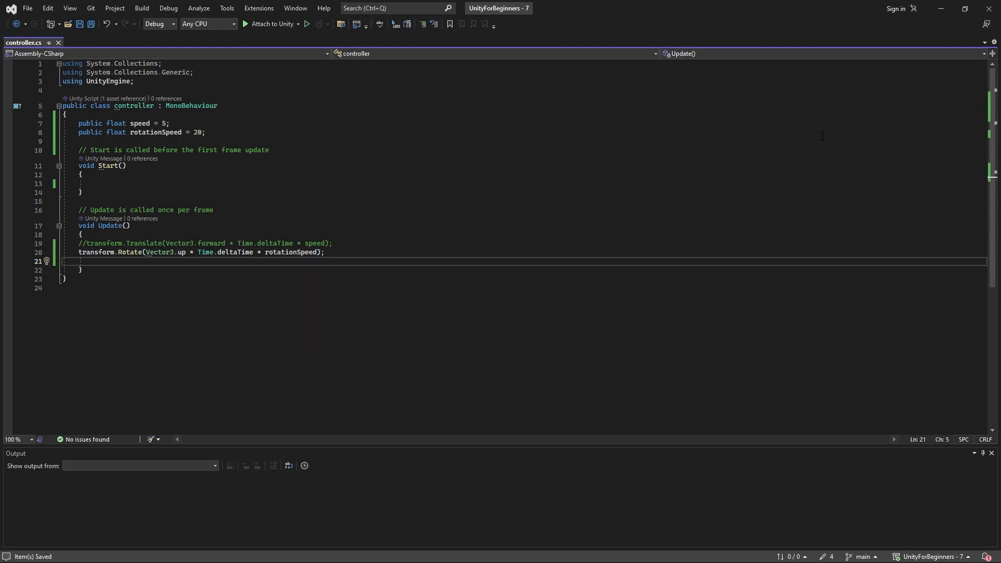
{"action": "mouse_move", "coordinate": [943, 9]}
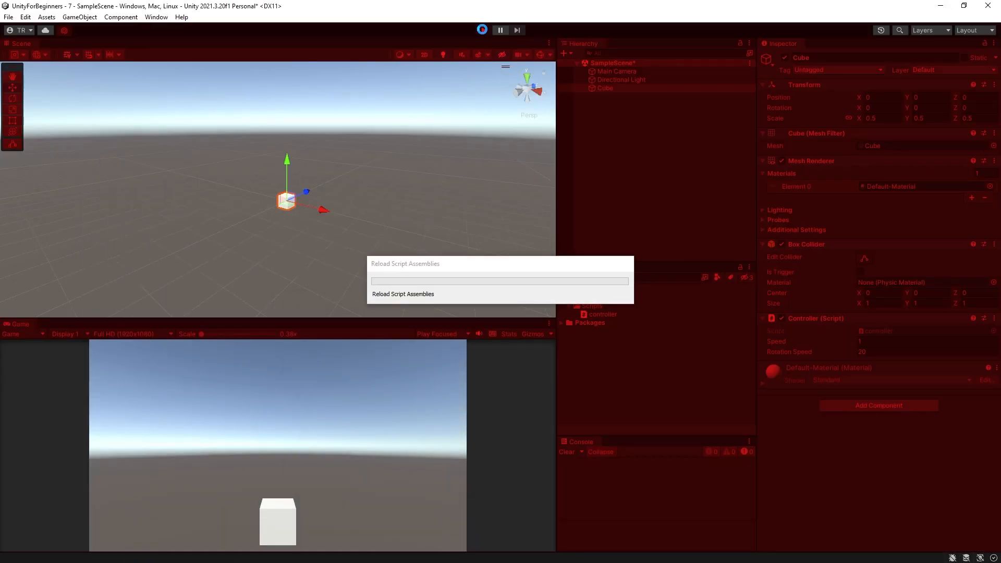
- Play the scene twice to watch the cube's Rotation Y change as it spins, then stop
{"action": "left_click", "coordinate": [483, 29]}
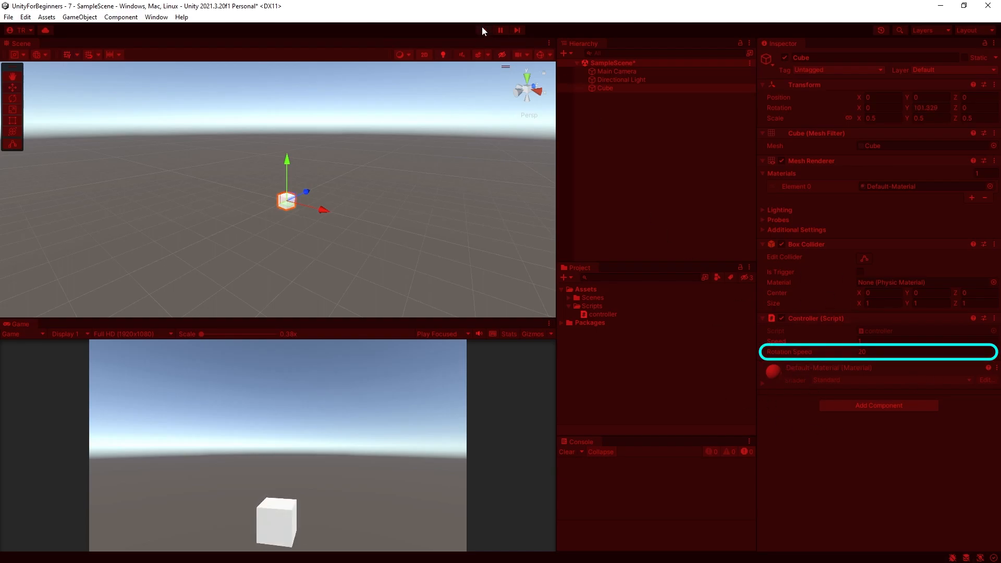
{"action": "left_click", "coordinate": [483, 30]}
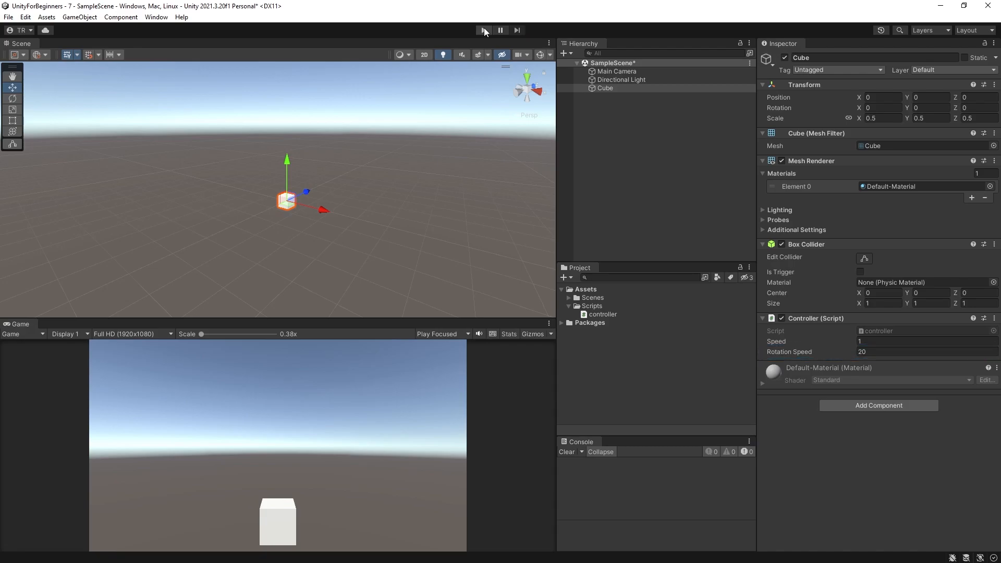
{"action": "left_click", "coordinate": [483, 30]}
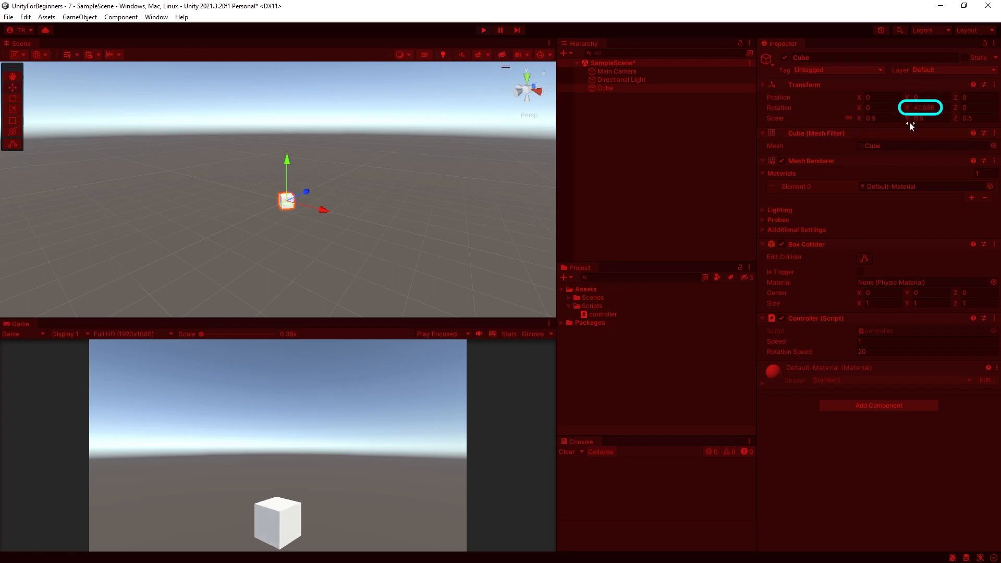
{"action": "left_click", "coordinate": [483, 29]}
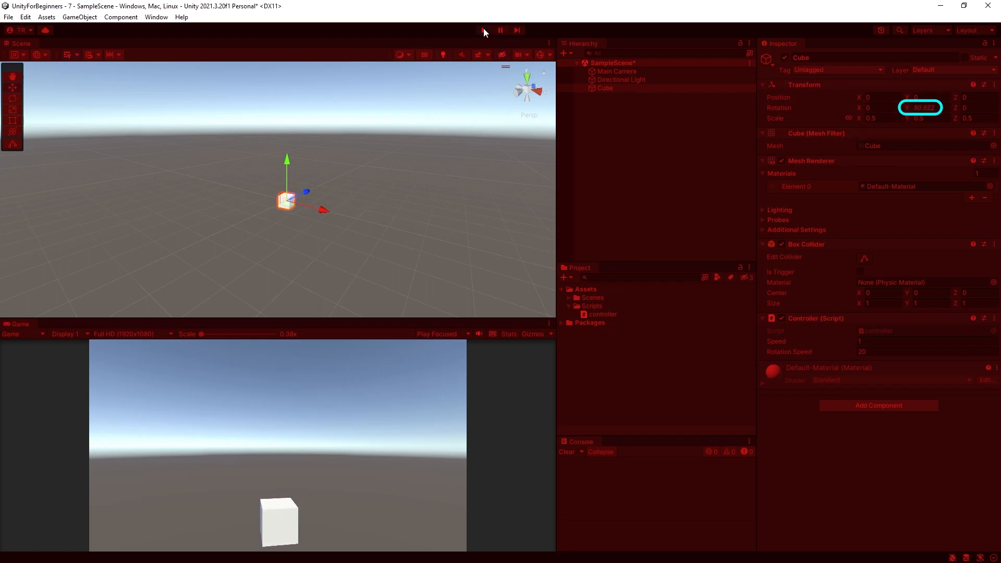
{"action": "left_click", "coordinate": [483, 29]}
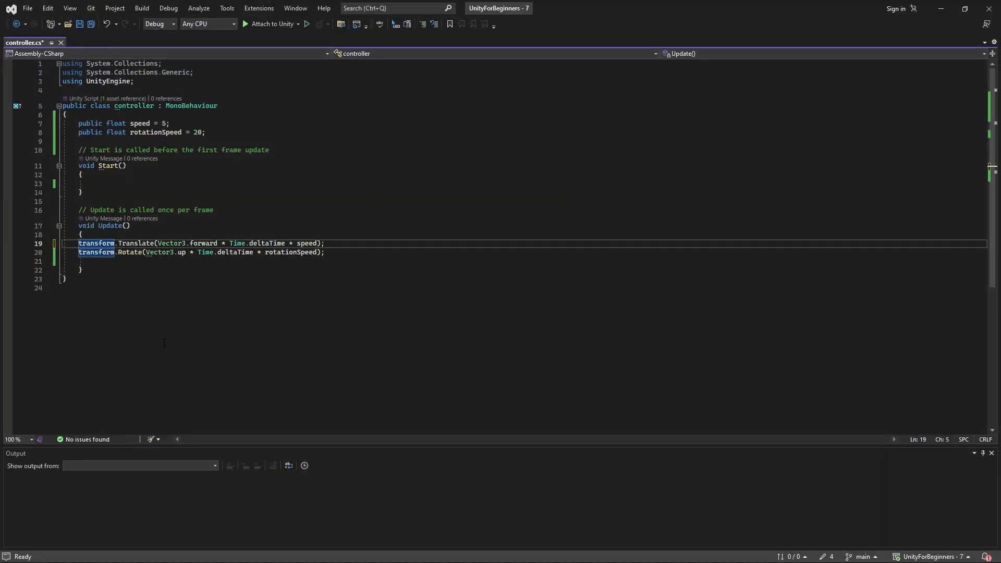
- Save controller.cs with Translate and Rotate active and select the Cube in Unity
{"action": "key", "text": "ctrl+s"}
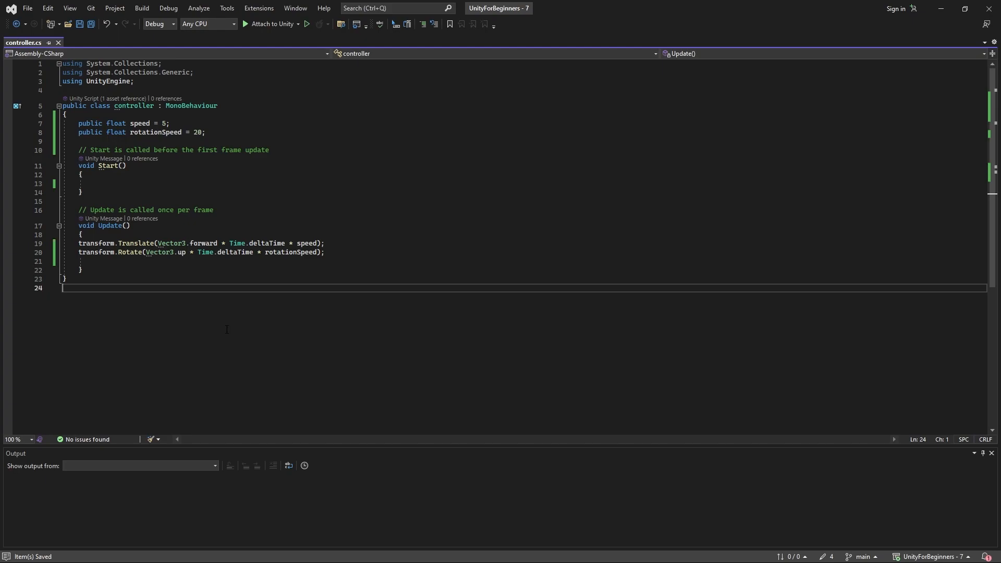
{"action": "mouse_move", "coordinate": [940, 13]}
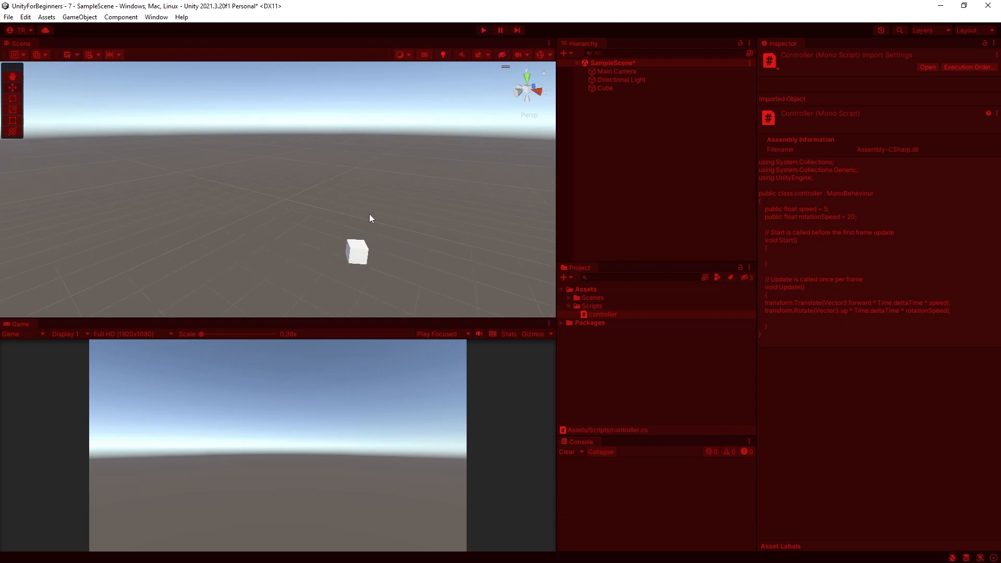
{"action": "left_click", "coordinate": [482, 30]}
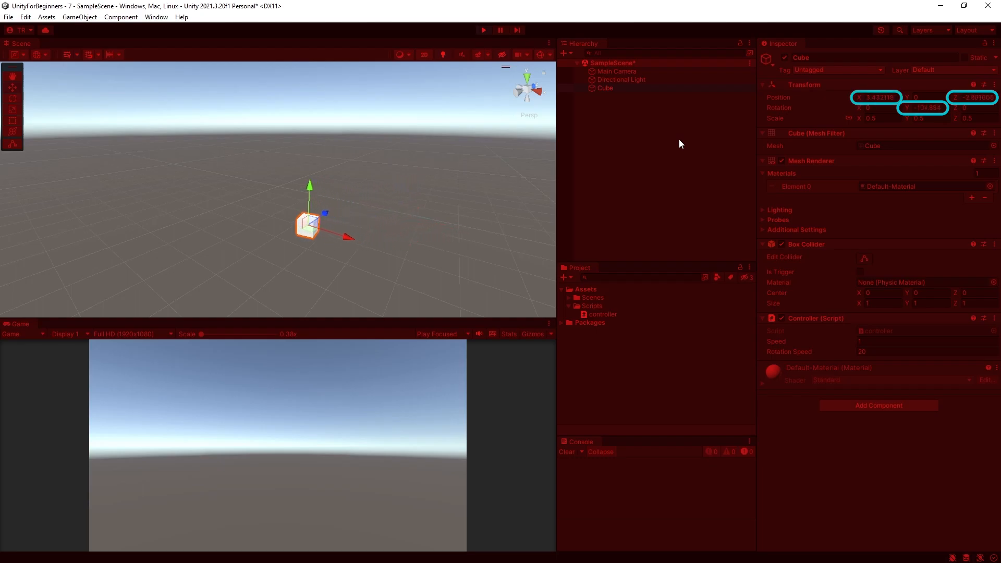
- Stop the play run after watching the cube's Position and Rotation change
{"action": "left_click", "coordinate": [483, 29]}
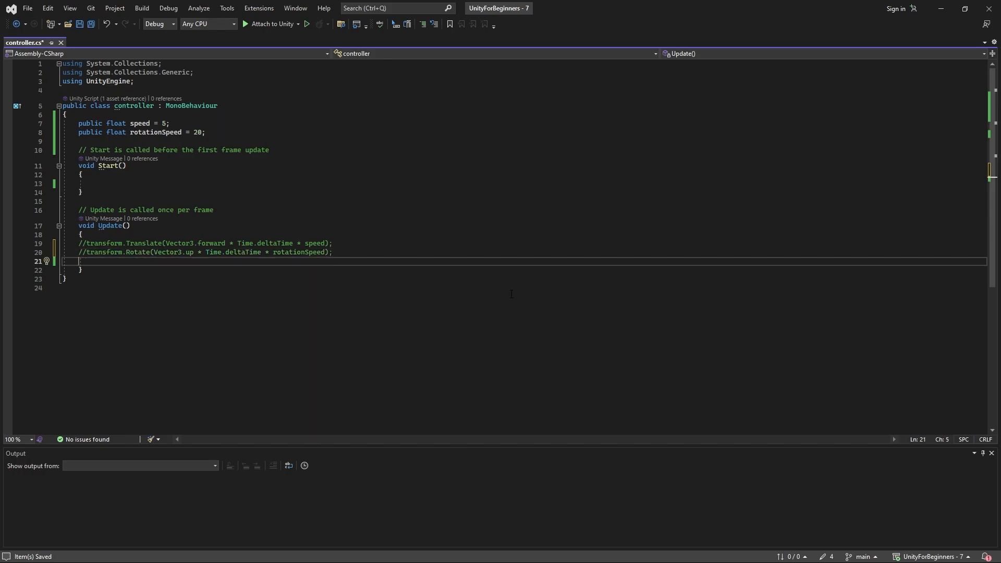
- Write a transform scale statement adding new Vector3(1,1,1) in Update
{"action": "type", "text": "transform"}
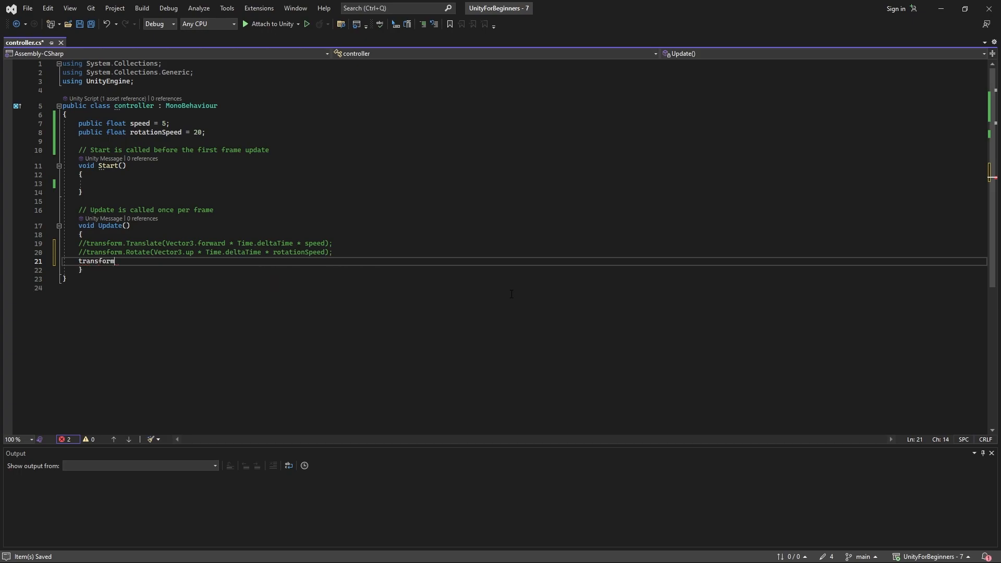
{"action": "type", "text": ".localEulerAngles = Vector3.zero;"}
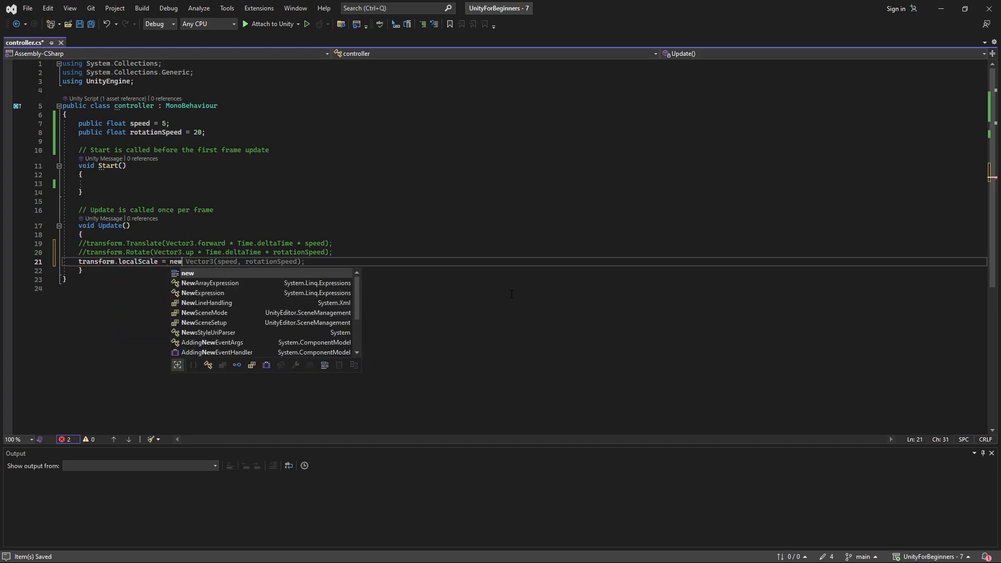
{"action": "type", "text": "Vector3("}
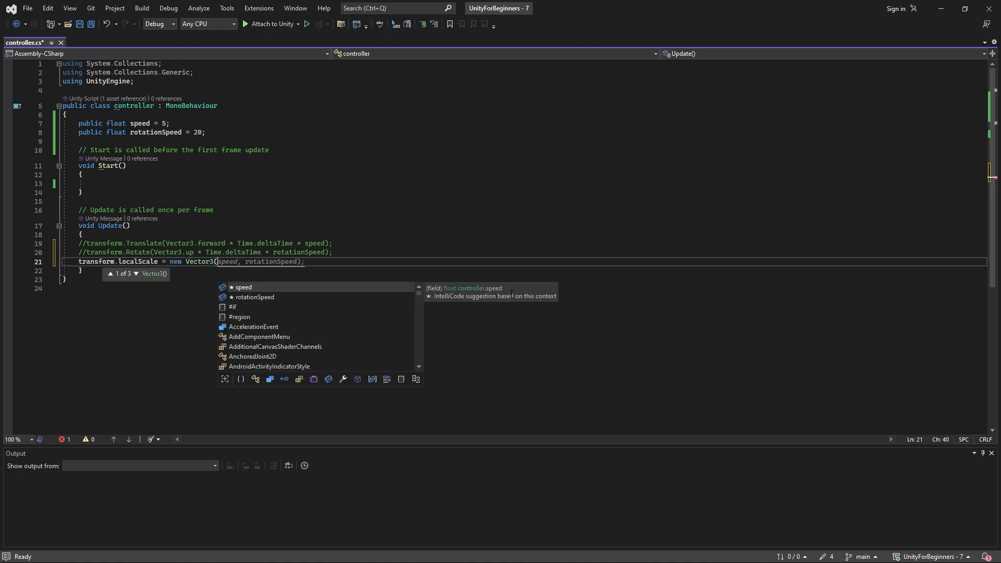
{"action": "type", "text": "1,1,1"}
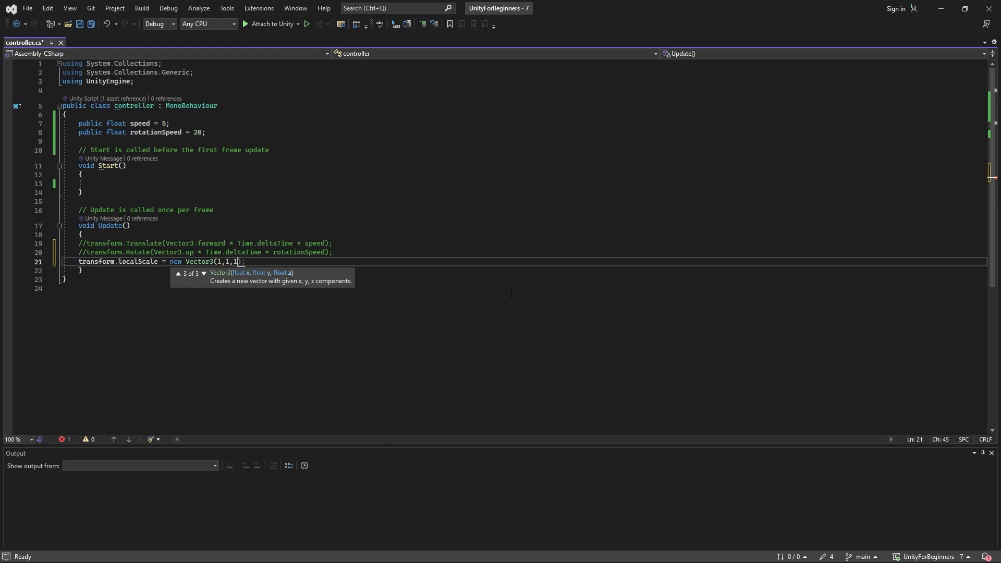
{"action": "type", "text": ");"}
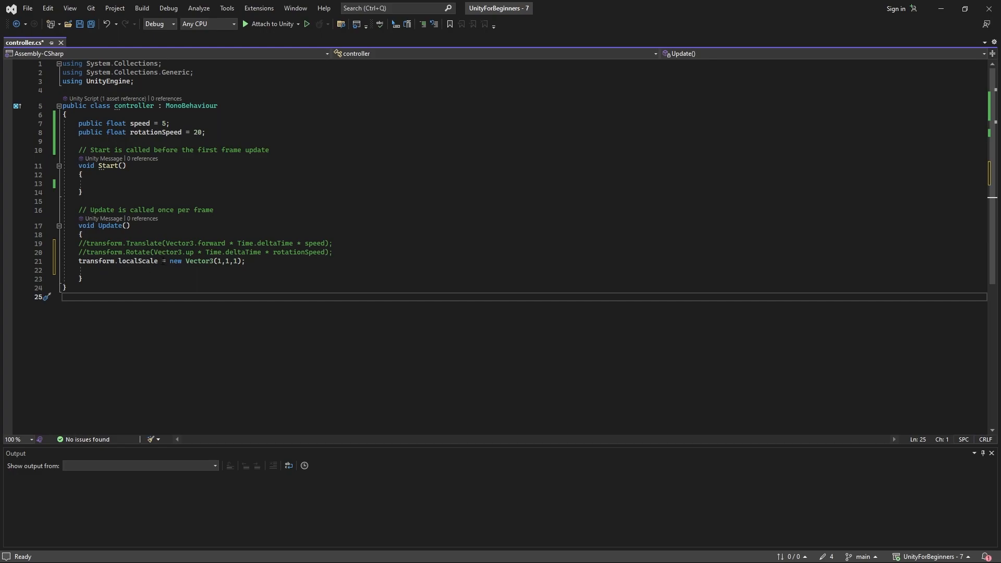
- Change the Vector3 values to .001f on every axis and save the script
{"action": "left_click", "coordinate": [166, 261]}
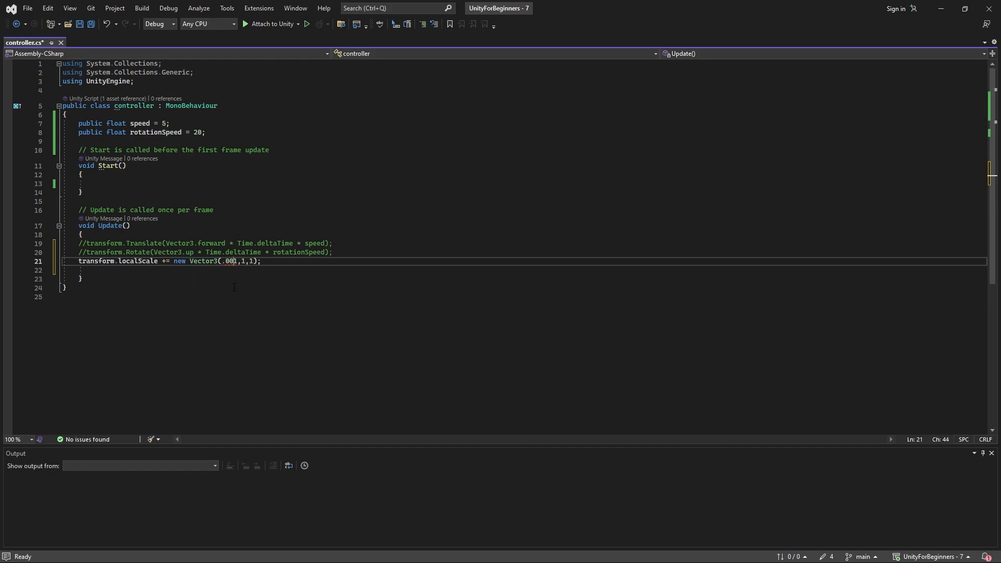
{"action": "type", "text": "f"}
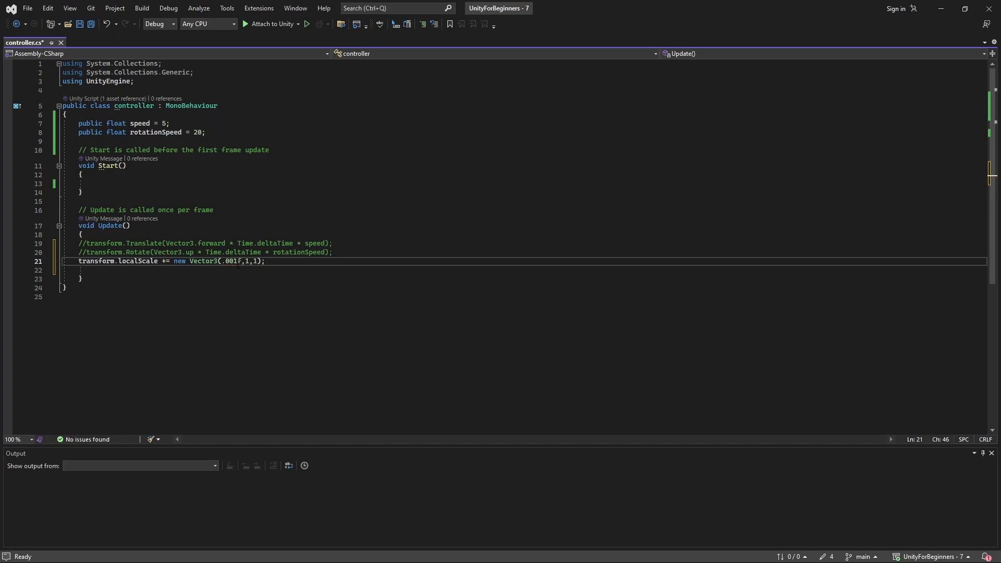
{"action": "double_click", "coordinate": [231, 261]}
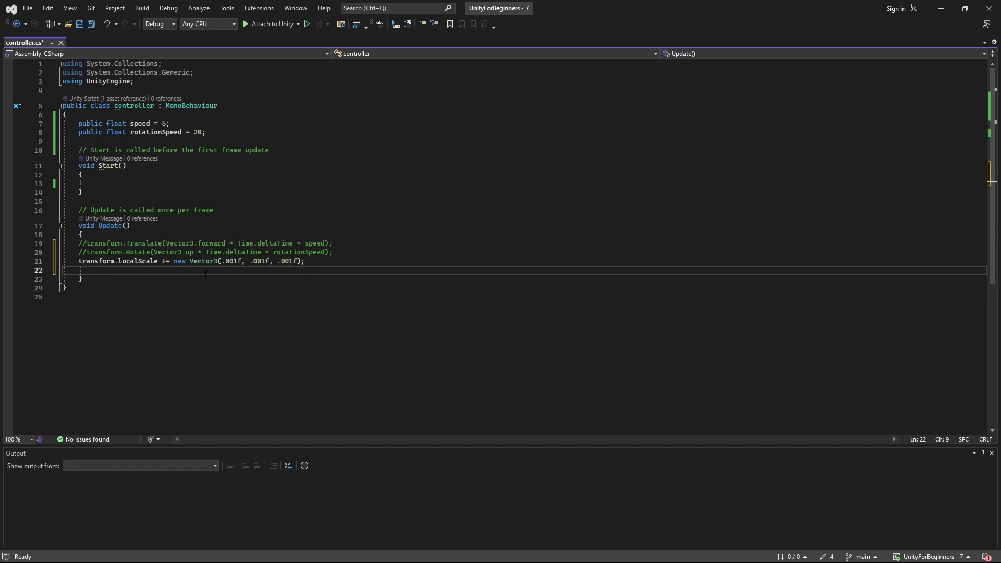
{"action": "mouse_move", "coordinate": [323, 303]}
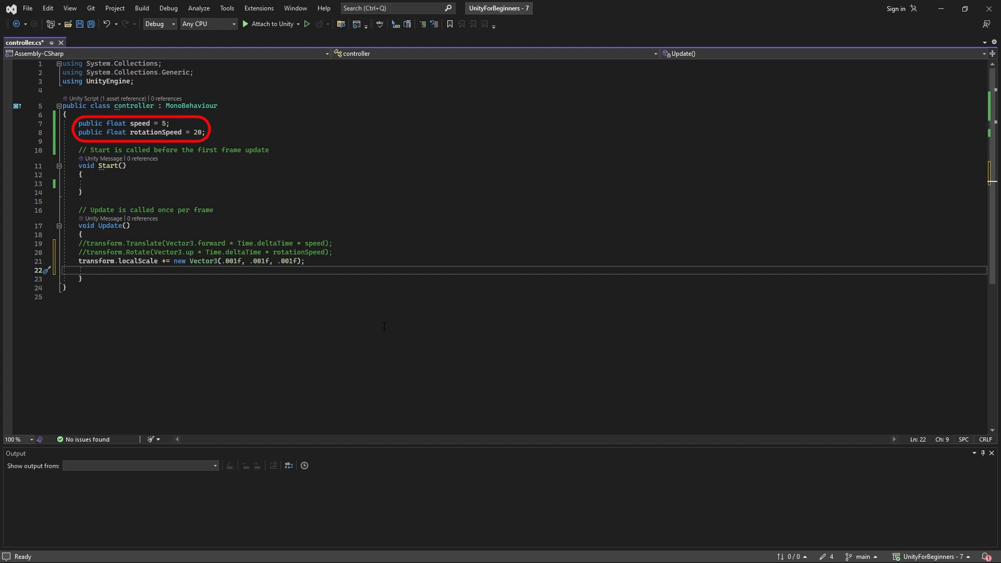
{"action": "key", "text": "ctrl+s"}
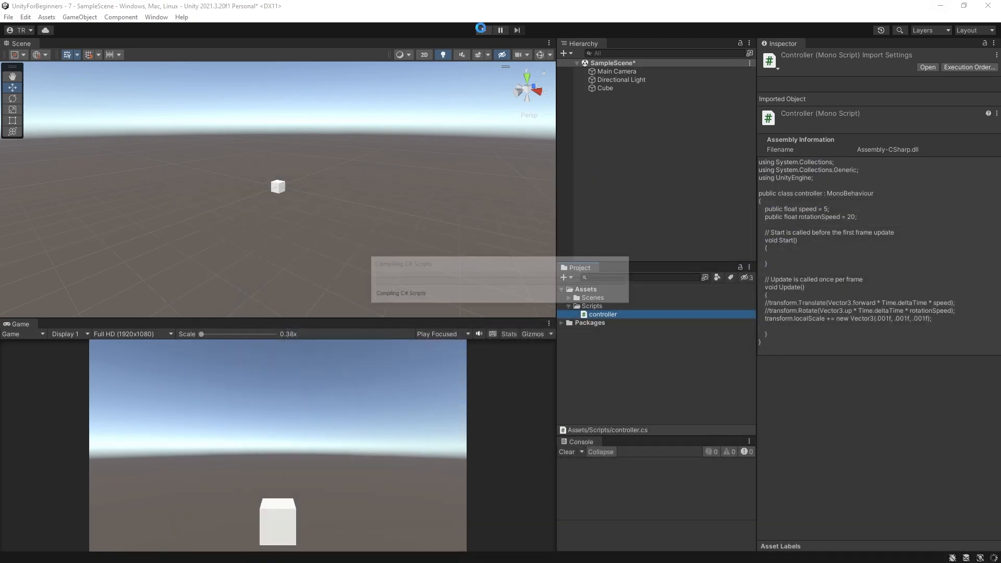
- Return to the controller script after Unity finishes compiling
{"action": "left_click", "coordinate": [480, 29]}
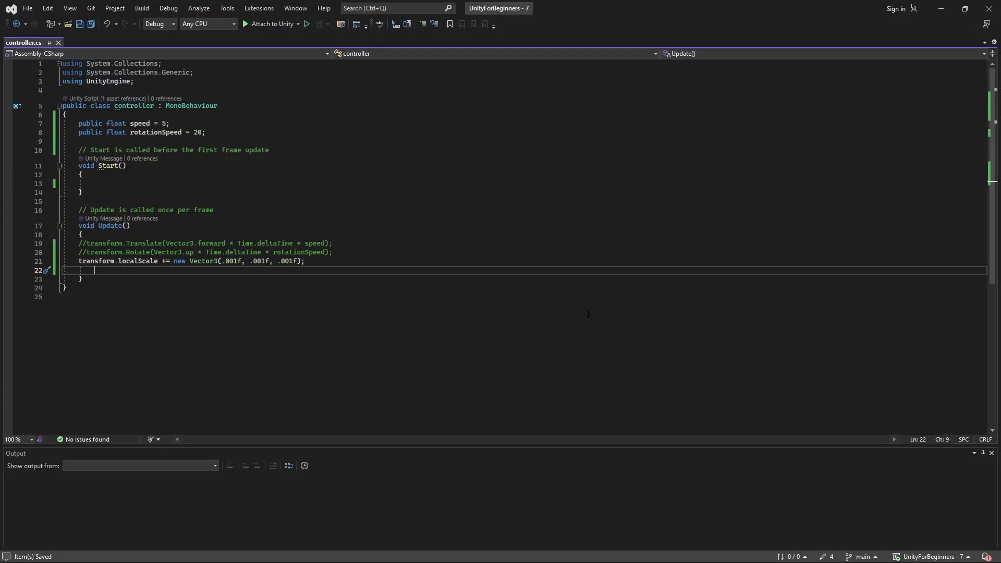
{"action": "mouse_move", "coordinate": [247, 289]}
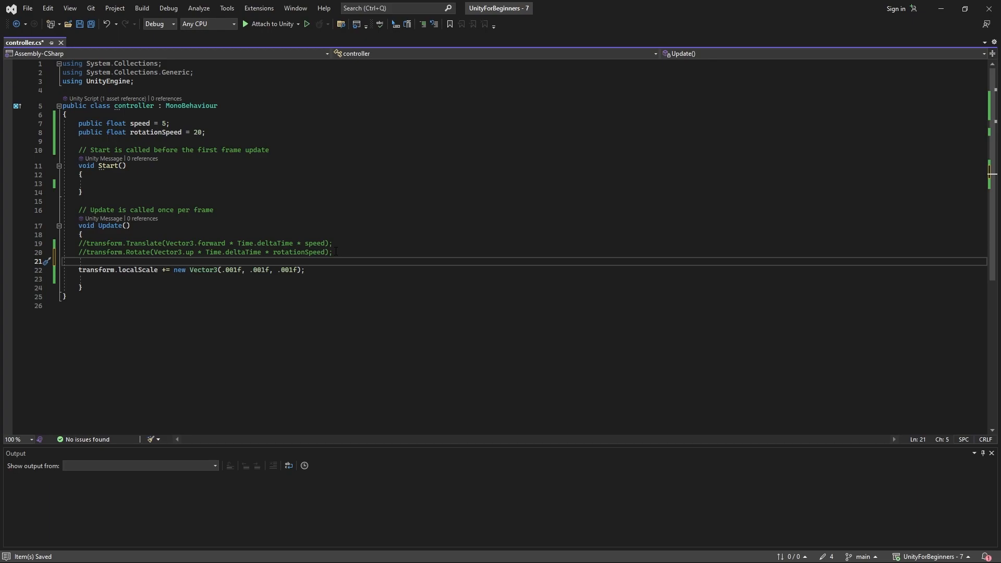
- Declare float cubeSize = Time.deltaTime and scale by cubeSize on all three axes
{"action": "type", "text": "float cubeS"}
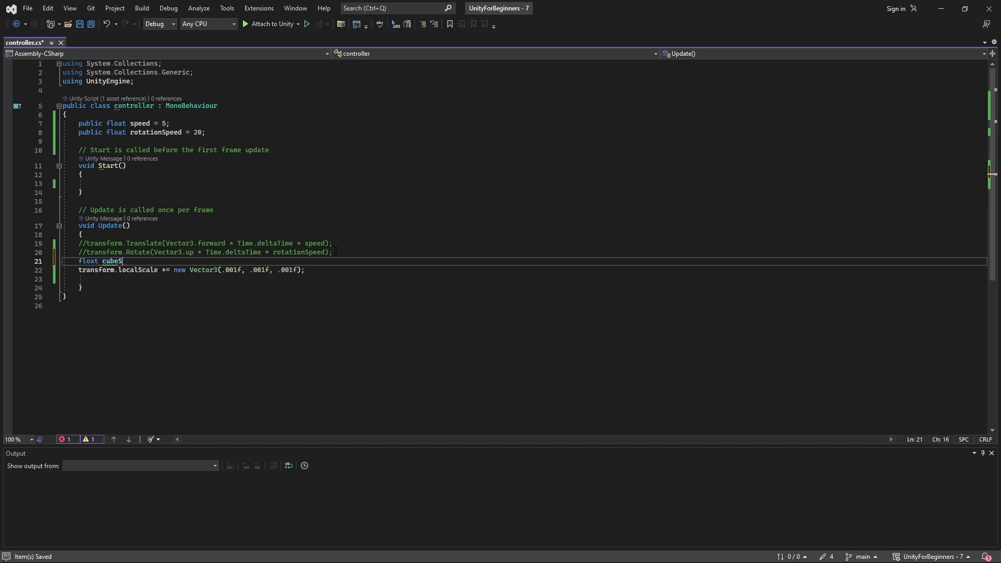
{"action": "type", "text": "ize = ti"}
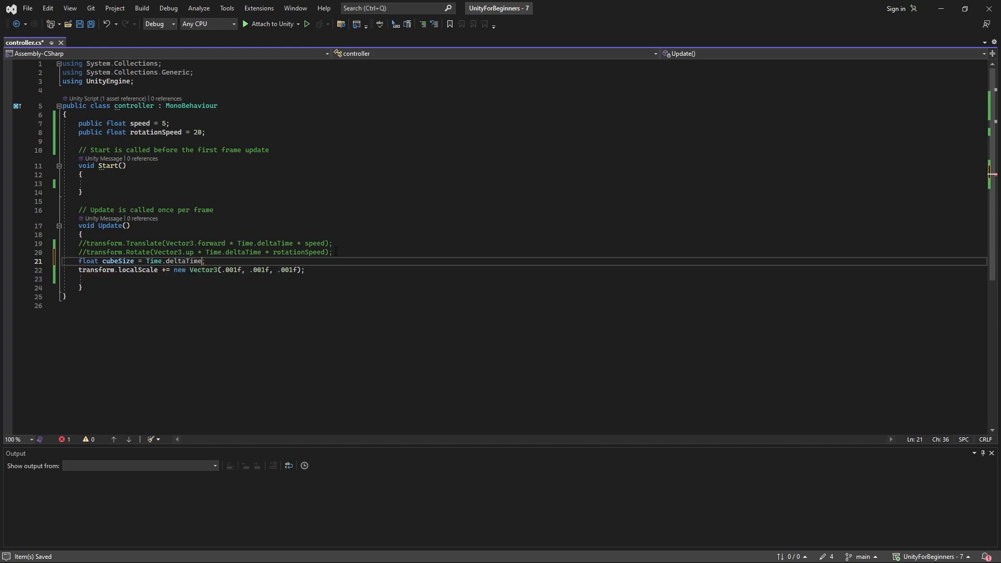
{"action": "type", "text": ";"}
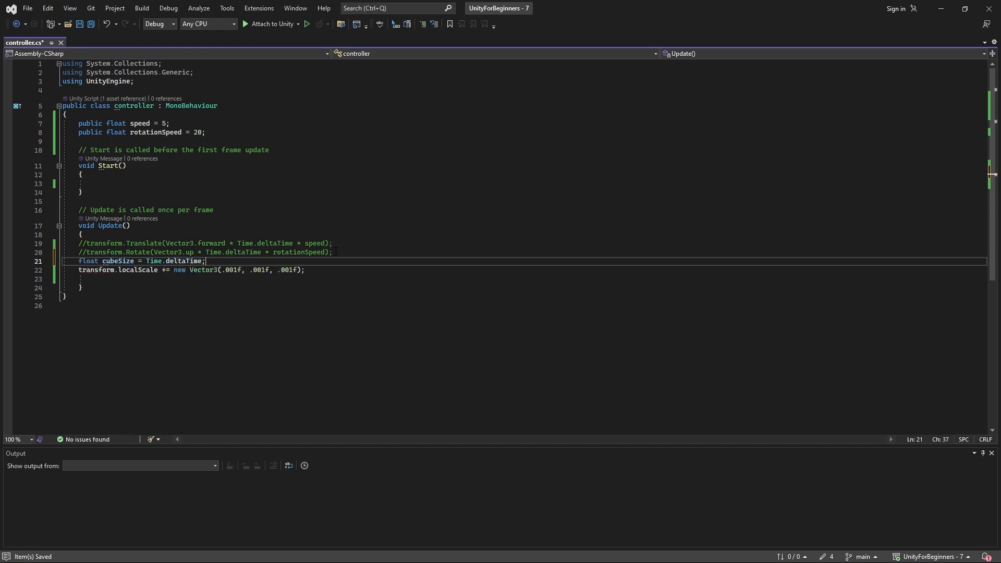
{"action": "mouse_move", "coordinate": [118, 261]}
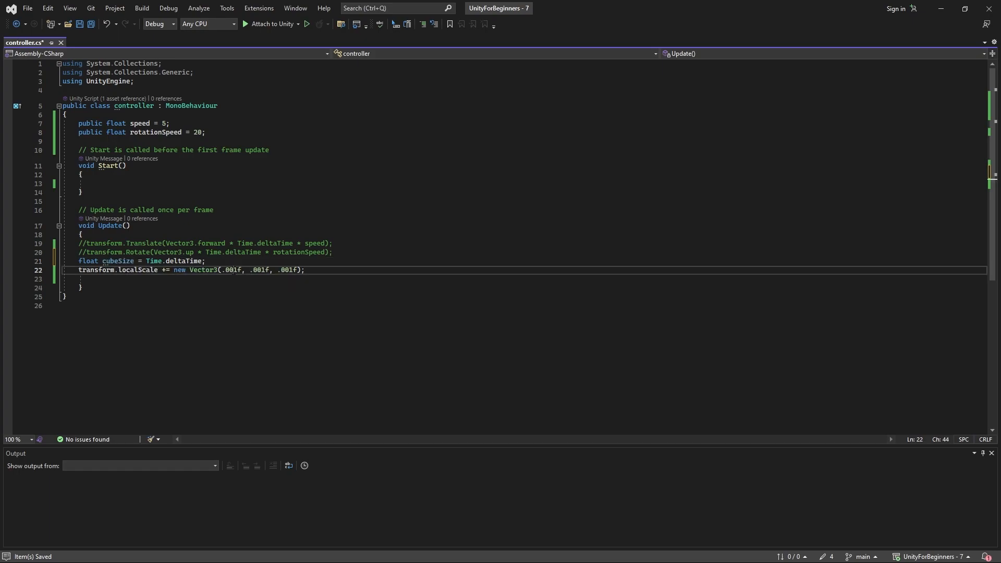
{"action": "type", "text": "cubeSize, cubeSize"}
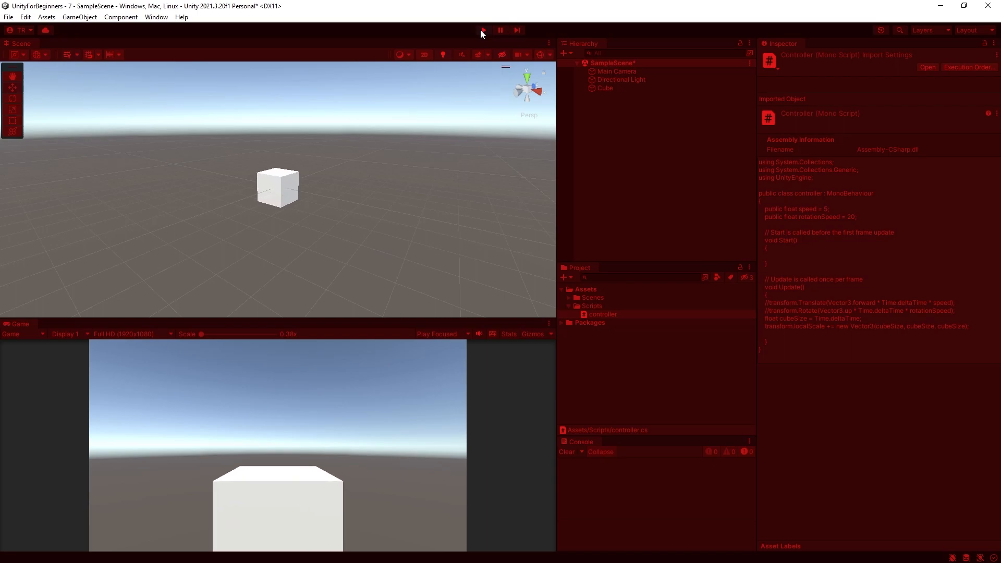
- Play the scene and select Cube to watch its scale grow to about 9.29, then stop
{"action": "left_click", "coordinate": [483, 29]}
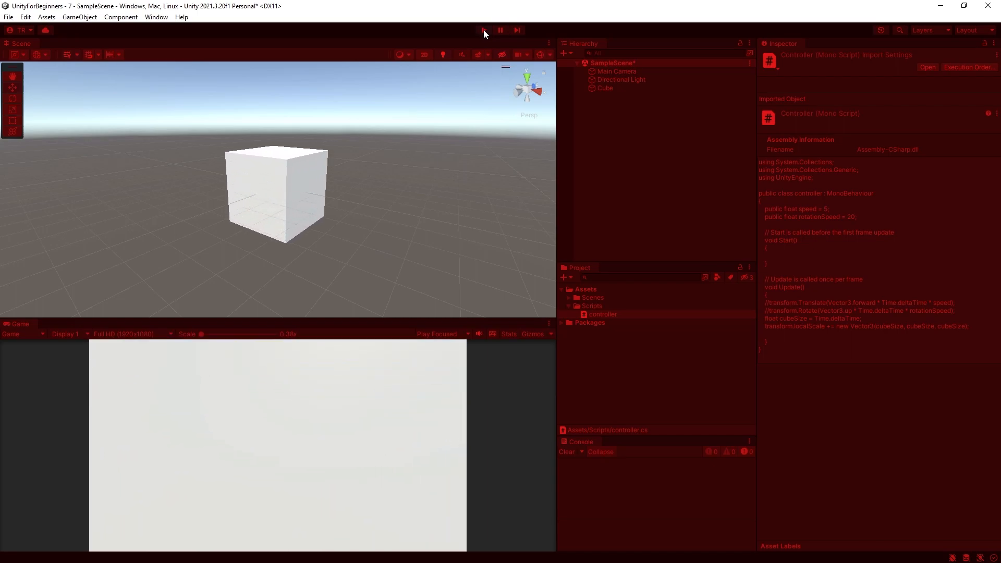
{"action": "left_click", "coordinate": [483, 30]}
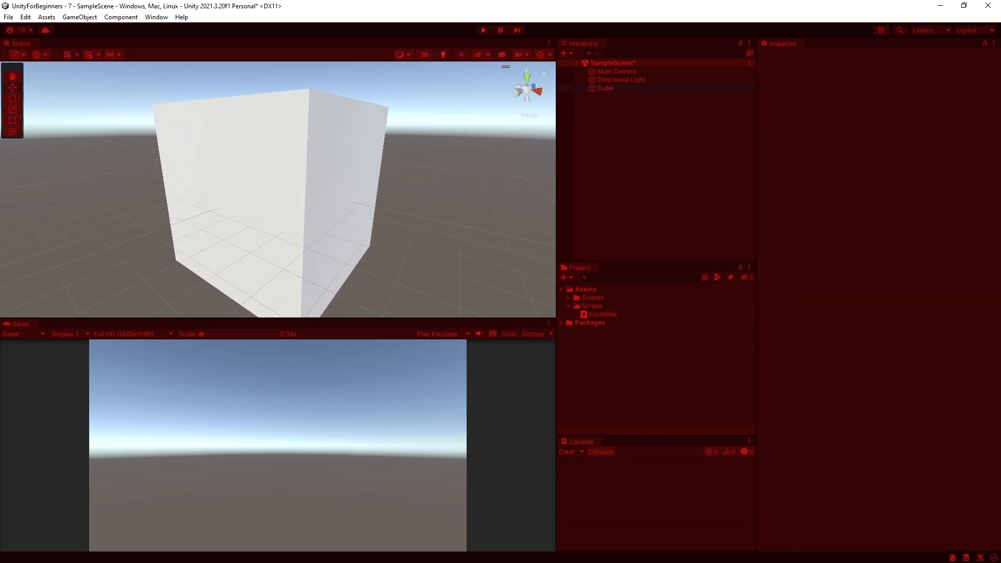
{"action": "left_click", "coordinate": [604, 88]}
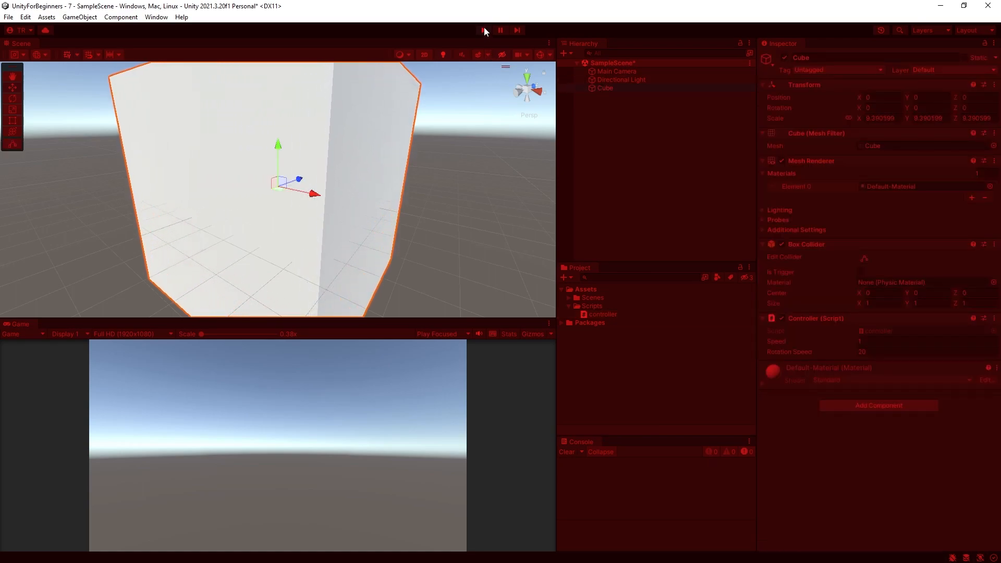
{"action": "left_click", "coordinate": [483, 30]}
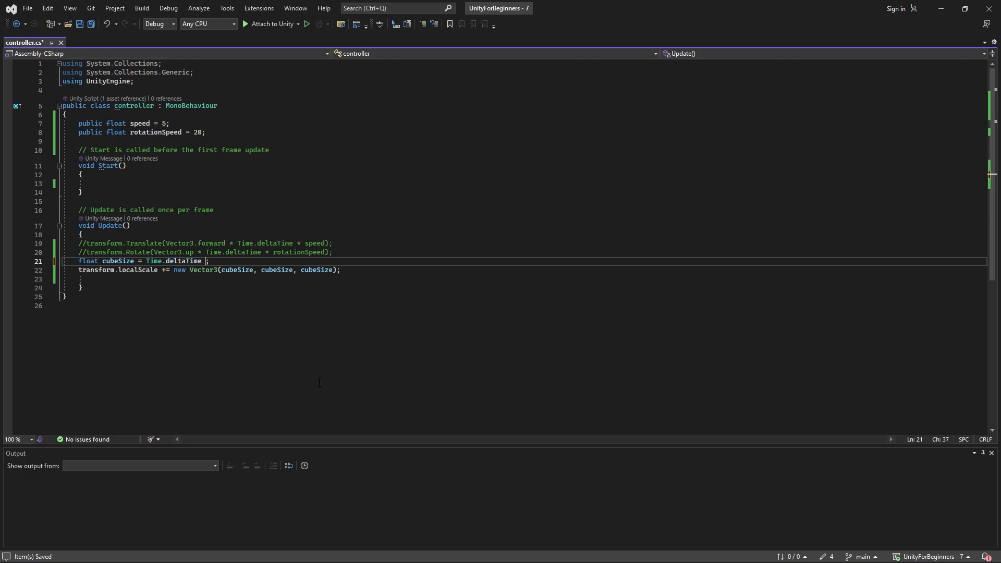
- Divide Time.deltaTime by 4 in the cubeSize line
{"action": "type", "text": "/ 4"}
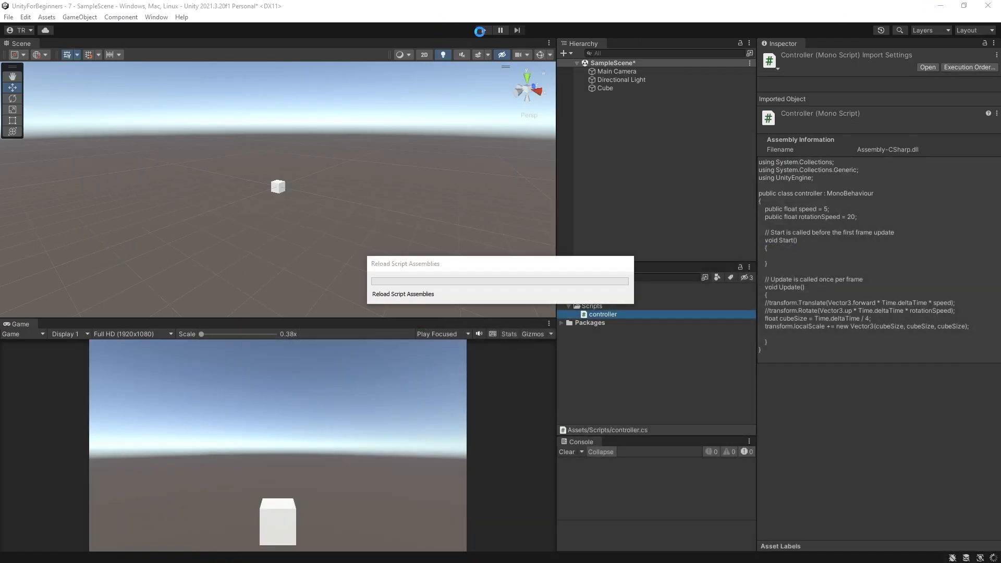
- Play-test the quarter-deltaTime growth, stop, and reopen the controller script
{"action": "left_click", "coordinate": [479, 30]}
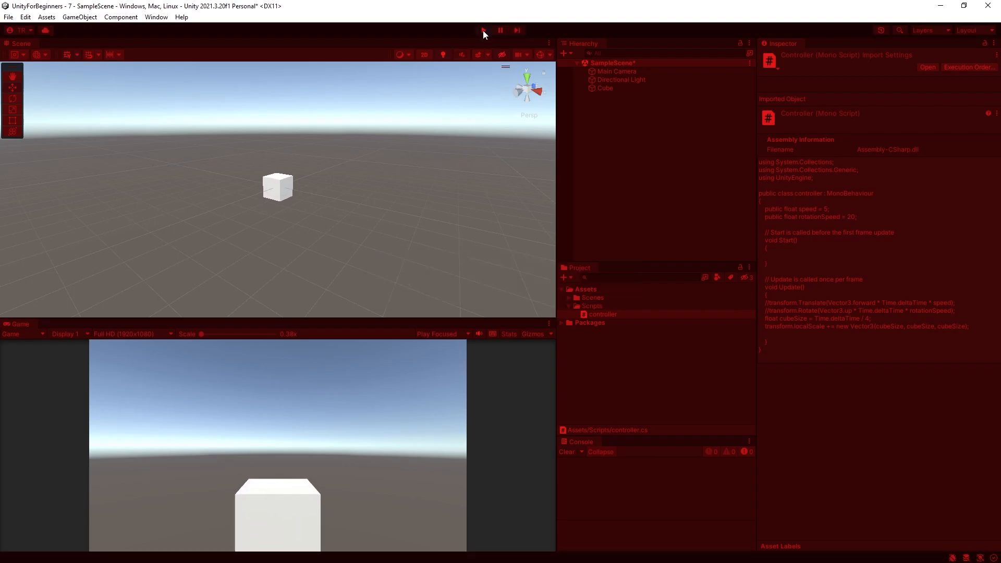
{"action": "left_click", "coordinate": [483, 29]}
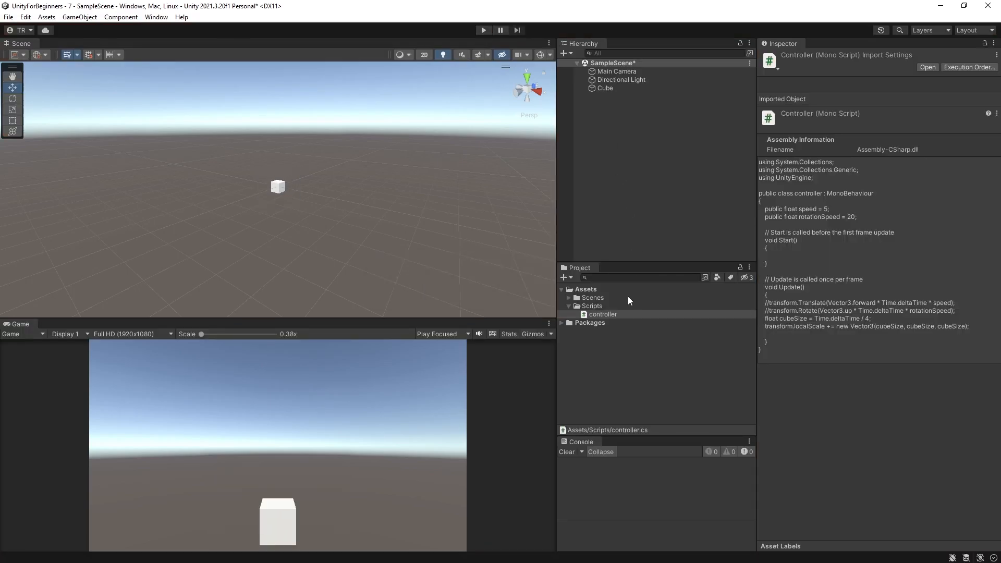
{"action": "double_click", "coordinate": [602, 314]}
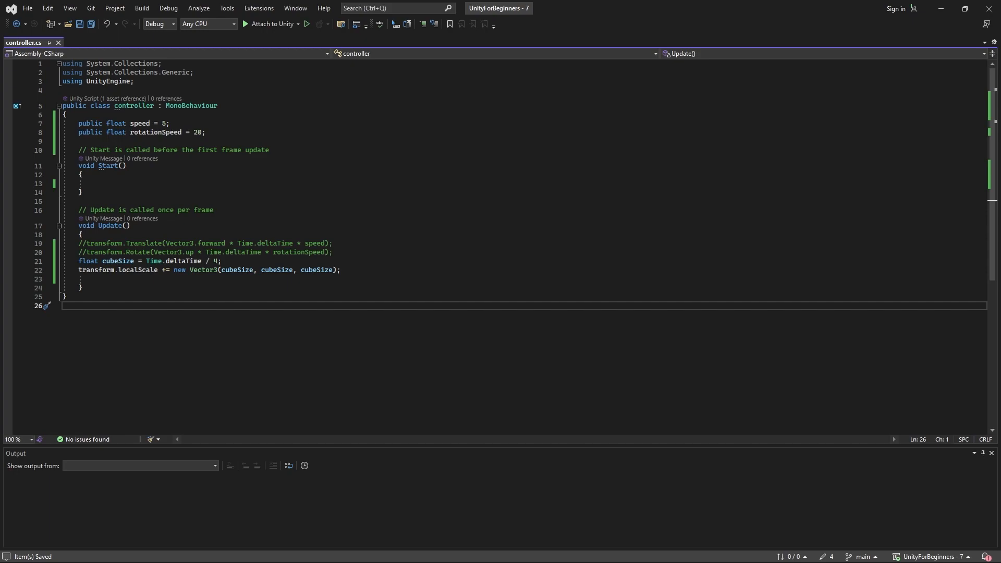
- Start a transform.Translate(transform line beneath the scaling statement
{"action": "left_click", "coordinate": [92, 280]}
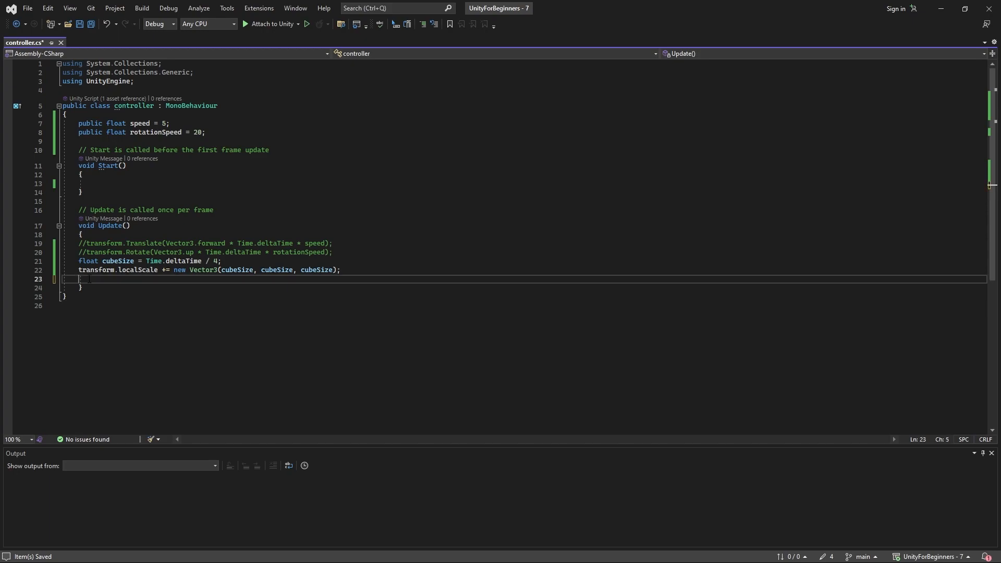
{"action": "type", "text": "transform"}
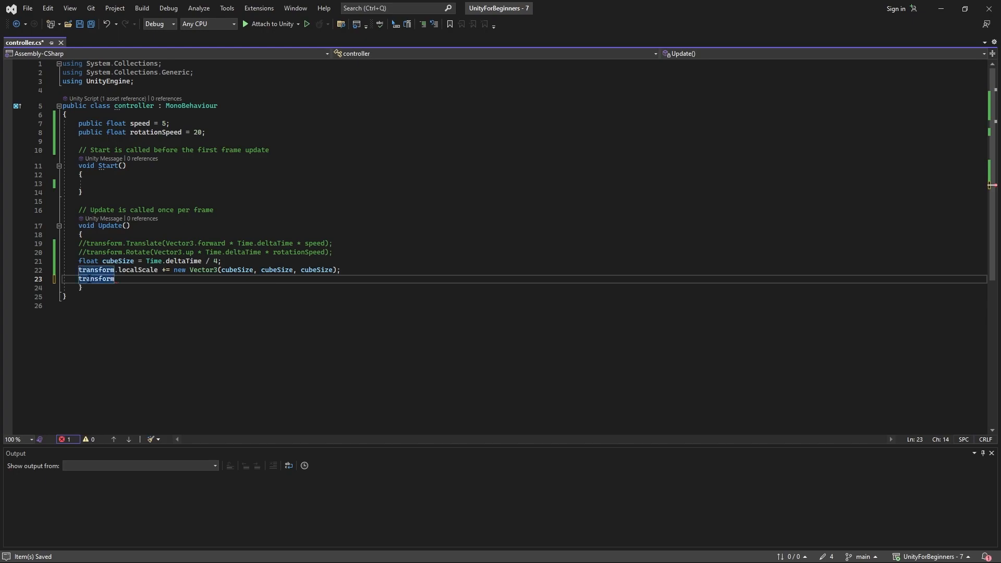
{"action": "type", "text": ".tra"}
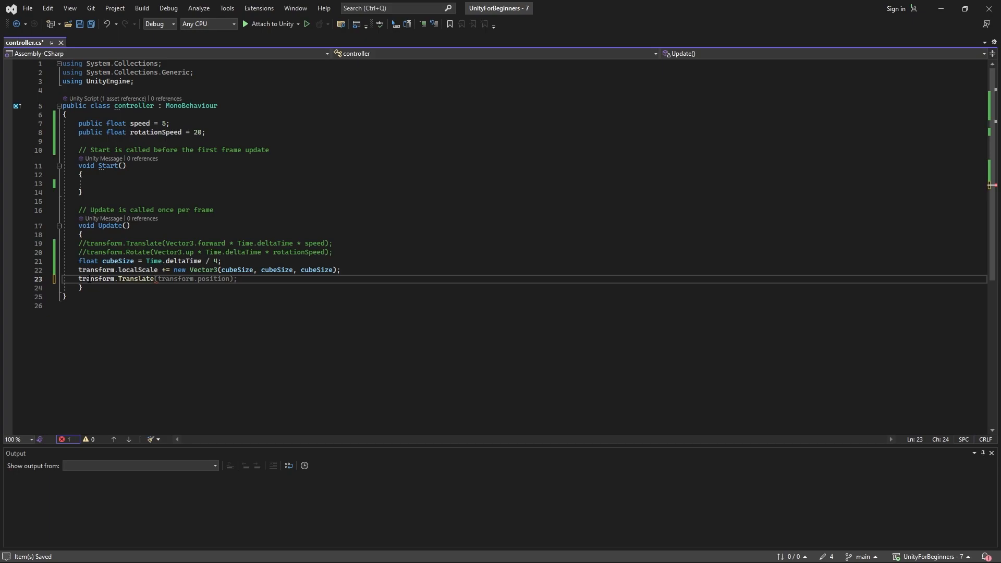
{"action": "type", "text": "transform"}
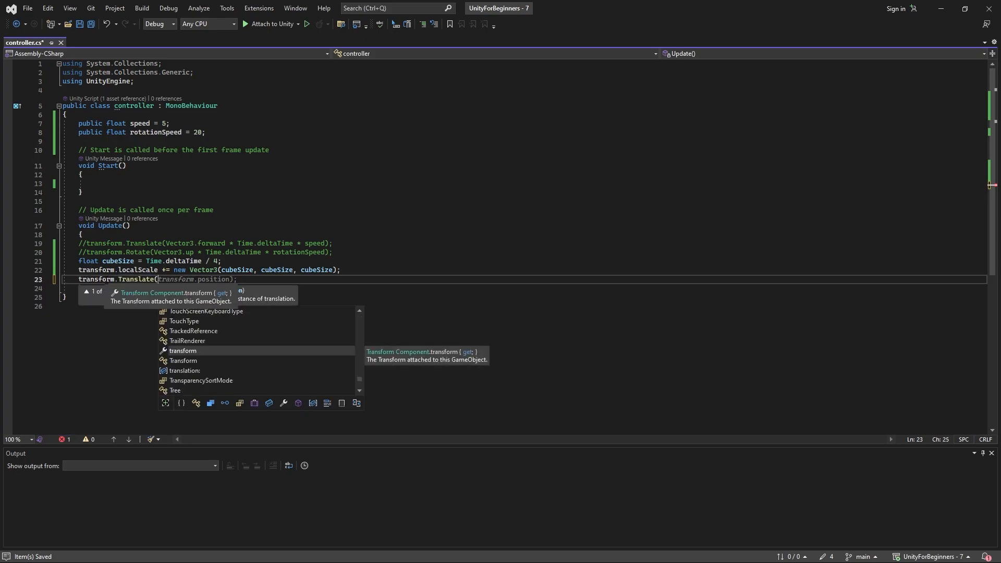
- Browse the IntelliSense overloads to compare Translate parameter variants
{"action": "left_click", "coordinate": [113, 292]}
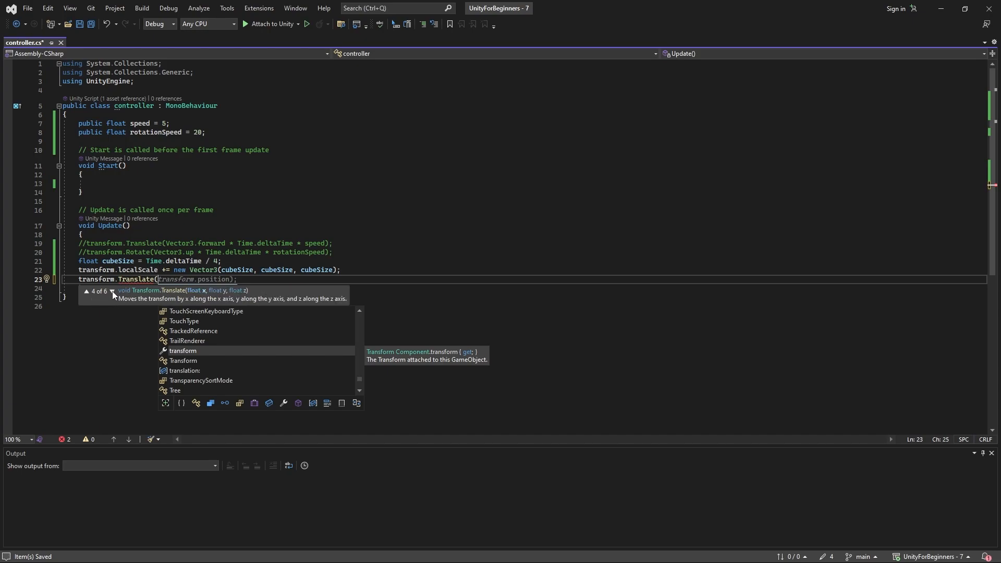
{"action": "left_click", "coordinate": [87, 291]}
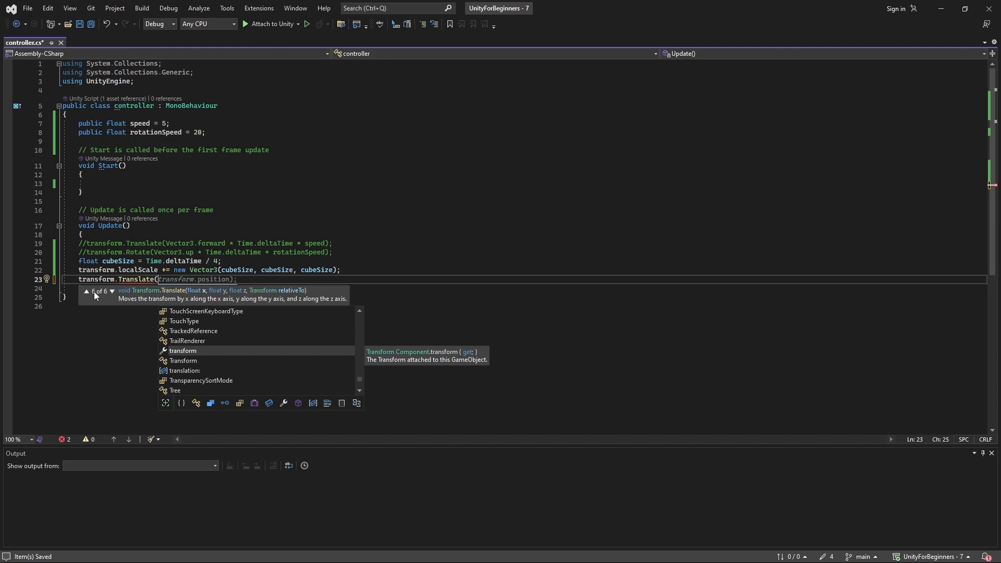
{"action": "left_click", "coordinate": [86, 294]}
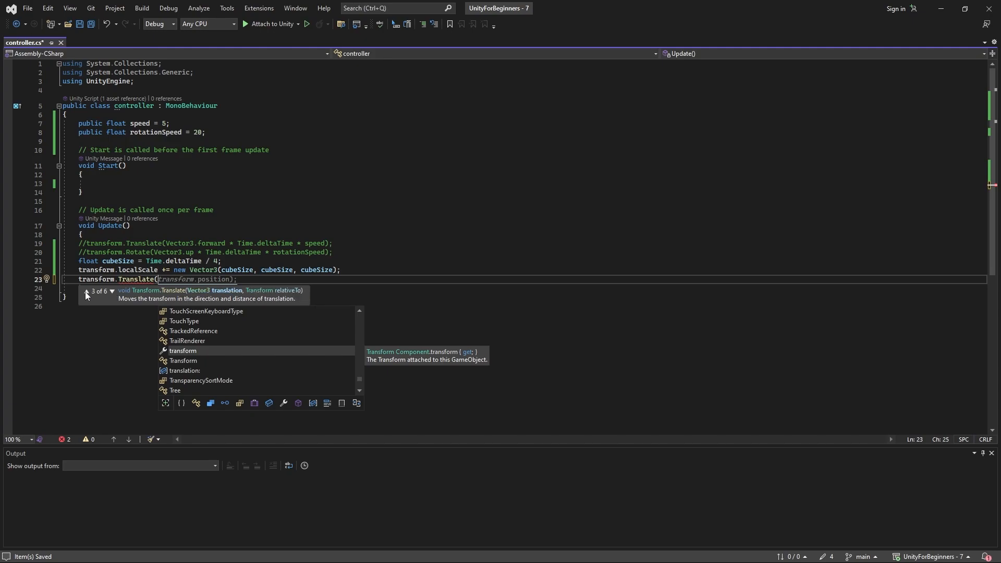
{"action": "mouse_move", "coordinate": [671, 355]}
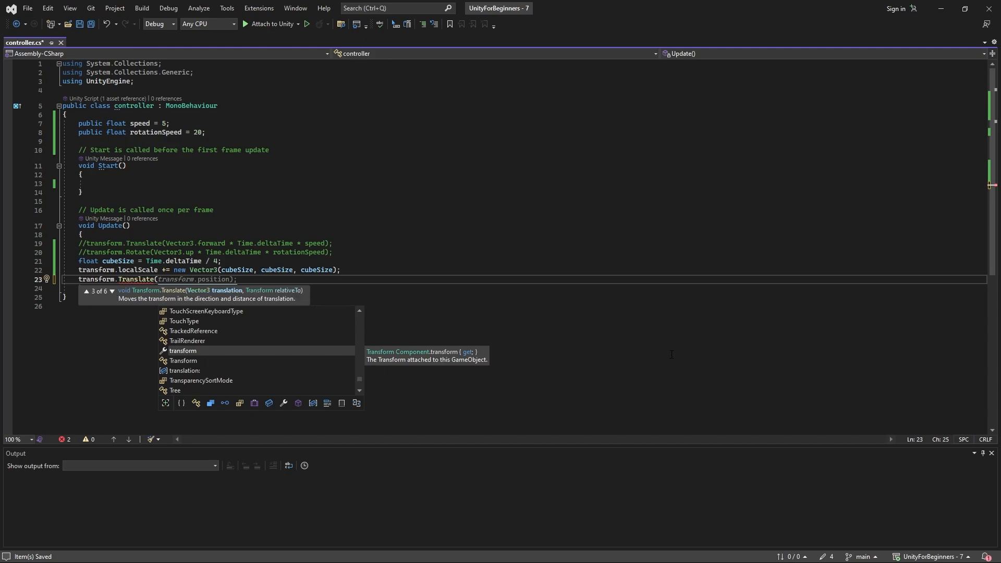